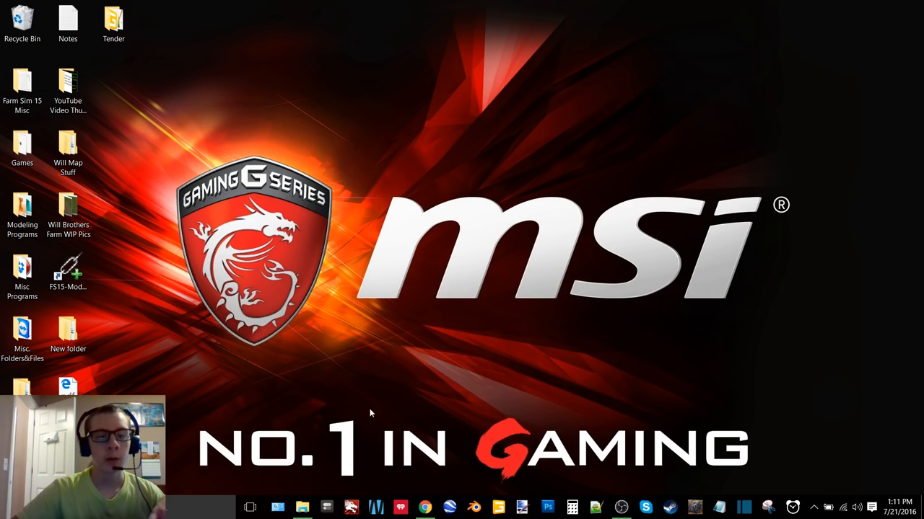
Open the 1982 Chevy Silverado C30 truck project folder in File Explorer.
{"action": "left_click", "coordinate": [302, 508]}
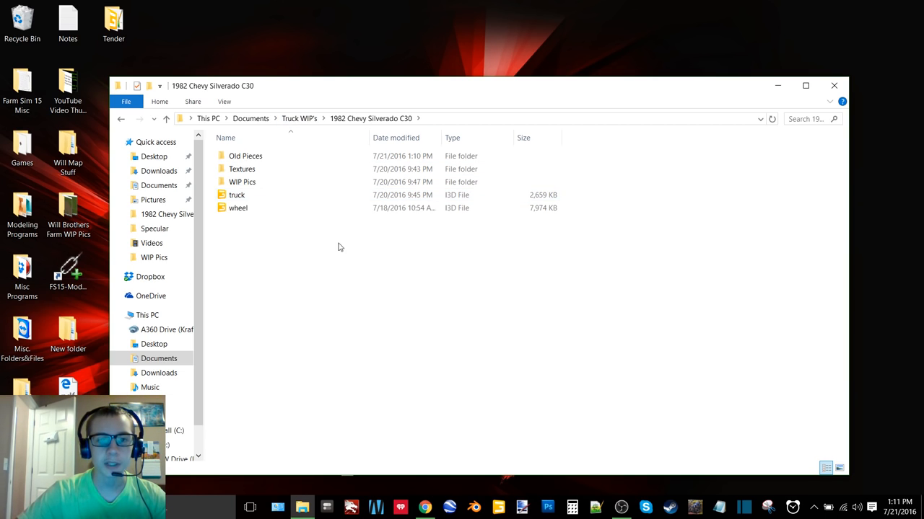
{"action": "mouse_move", "coordinate": [442, 228]}
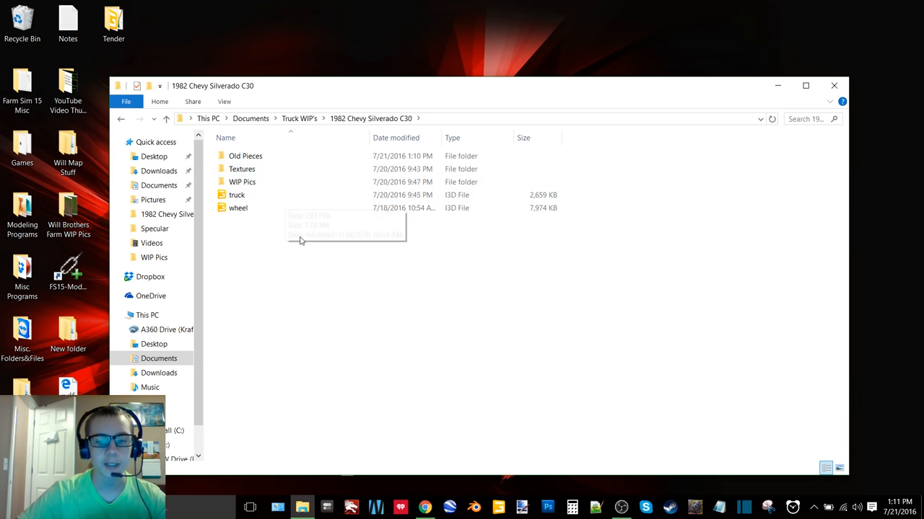
{"action": "mouse_move", "coordinate": [315, 247]}
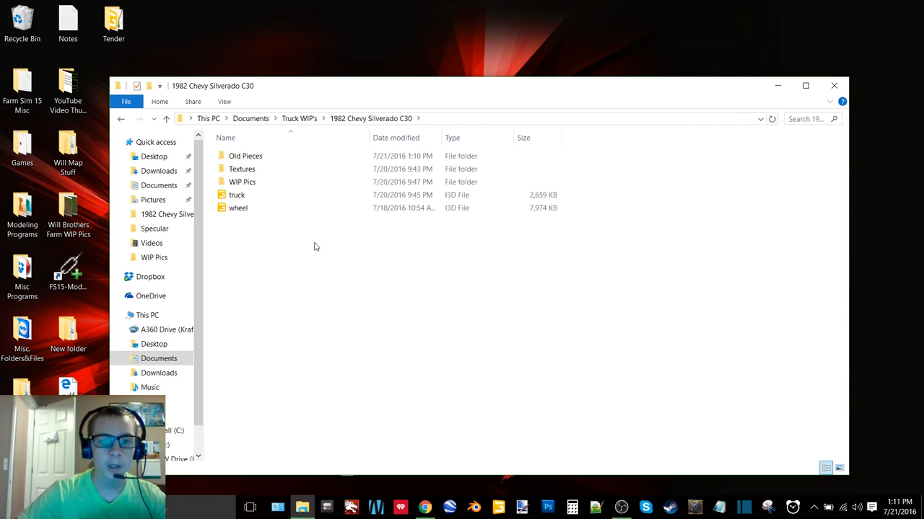
{"action": "left_click", "coordinate": [238, 208]}
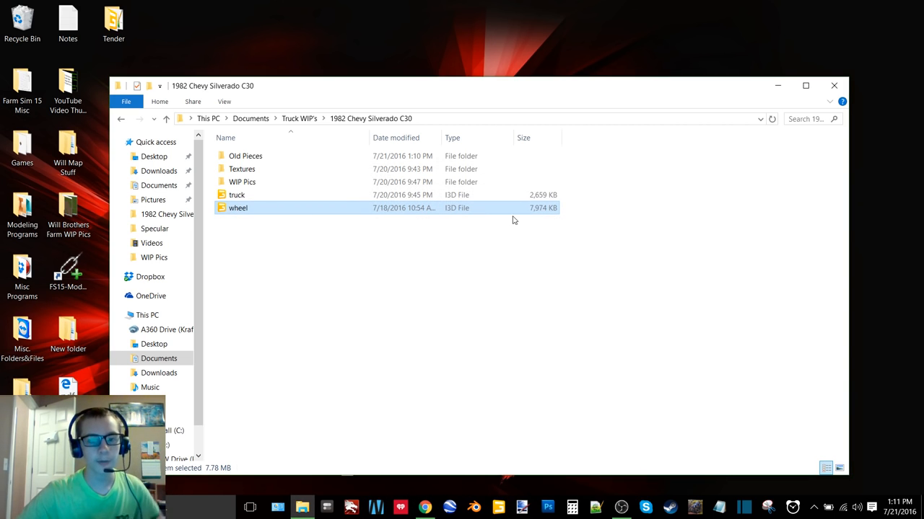
{"action": "double_click", "coordinate": [238, 207]}
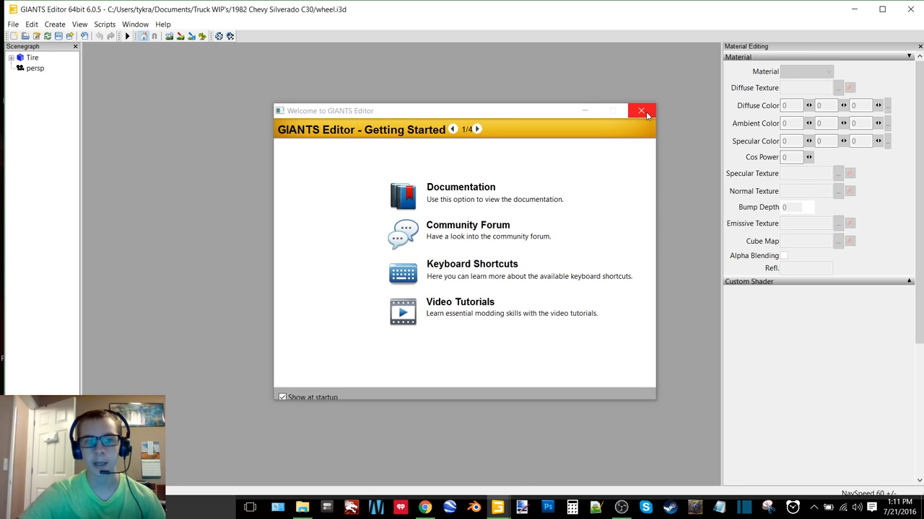
{"action": "left_click", "coordinate": [641, 110]}
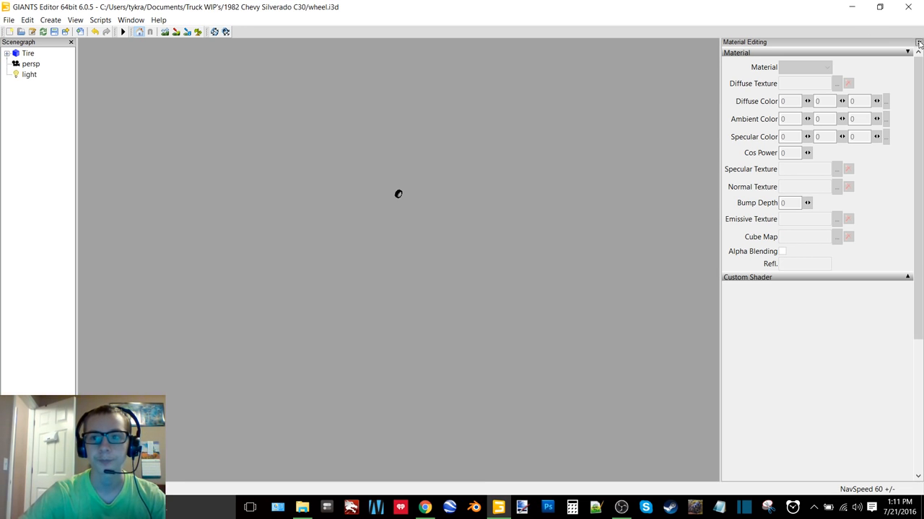
{"action": "left_click", "coordinate": [918, 42]}
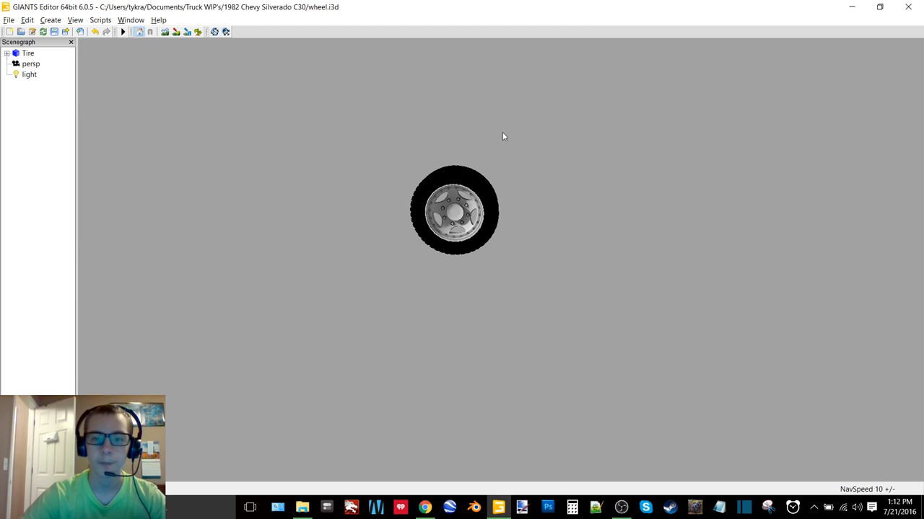
{"action": "scroll", "scroll_direction": "up", "scroll_amount": 3}
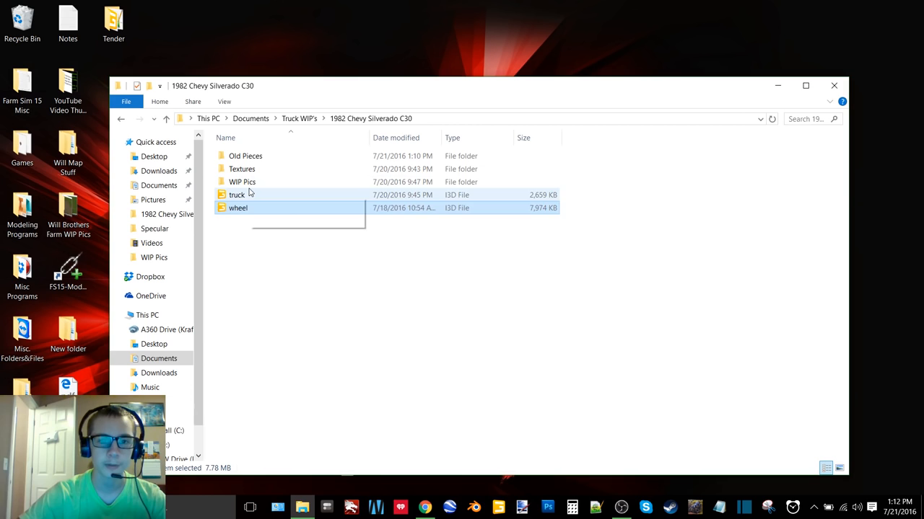
Open truck.i3d in GIANTS Editor and dismiss the getting started window.
{"action": "left_click", "coordinate": [236, 194]}
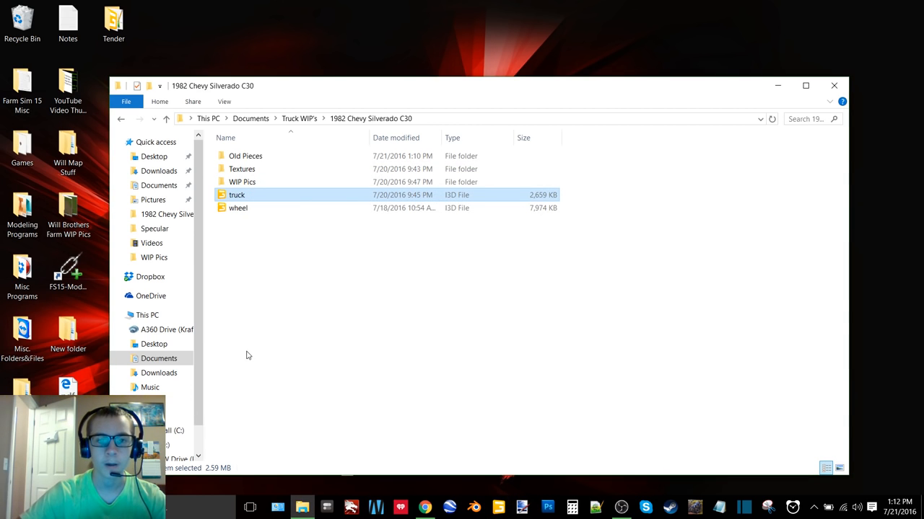
{"action": "double_click", "coordinate": [236, 195]}
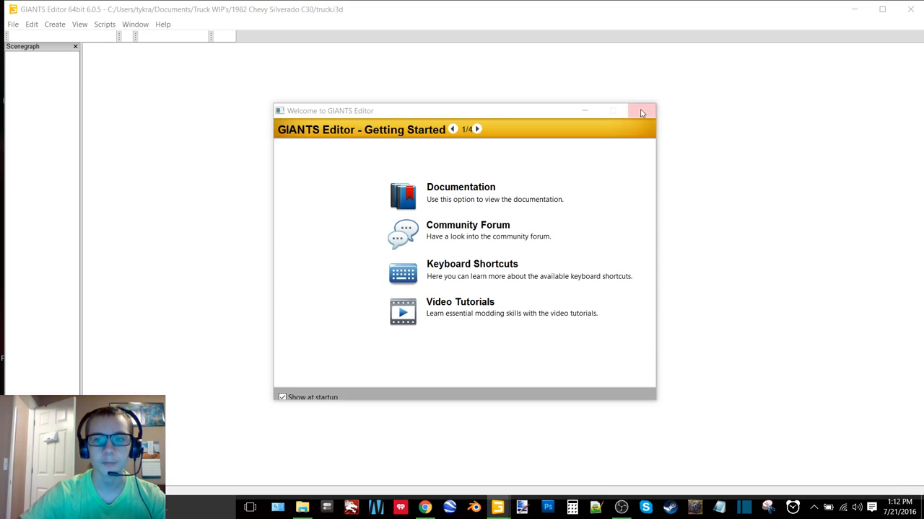
{"action": "left_click", "coordinate": [641, 110]}
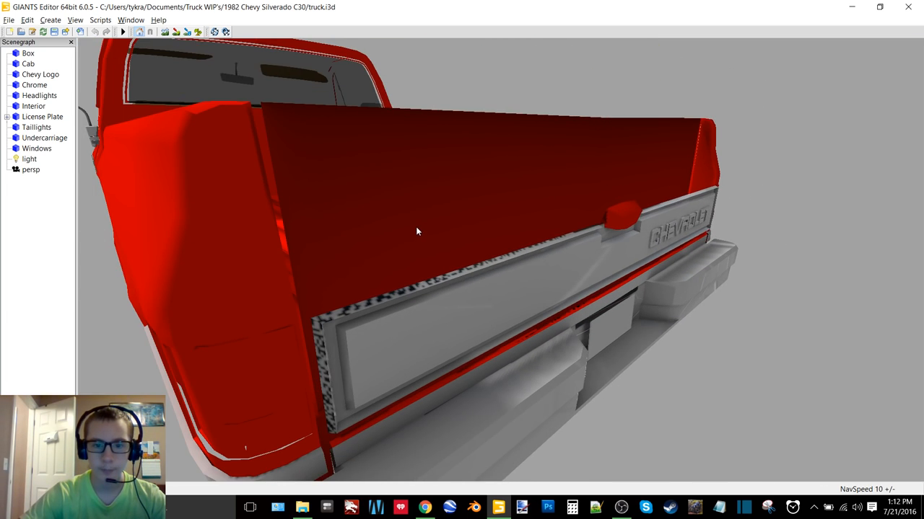
Orbit around the truck, look beneath the body and inside the cab, then back out.
{"action": "left_click_drag", "start_coordinate": [416, 231], "coordinate": [375, 238]}
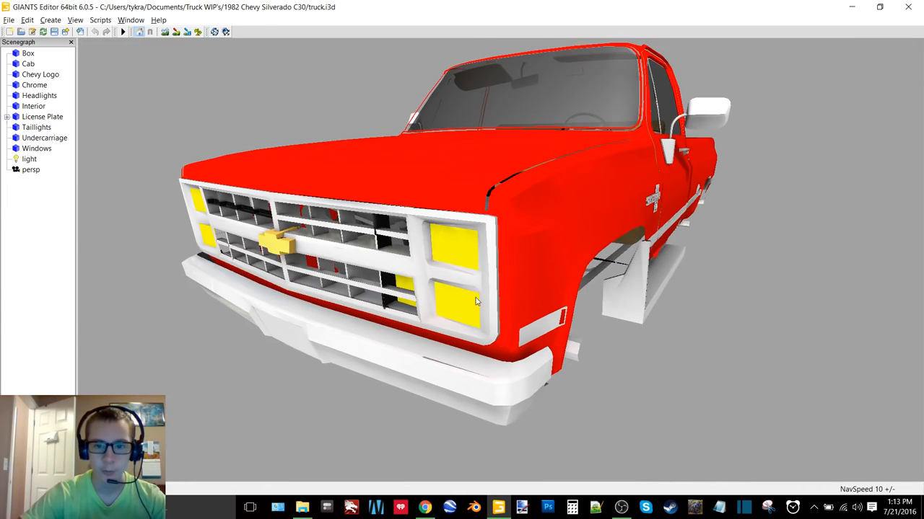
{"action": "left_click_drag", "start_coordinate": [476, 301], "coordinate": [508, 283]}
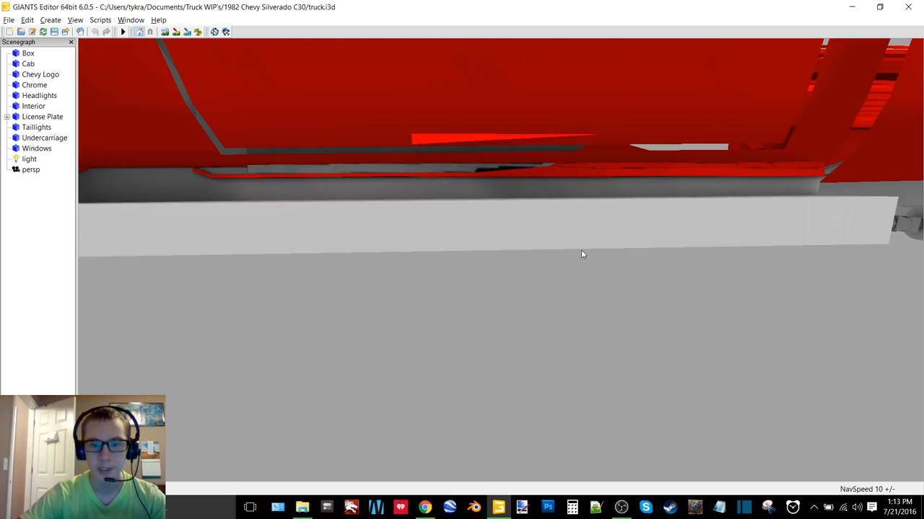
{"action": "left_click_drag", "start_coordinate": [583, 254], "coordinate": [537, 251]}
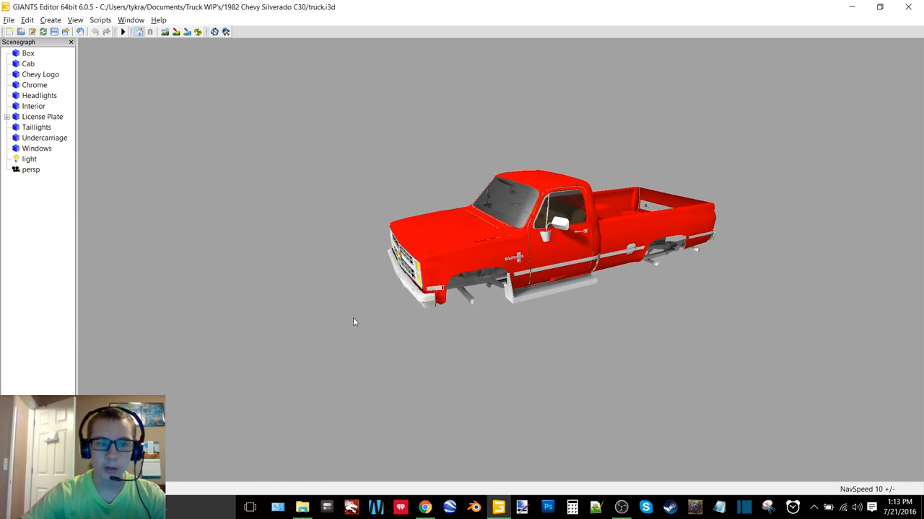
{"action": "left_click_drag", "start_coordinate": [354, 321], "coordinate": [360, 332]}
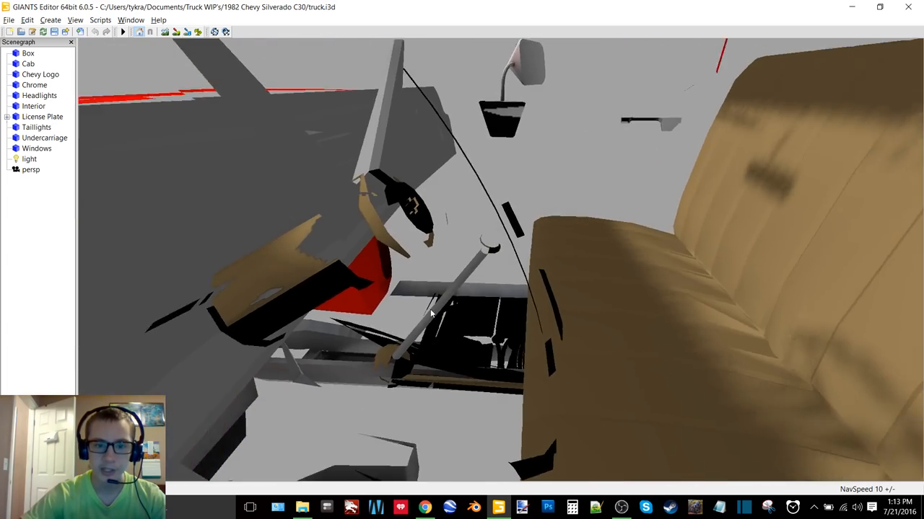
{"action": "left_click_drag", "start_coordinate": [433, 310], "coordinate": [390, 298]}
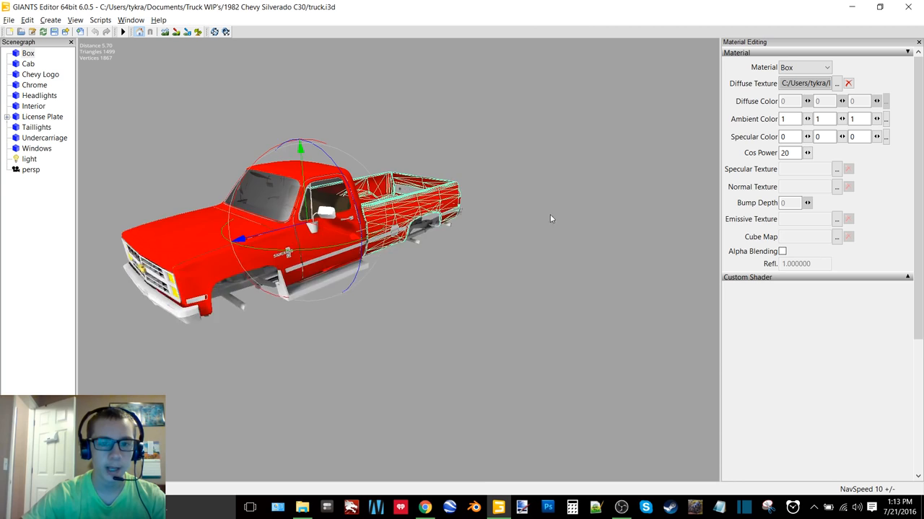
Load the teal diffuse texture files for the Box and Cab parts.
{"action": "left_click", "coordinate": [836, 82]}
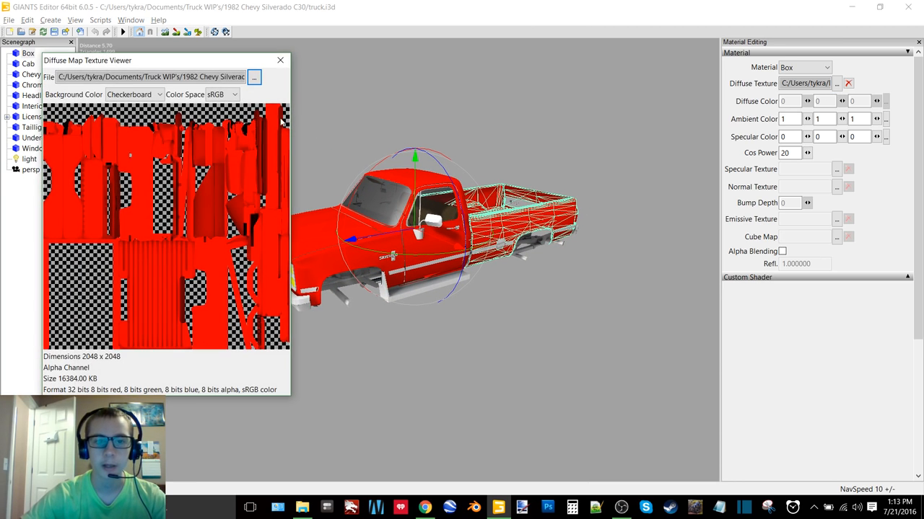
{"action": "left_click", "coordinate": [254, 77]}
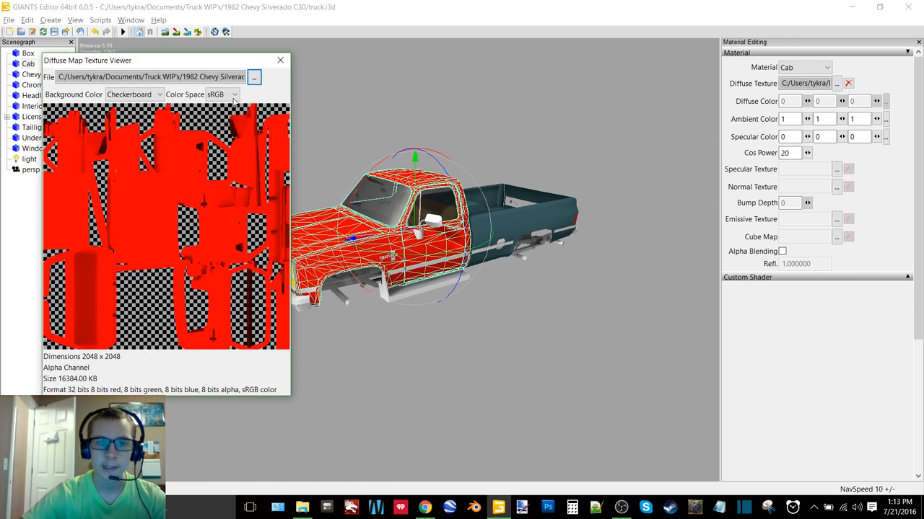
{"action": "left_click", "coordinate": [254, 77]}
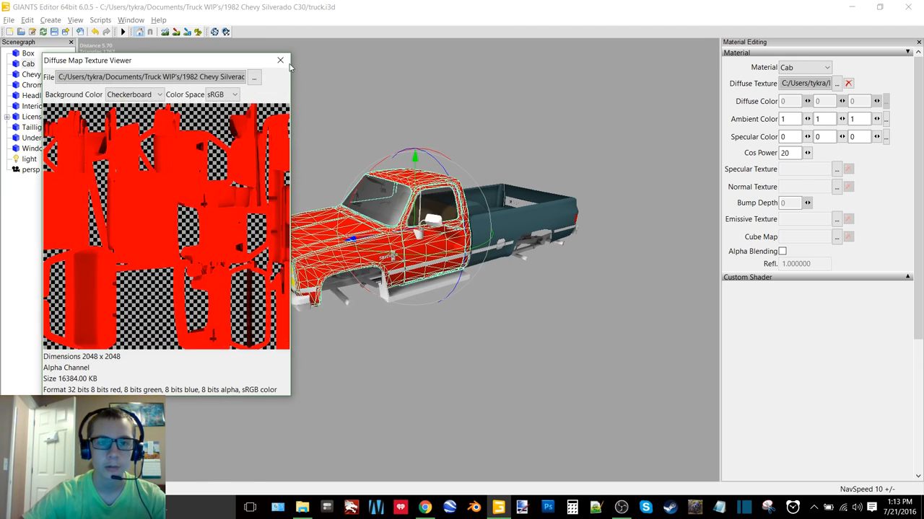
{"action": "left_click", "coordinate": [280, 60]}
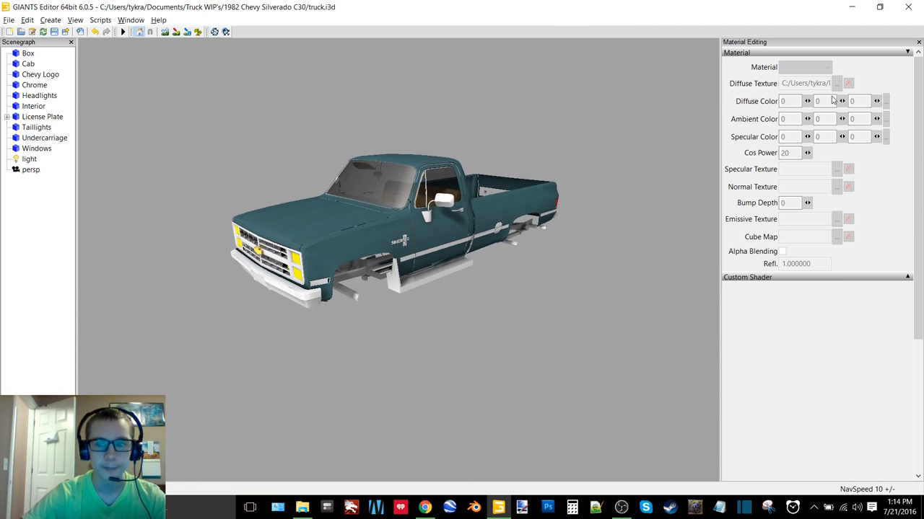
Apply the Blue-Deep Sea Blue diffuse textures to the Cab and the Box.
{"action": "left_click", "coordinate": [29, 64]}
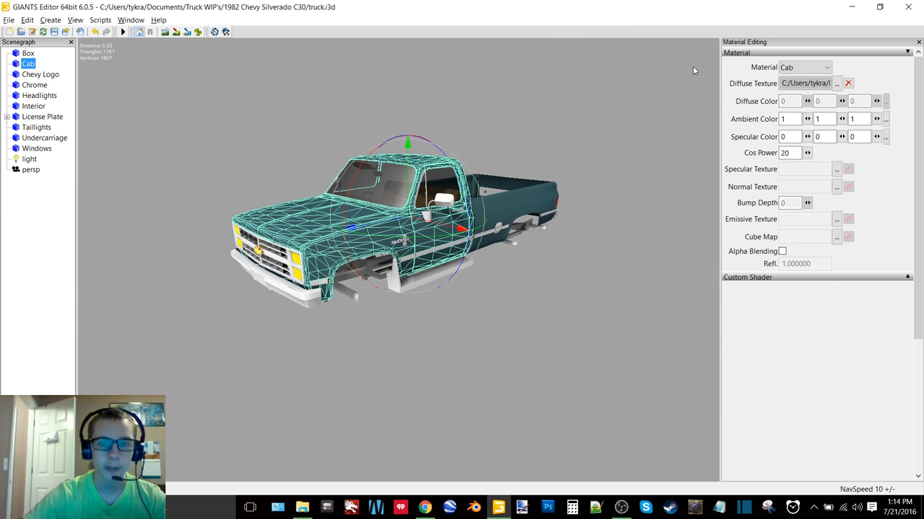
{"action": "left_click", "coordinate": [836, 82]}
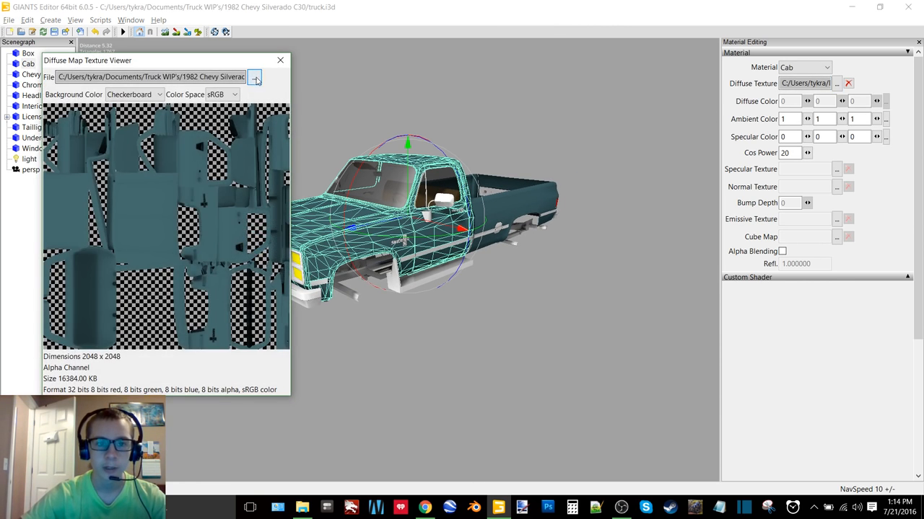
{"action": "left_click", "coordinate": [254, 78]}
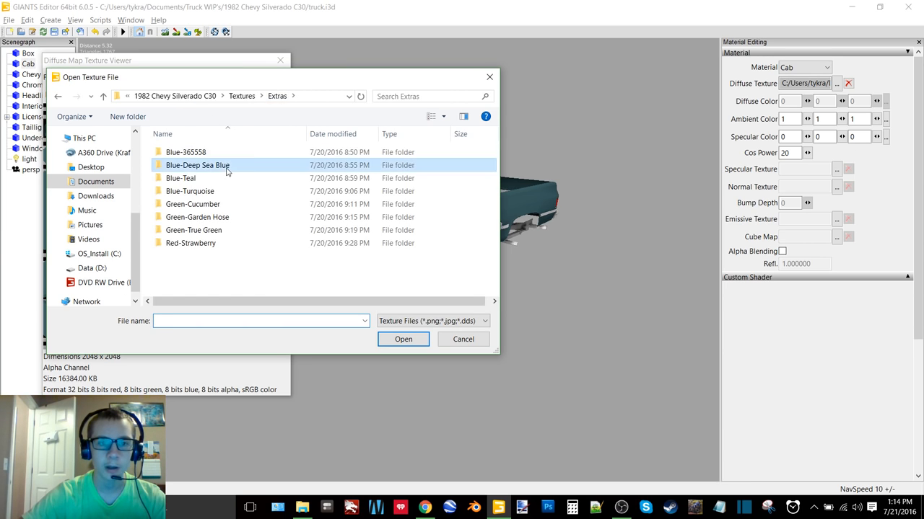
{"action": "left_click", "coordinate": [462, 339]}
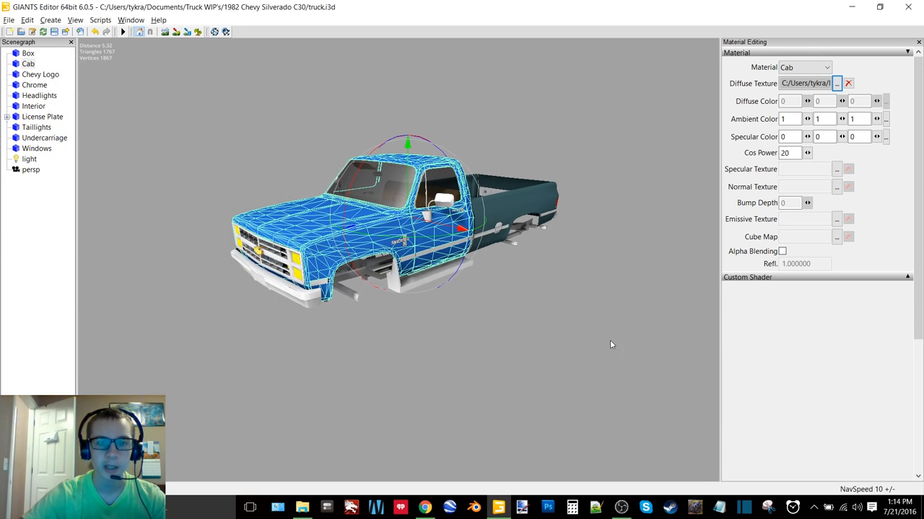
{"action": "left_click", "coordinate": [28, 52]}
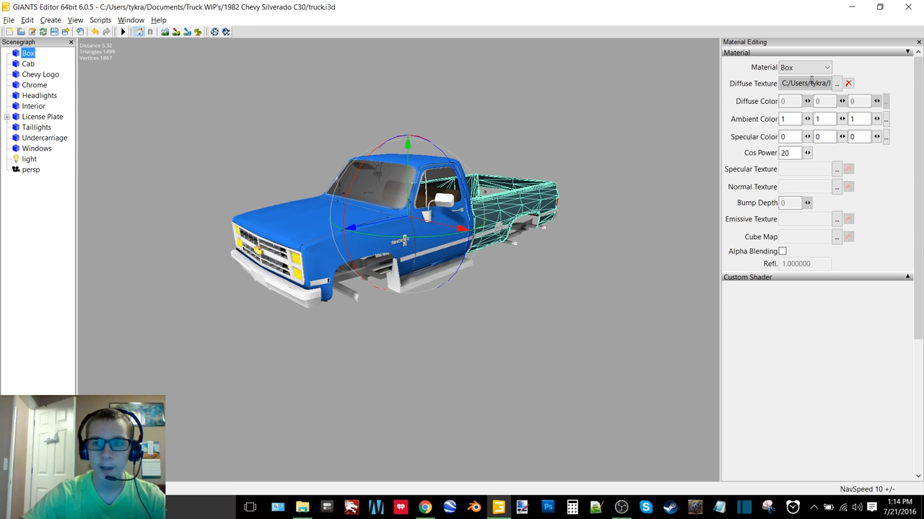
{"action": "left_click", "coordinate": [837, 83]}
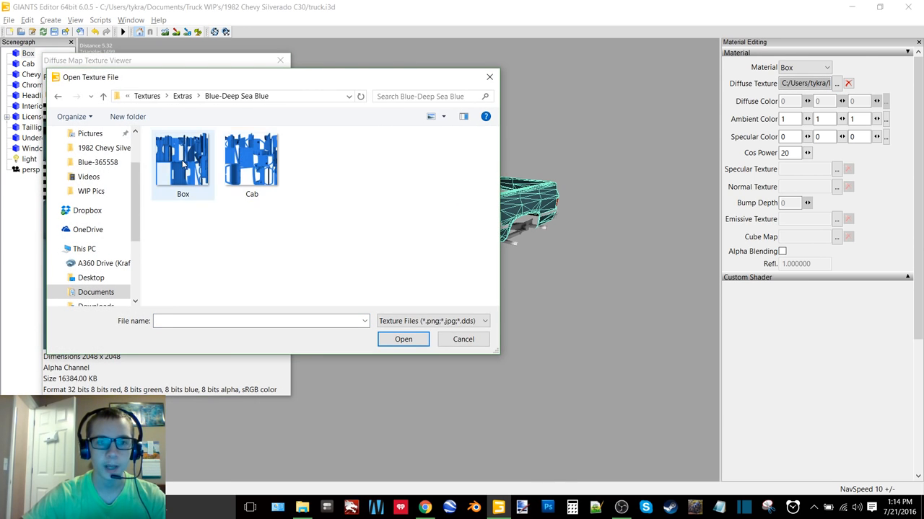
{"action": "double_click", "coordinate": [182, 157]}
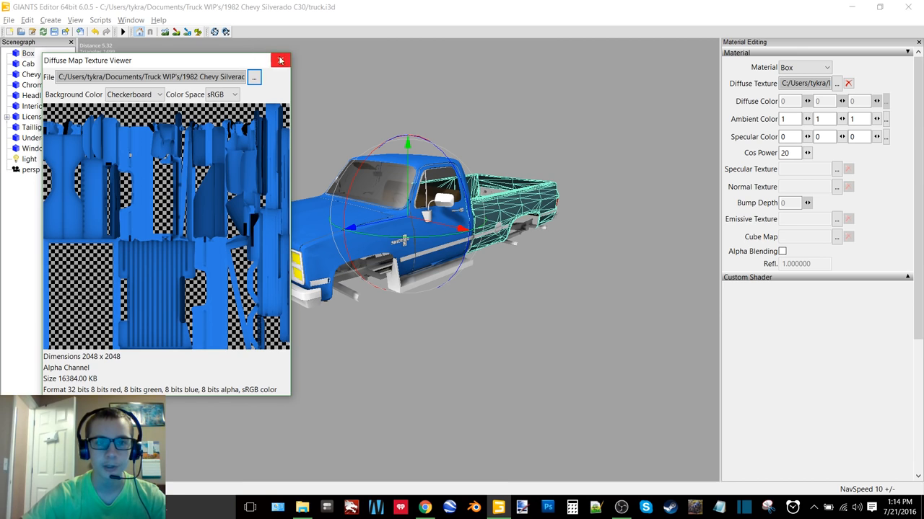
{"action": "left_click", "coordinate": [280, 60]}
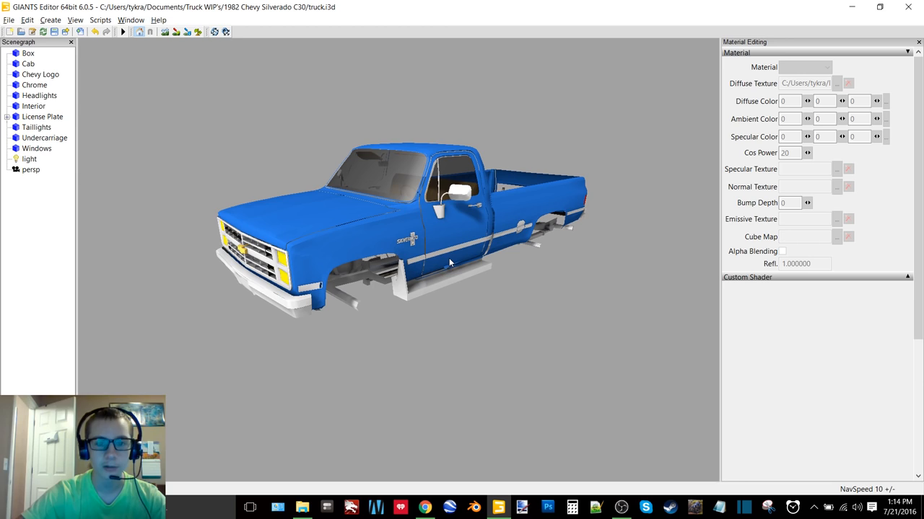
{"action": "mouse_move", "coordinate": [584, 296]}
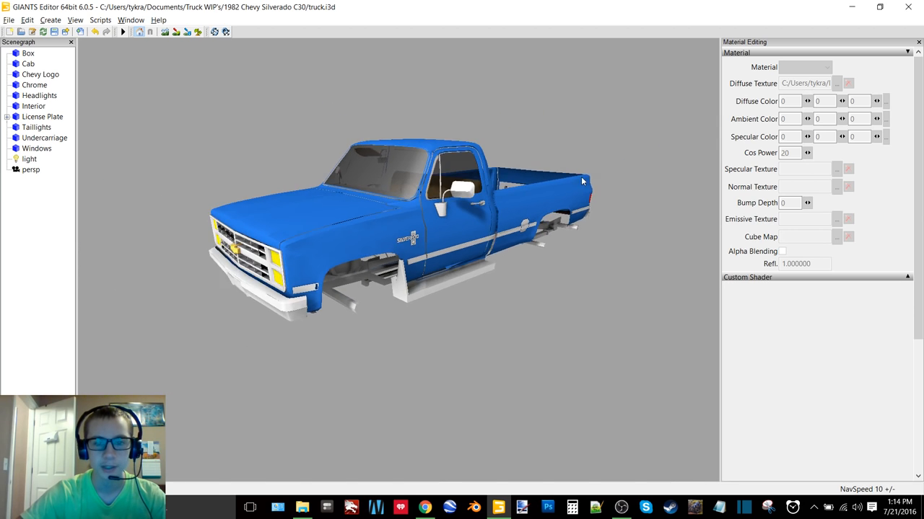
Replace the Box and Cab diffuse textures with the Blue-Teal ones.
{"action": "left_click", "coordinate": [27, 52]}
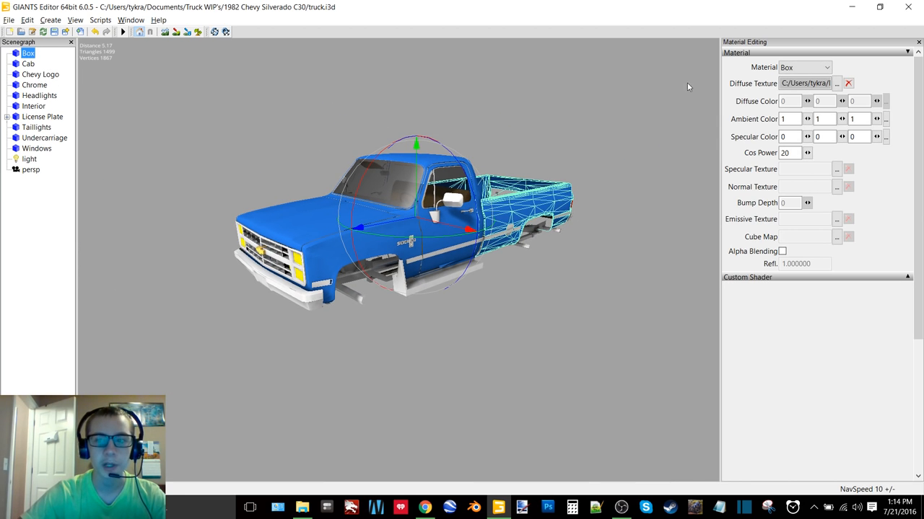
{"action": "left_click", "coordinate": [837, 83]}
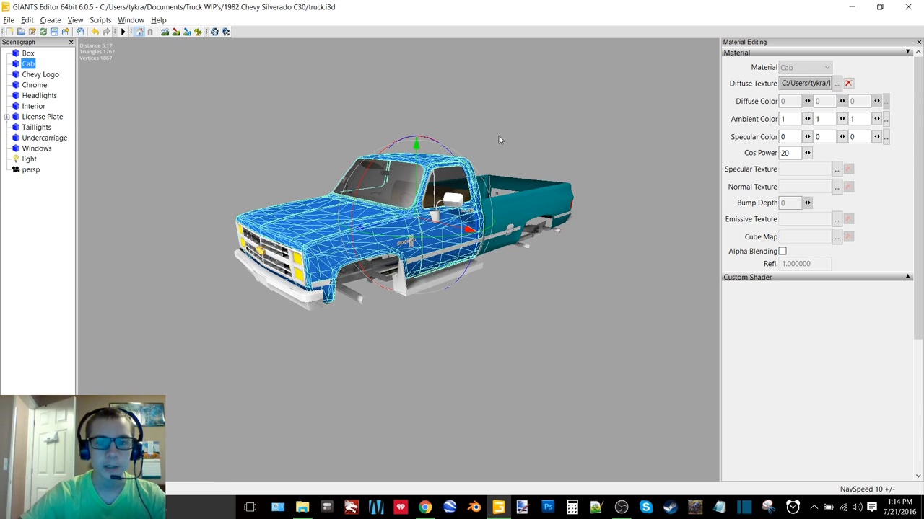
{"action": "left_click", "coordinate": [837, 83]}
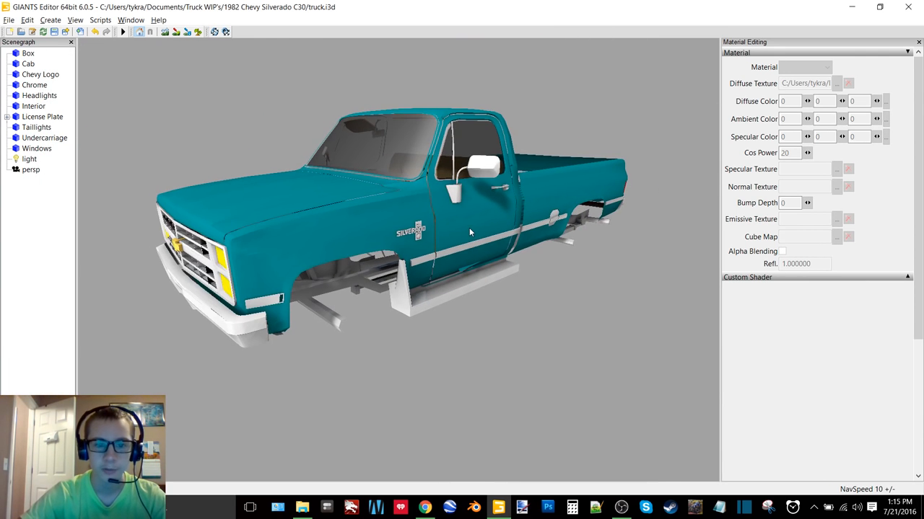
Apply the Blue-Turquoise diffuse texture to the Cab.
{"action": "left_click", "coordinate": [29, 64]}
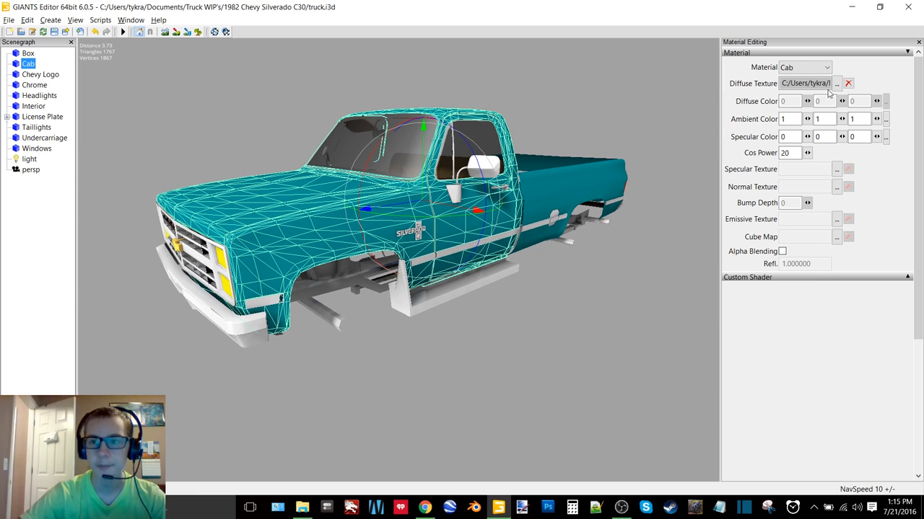
{"action": "left_click", "coordinate": [837, 82]}
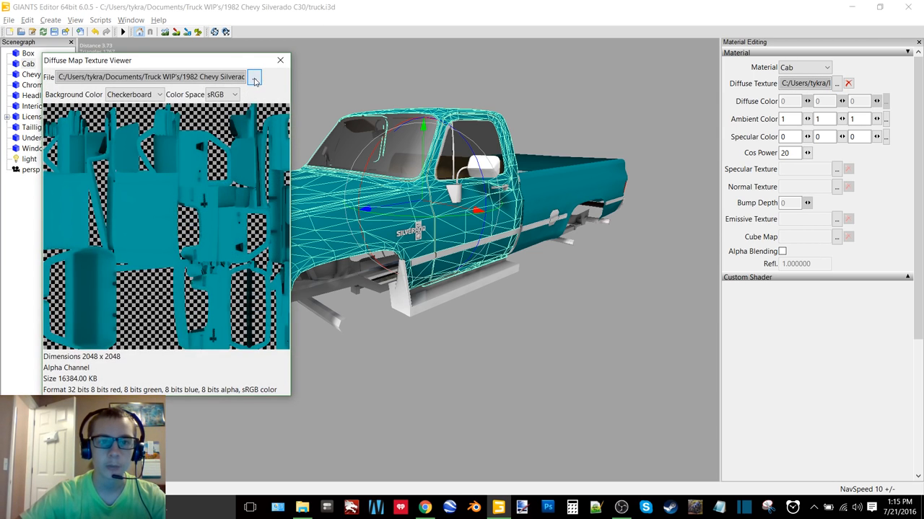
{"action": "left_click", "coordinate": [254, 78]}
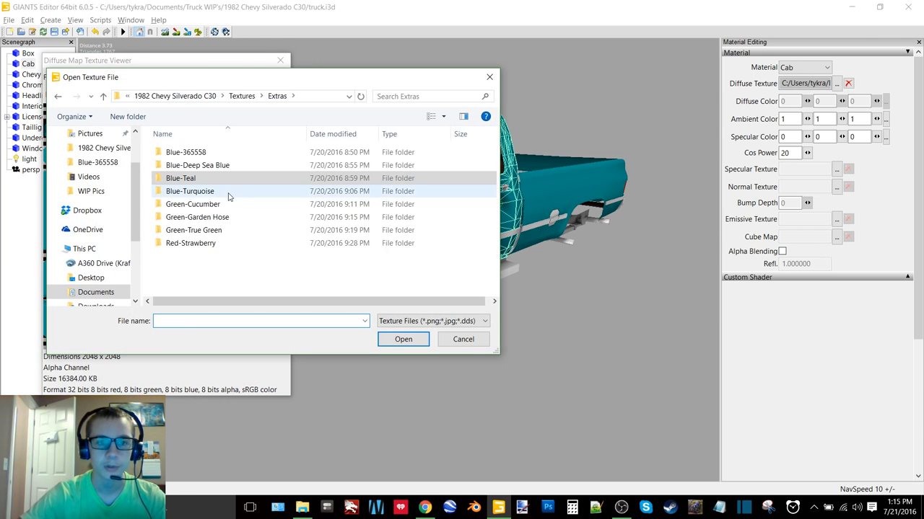
{"action": "double_click", "coordinate": [190, 191]}
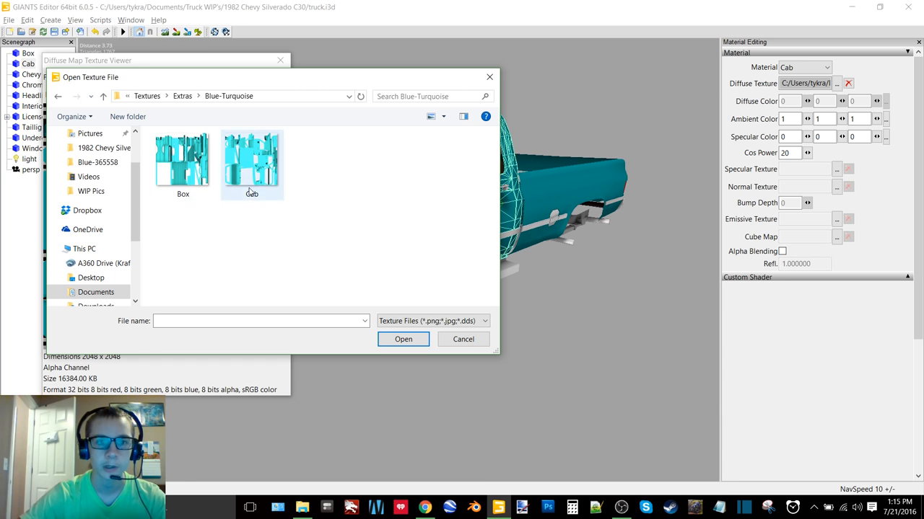
{"action": "left_click", "coordinate": [461, 340]}
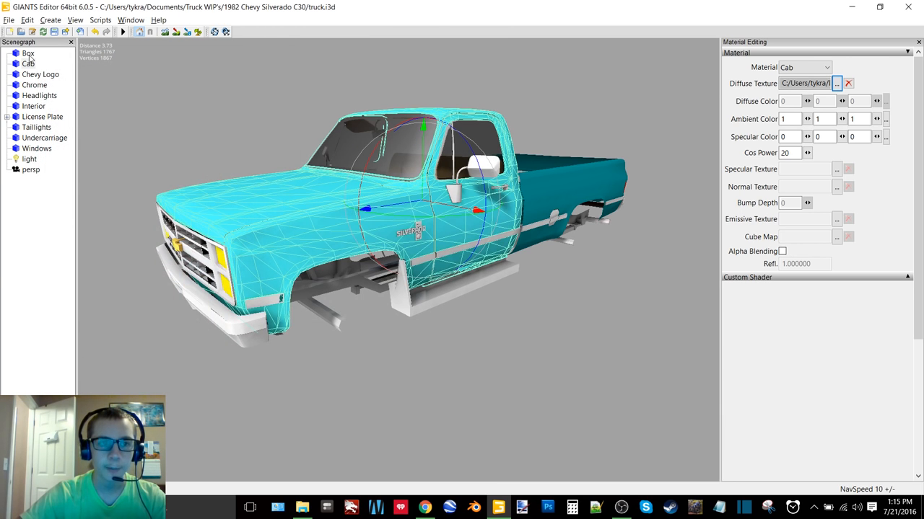
Apply the Blue-Turquoise texture to the Box and look the truck over.
{"action": "left_click", "coordinate": [837, 82]}
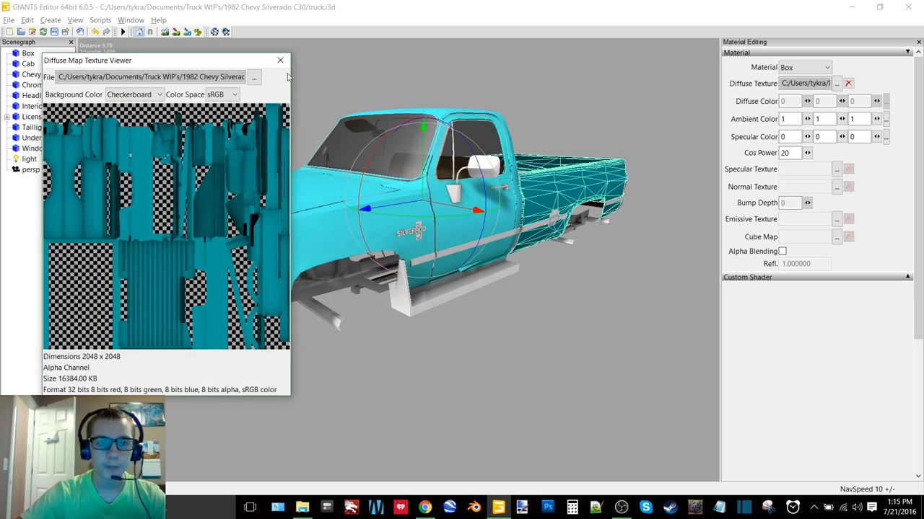
{"action": "left_click", "coordinate": [280, 60]}
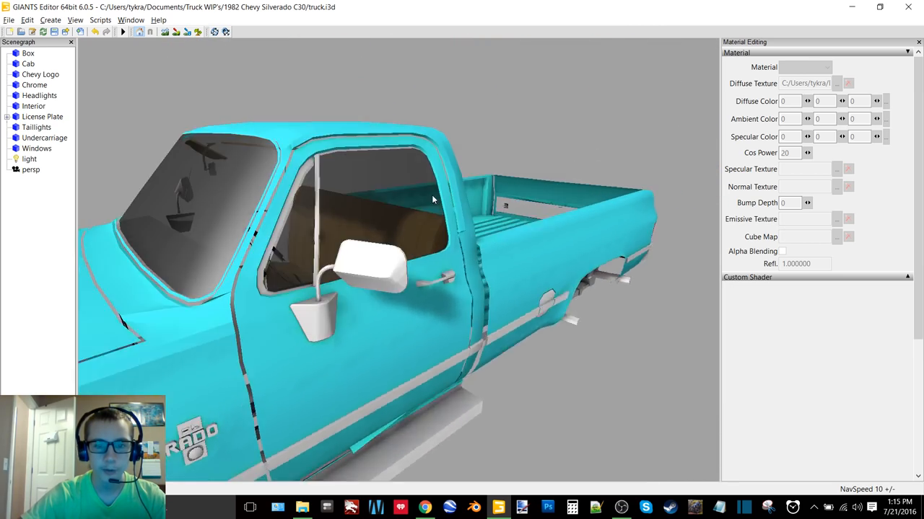
{"action": "left_click_drag", "start_coordinate": [433, 199], "coordinate": [551, 220]}
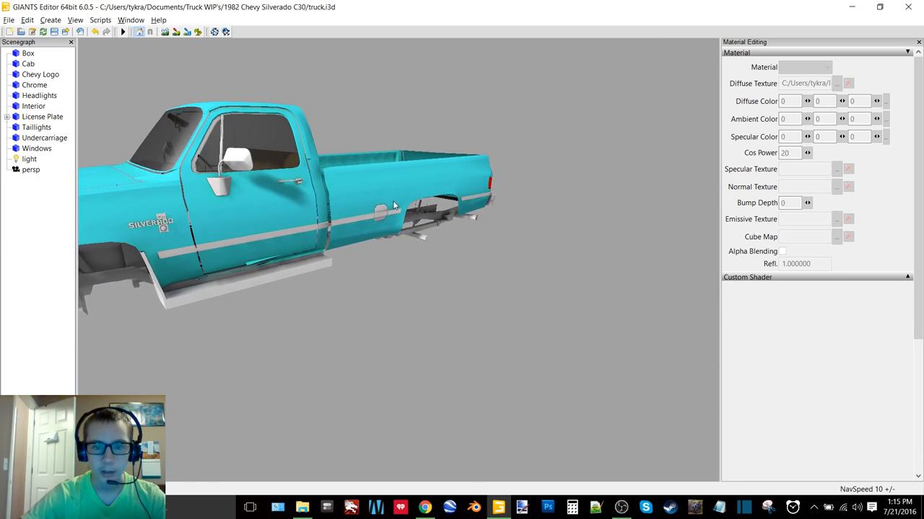
{"action": "left_click_drag", "start_coordinate": [392, 205], "coordinate": [426, 202]}
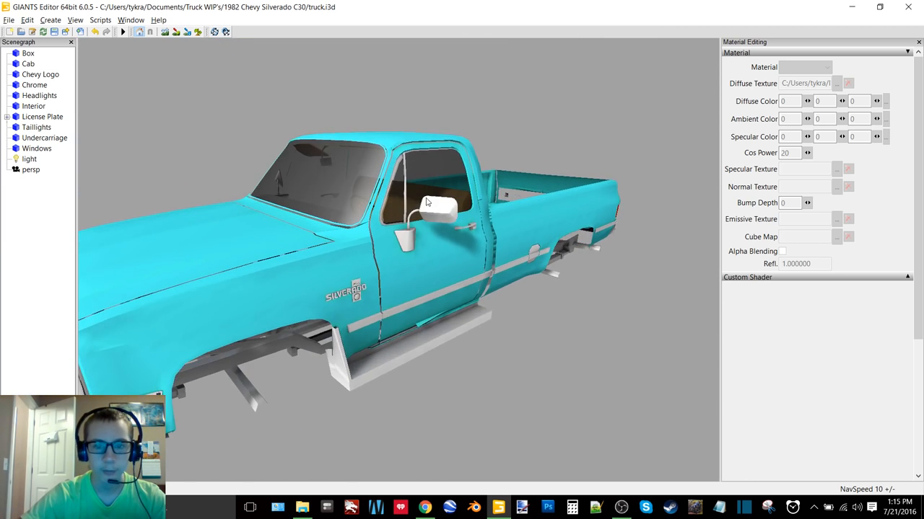
{"action": "left_click_drag", "start_coordinate": [425, 202], "coordinate": [455, 231]}
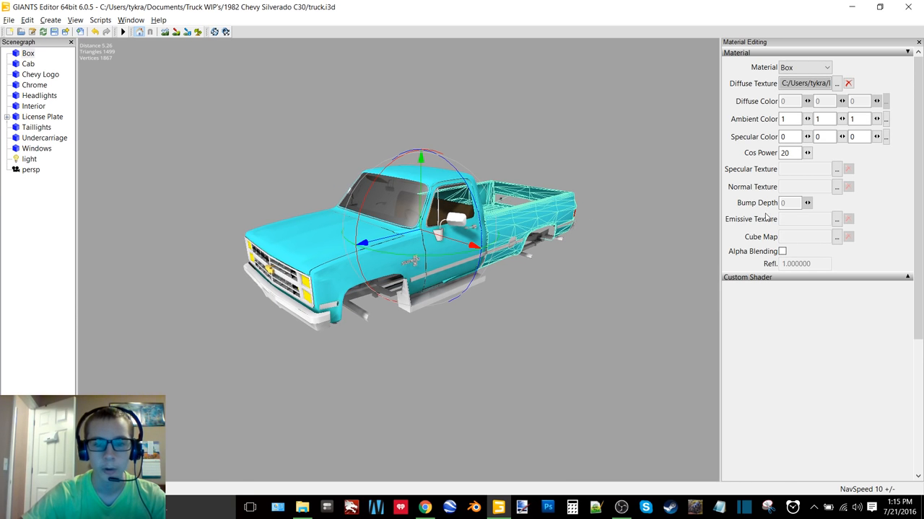
Load the dark green diffuse textures for the Box and the Cab.
{"action": "left_click", "coordinate": [837, 83]}
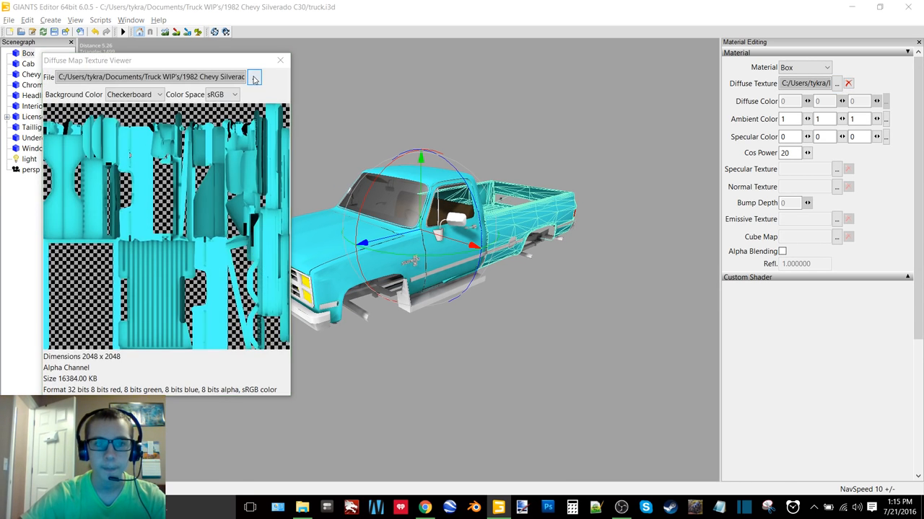
{"action": "left_click", "coordinate": [254, 78]}
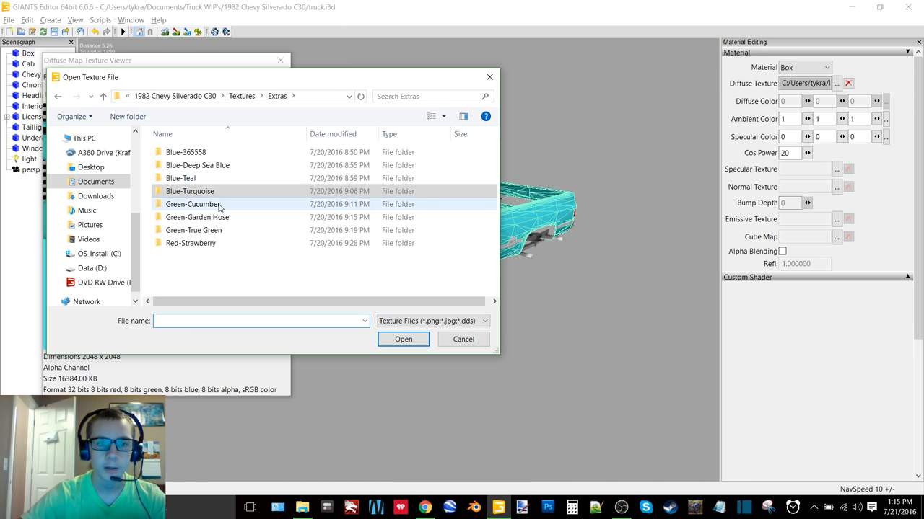
{"action": "double_click", "coordinate": [193, 205]}
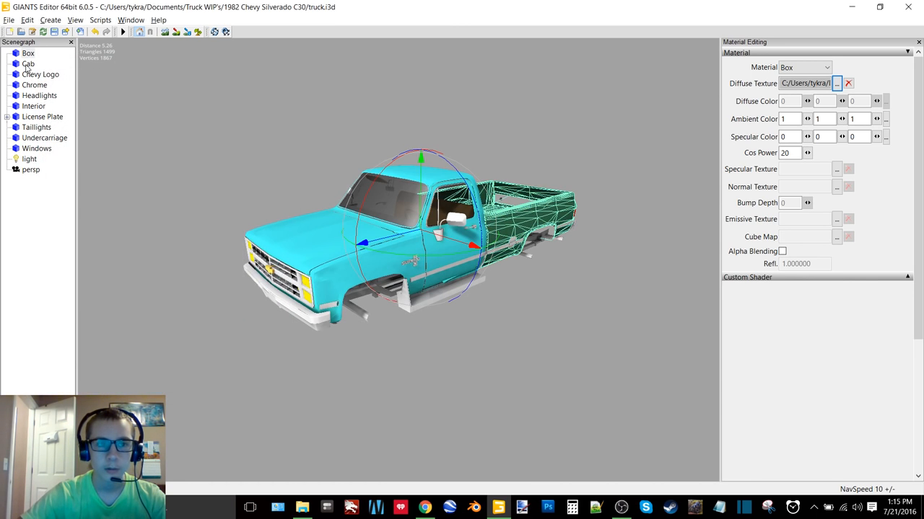
{"action": "left_click", "coordinate": [837, 82]}
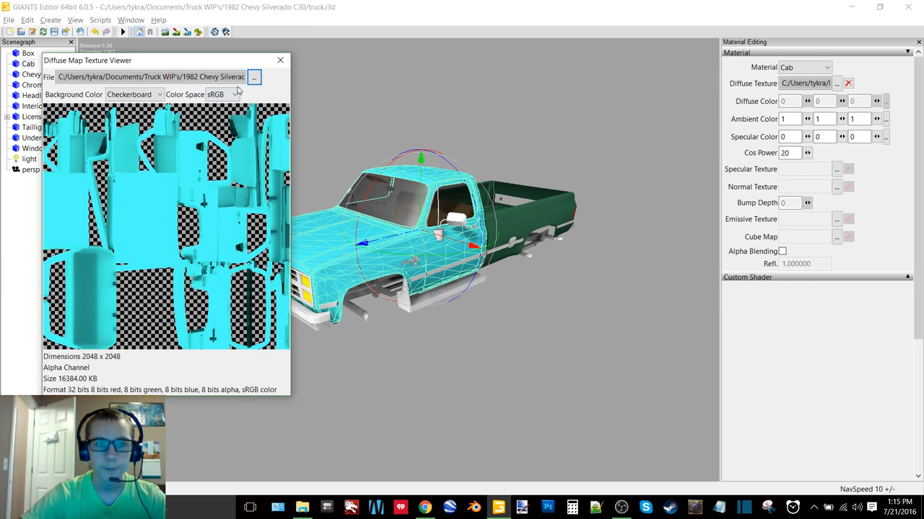
{"action": "left_click", "coordinate": [254, 78]}
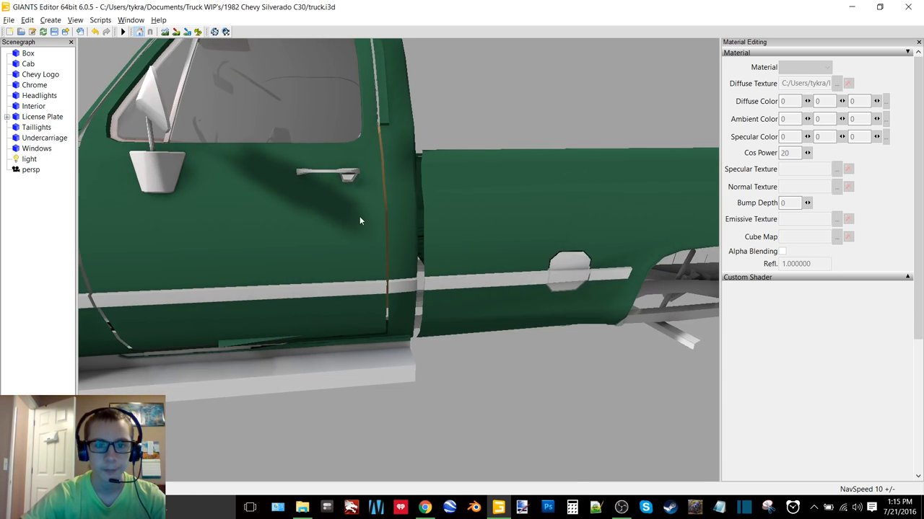
{"action": "scroll", "scroll_direction": "down", "scroll_amount": 3}
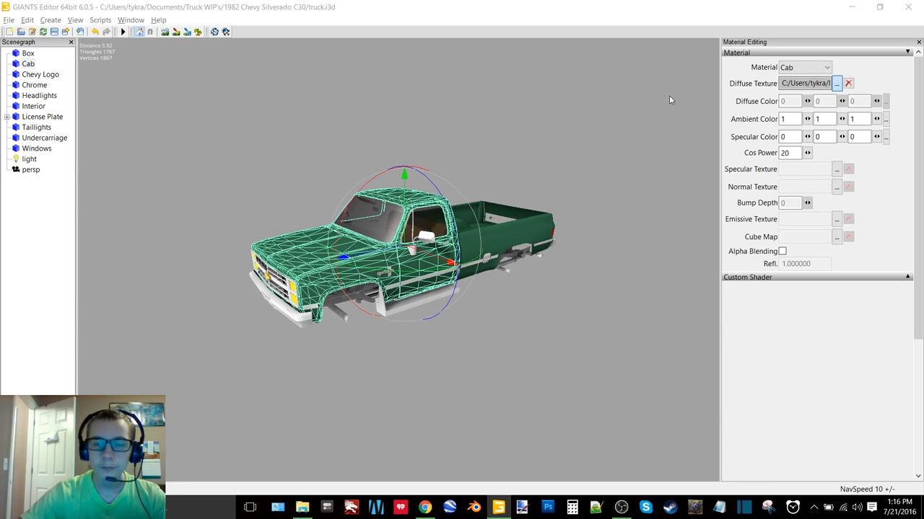
Load the Green-Cucumber teal-green textures for the Cab and Box.
{"action": "left_click", "coordinate": [837, 82]}
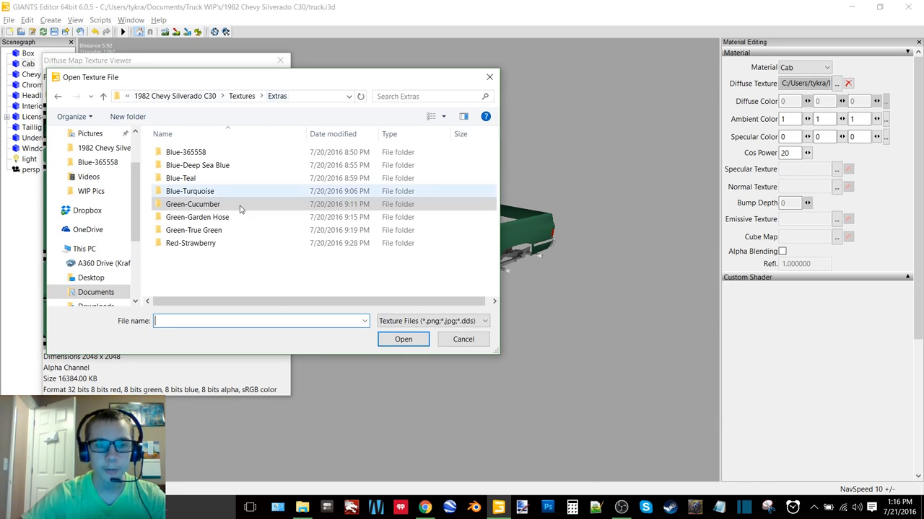
{"action": "double_click", "coordinate": [196, 217]}
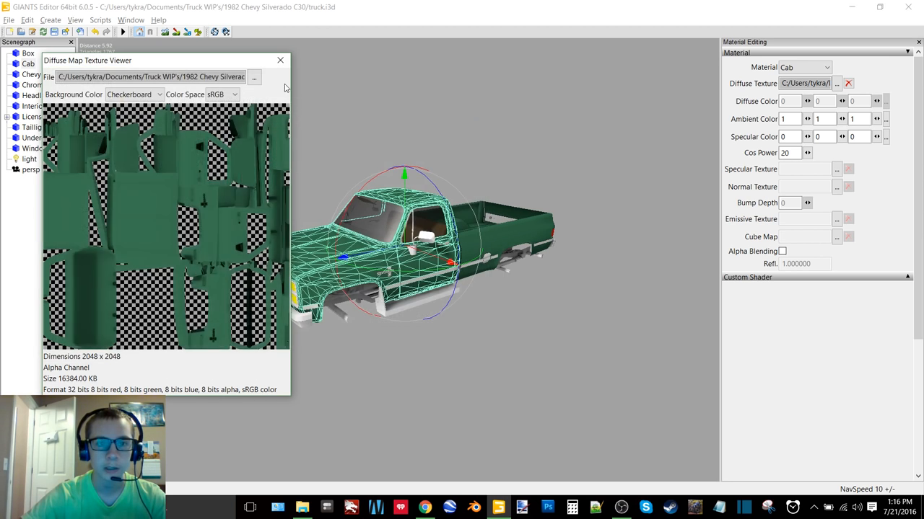
{"action": "left_click", "coordinate": [280, 61]}
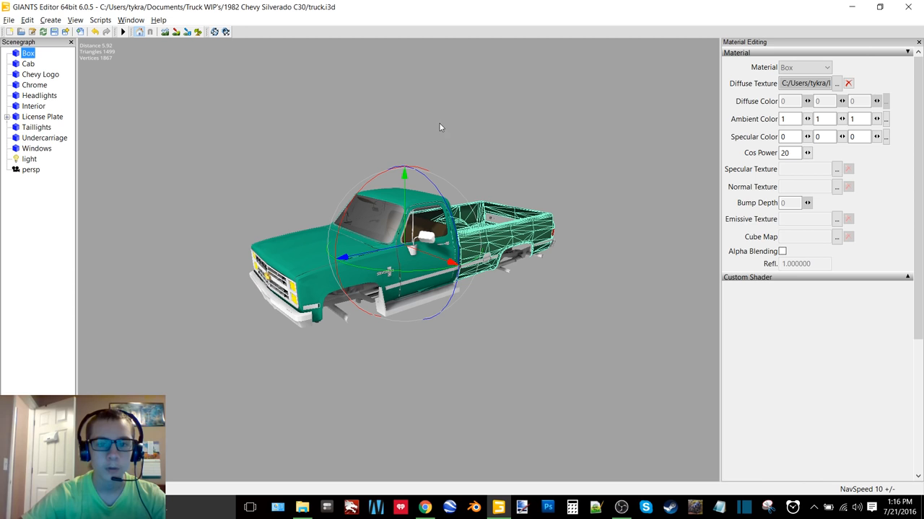
{"action": "left_click", "coordinate": [837, 82]}
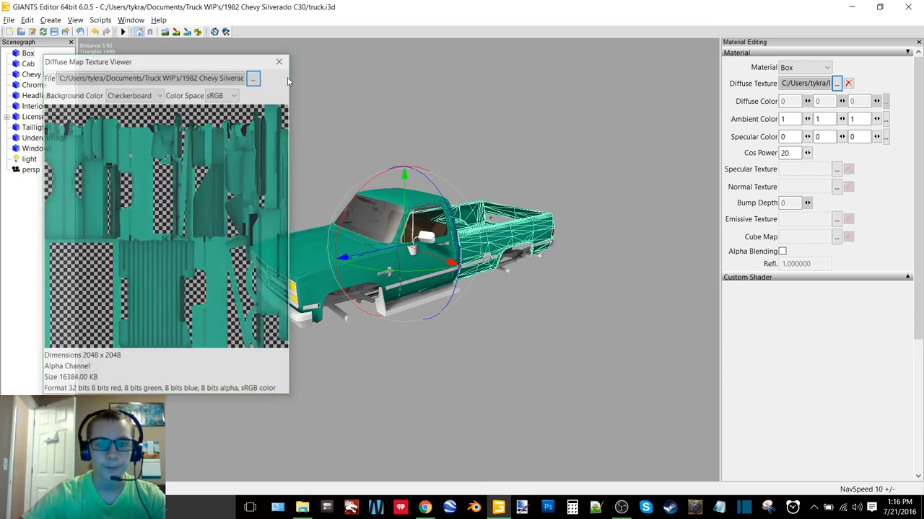
{"action": "left_click", "coordinate": [280, 61]}
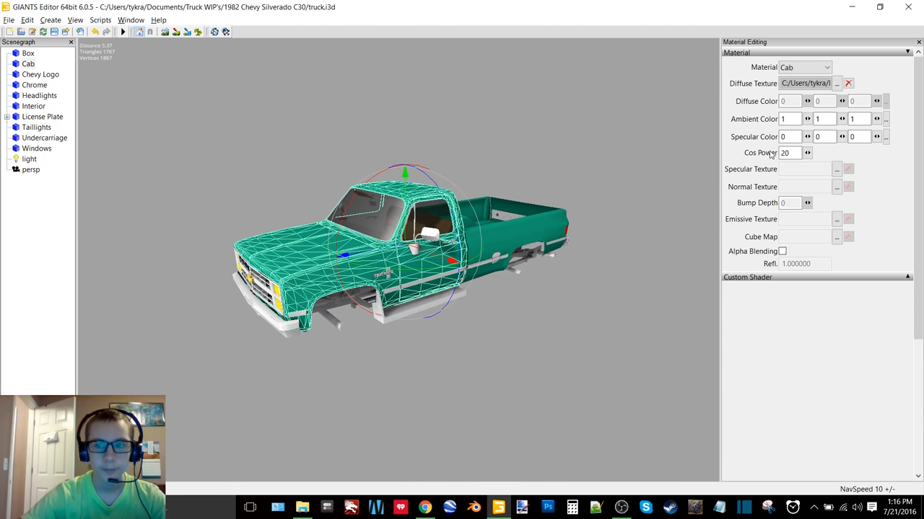
Load the bright green diffuse textures for the Cab and the Box.
{"action": "left_click", "coordinate": [837, 82]}
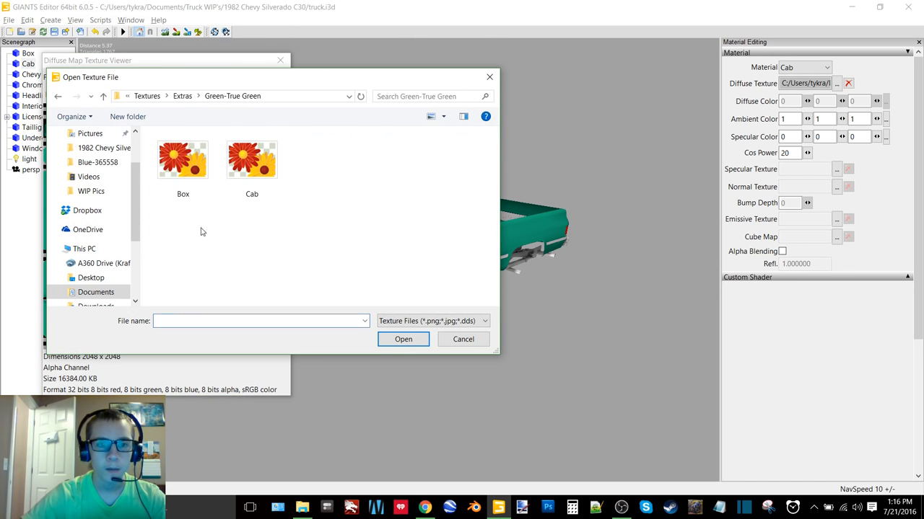
{"action": "left_click", "coordinate": [461, 339]}
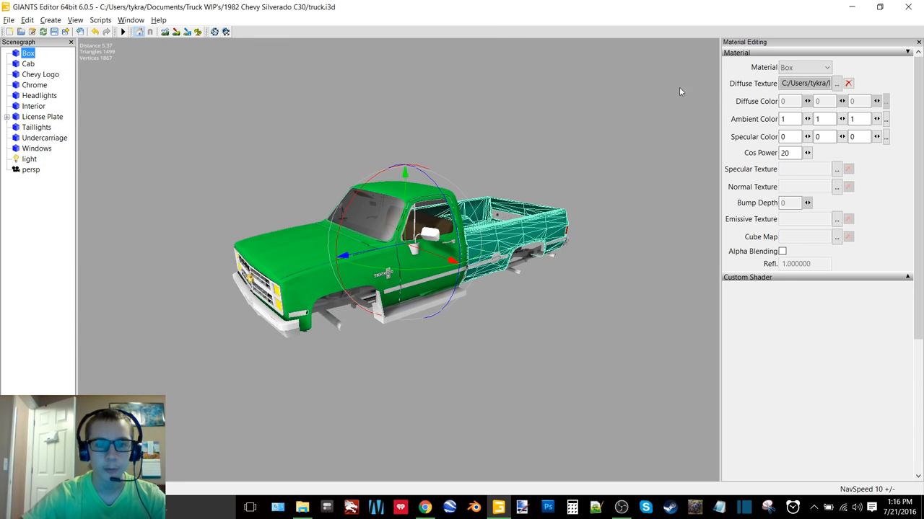
{"action": "left_click", "coordinate": [837, 82]}
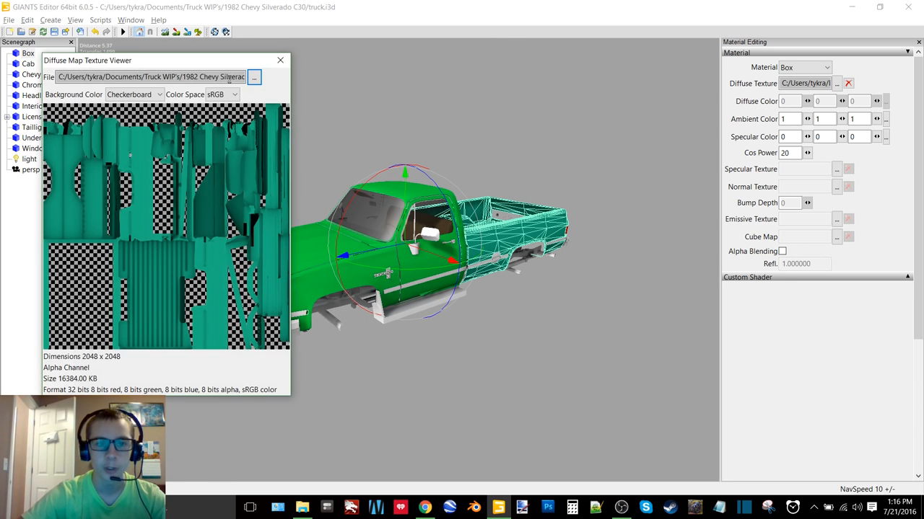
{"action": "left_click", "coordinate": [254, 77]}
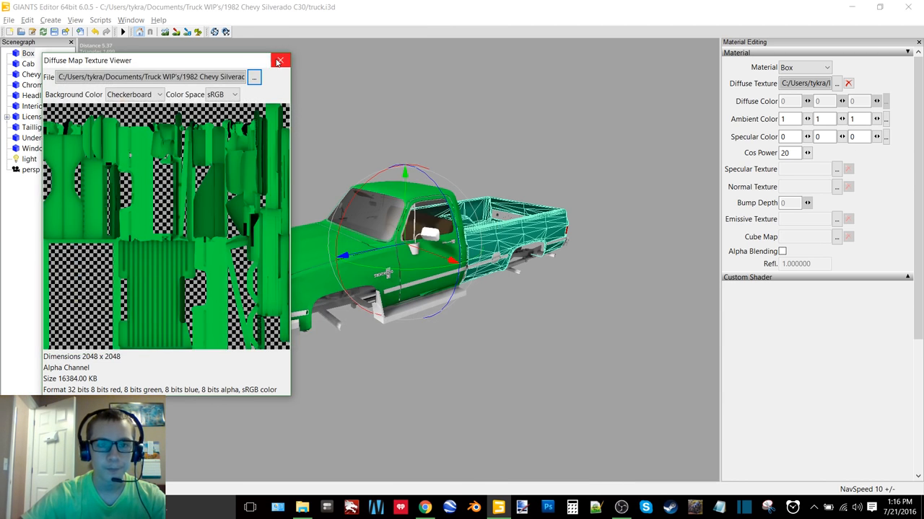
{"action": "left_click", "coordinate": [280, 60]}
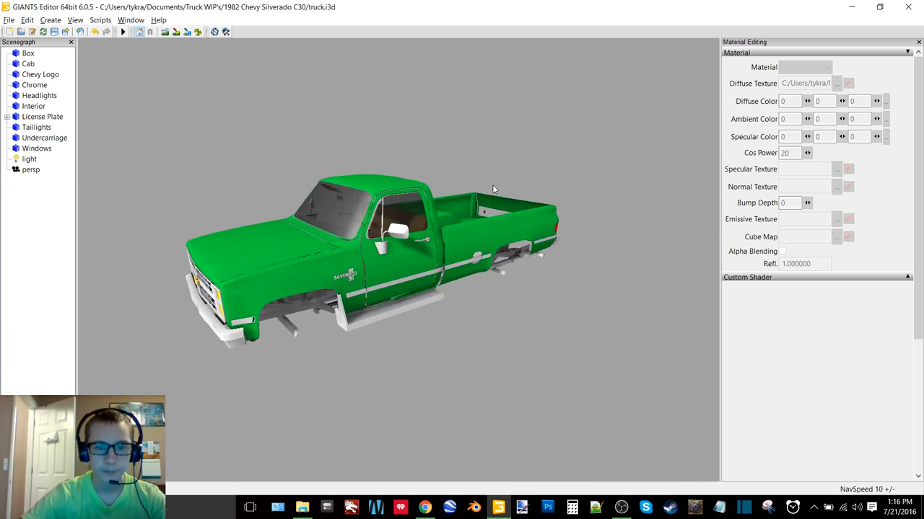
Switch the Box and Cab diffuse textures back to the red ones.
{"action": "left_click", "coordinate": [29, 52]}
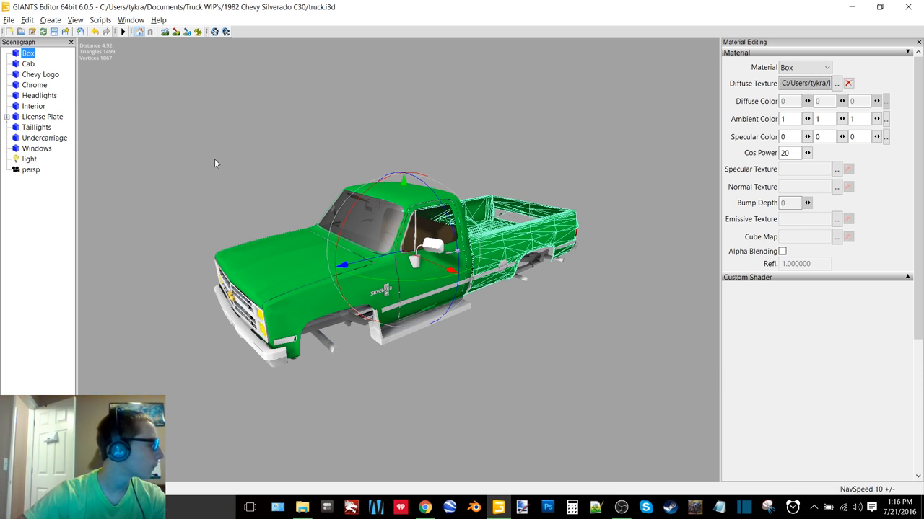
{"action": "left_click", "coordinate": [837, 83]}
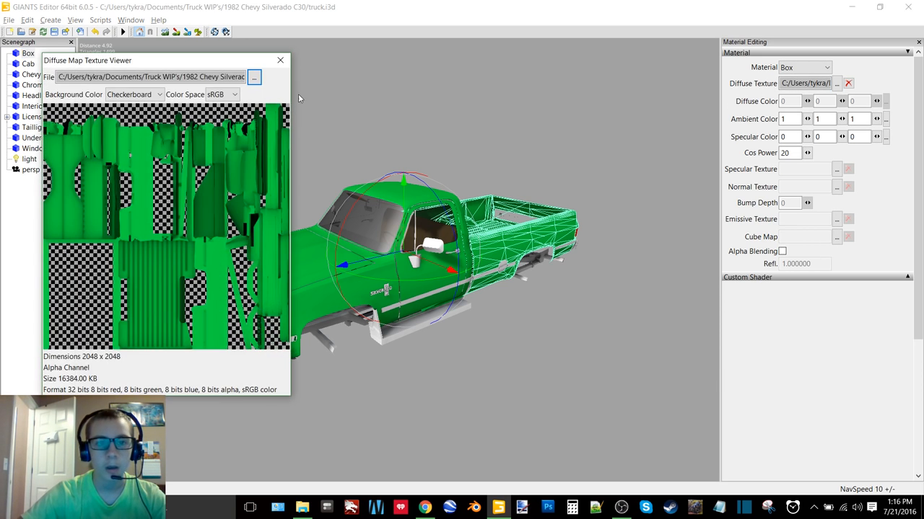
{"action": "left_click", "coordinate": [254, 76]}
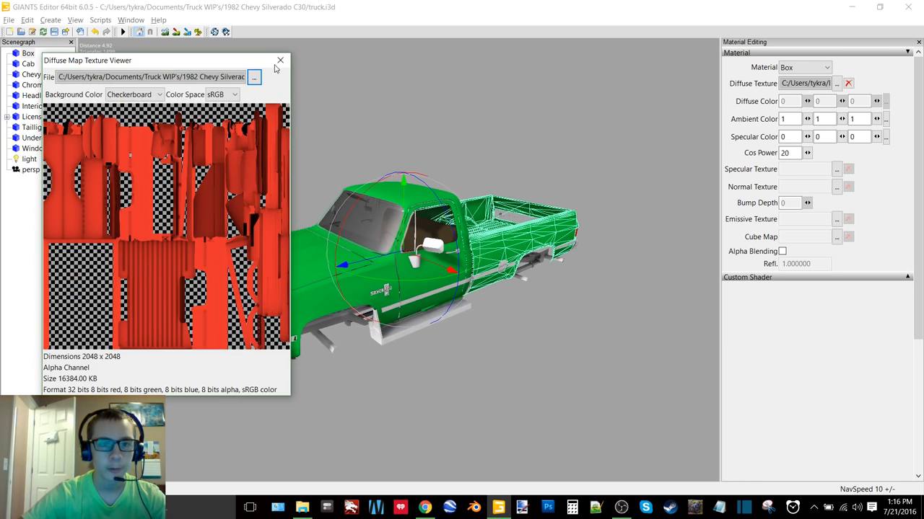
{"action": "left_click", "coordinate": [280, 61]}
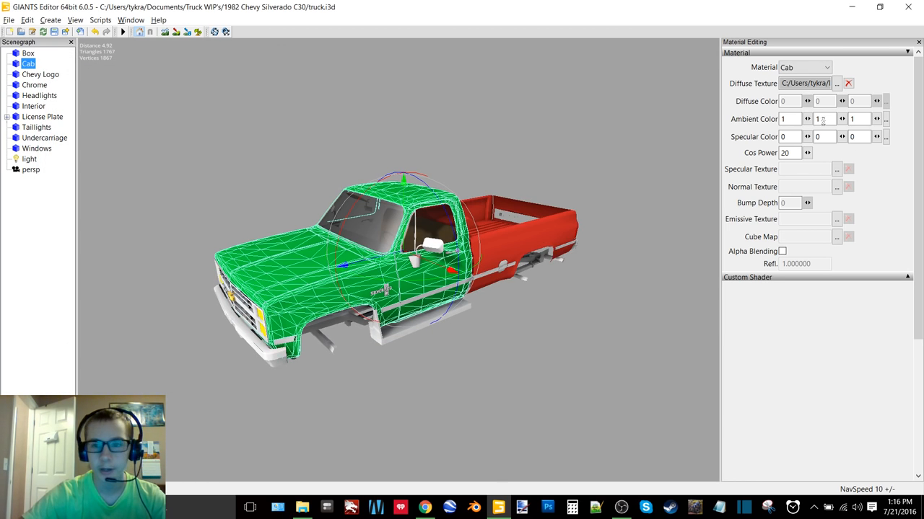
{"action": "left_click", "coordinate": [837, 82]}
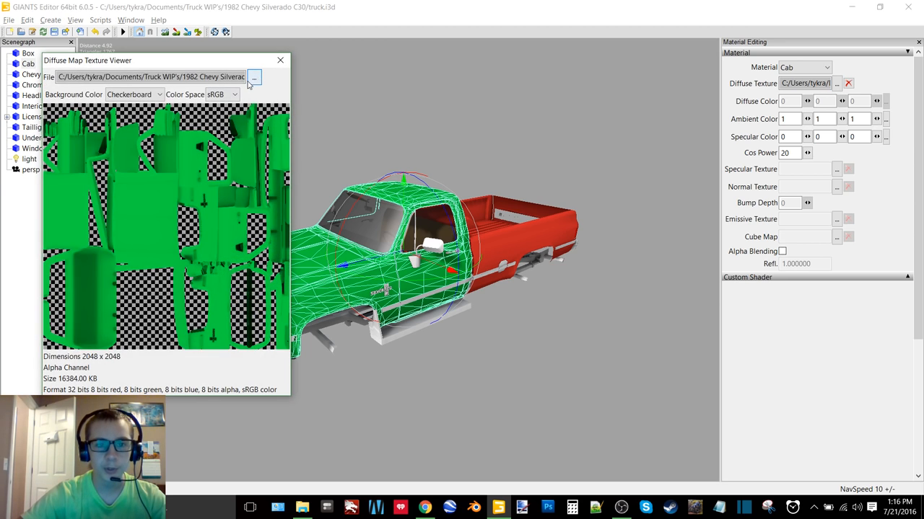
{"action": "left_click", "coordinate": [254, 78]}
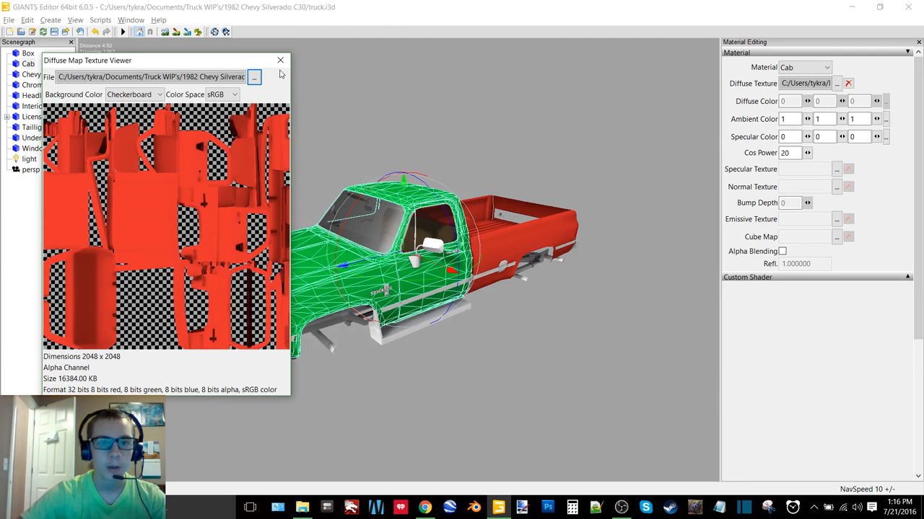
{"action": "left_click", "coordinate": [280, 60]}
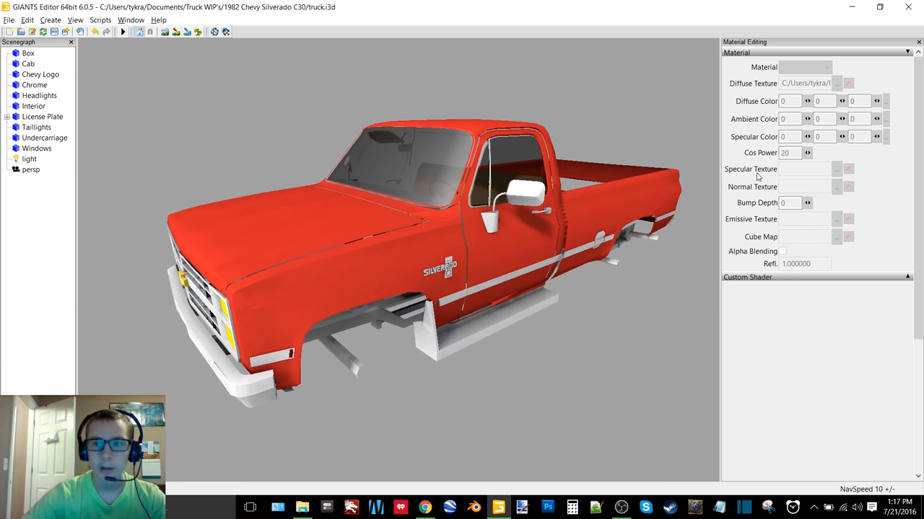
{"action": "left_click", "coordinate": [29, 52]}
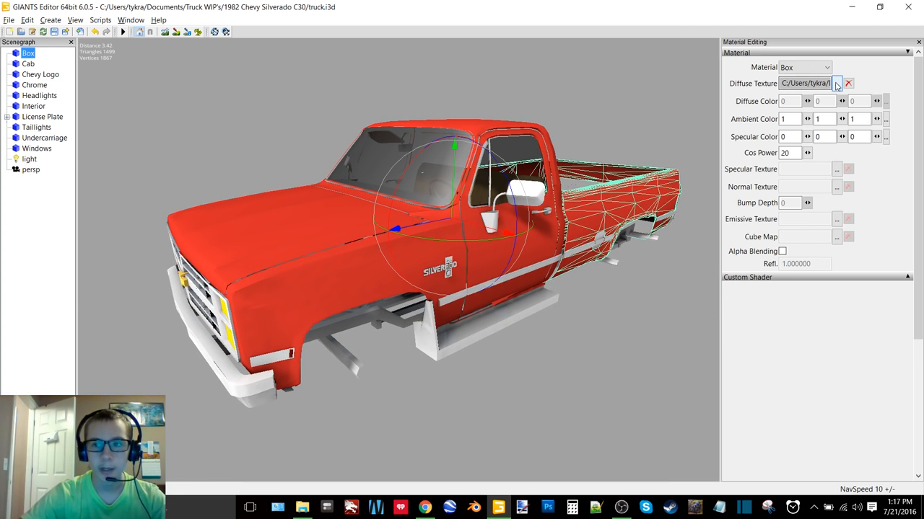
{"action": "left_click", "coordinate": [837, 82]}
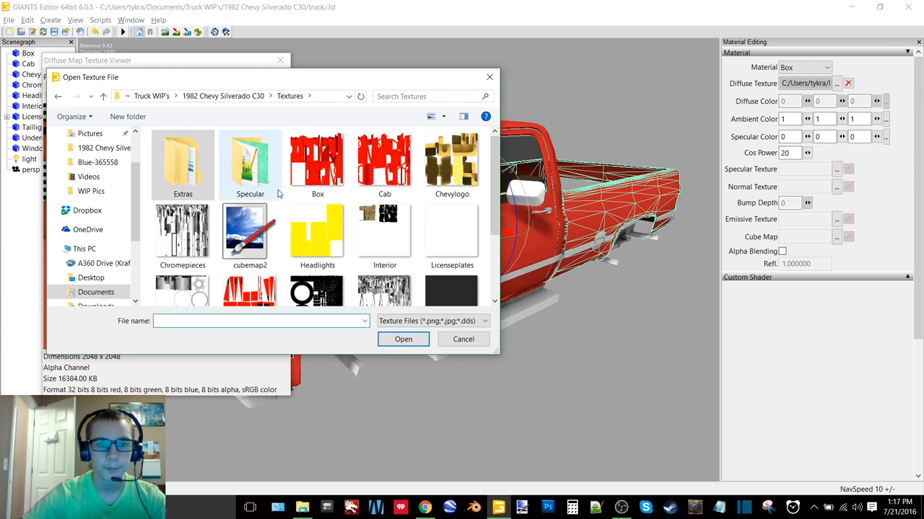
{"action": "left_click", "coordinate": [462, 339]}
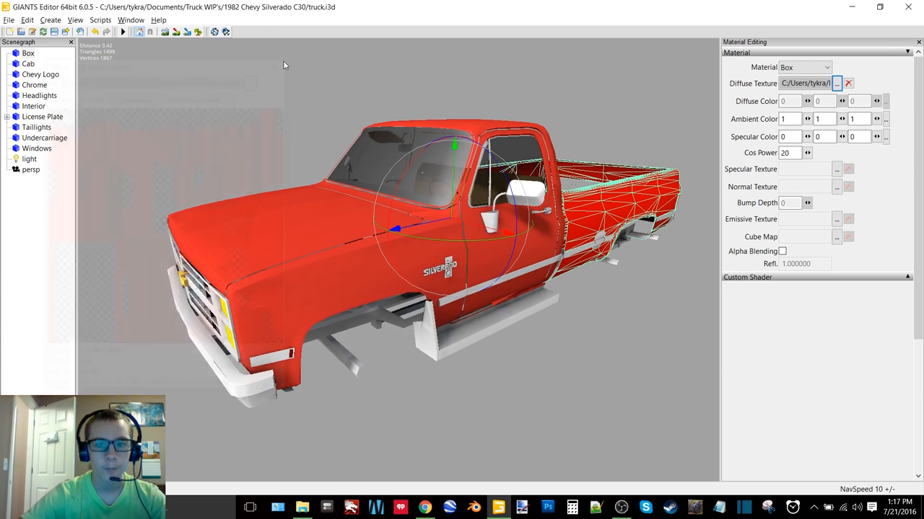
{"action": "left_click", "coordinate": [29, 63]}
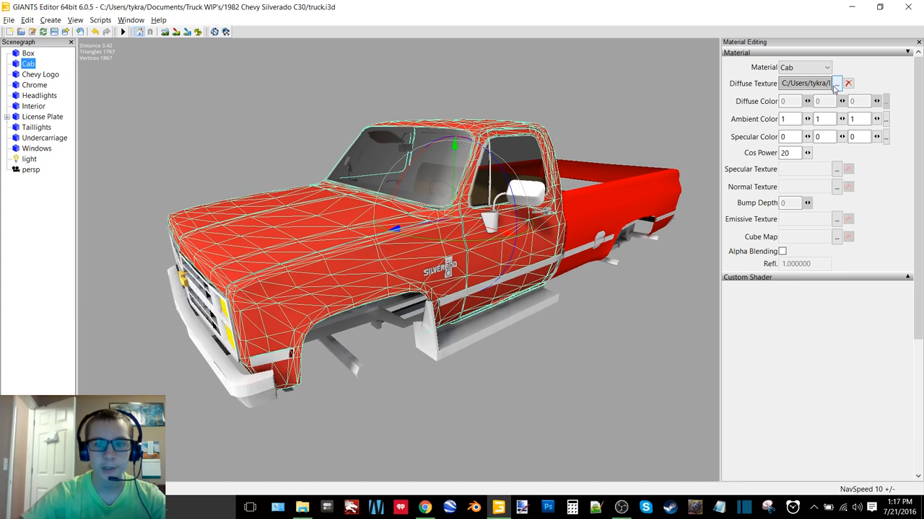
{"action": "left_click", "coordinate": [837, 82]}
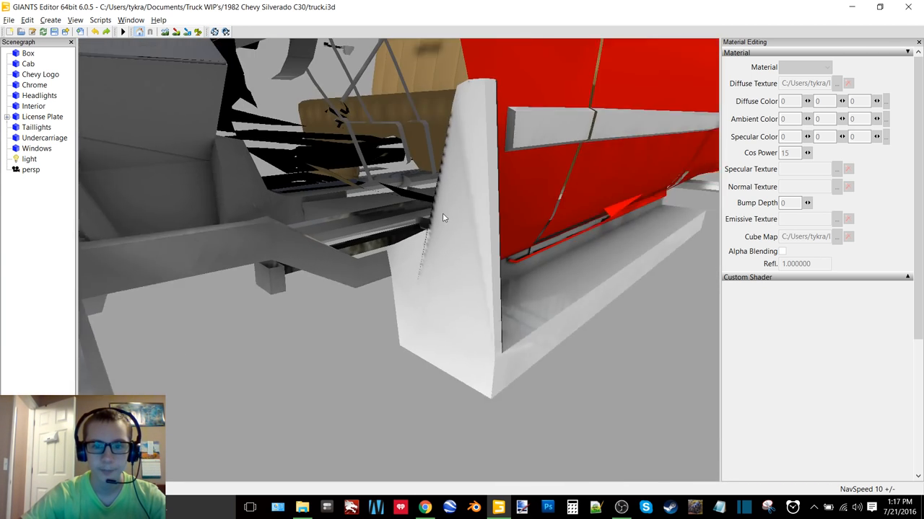
Orbit the truck, expand License Plate in the Scenegraph and select the Rear Plate to show its material.
{"action": "left_click_drag", "start_coordinate": [444, 218], "coordinate": [312, 245]}
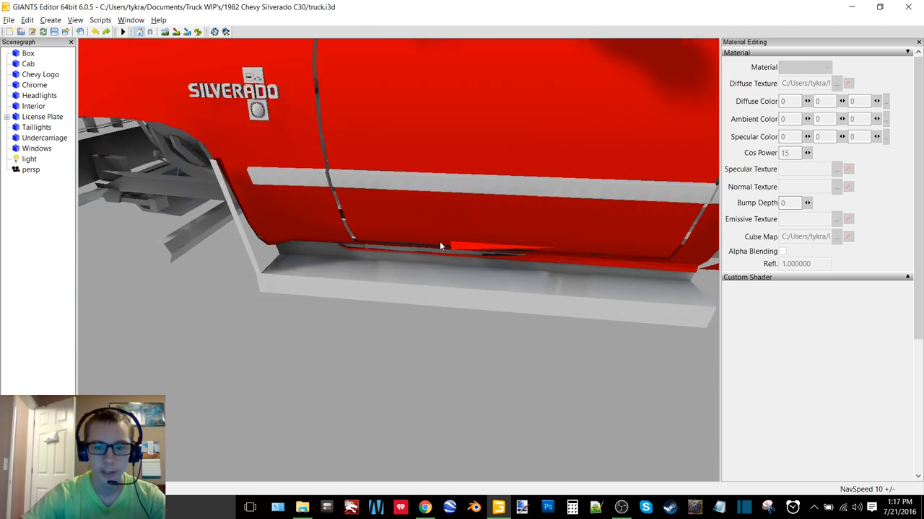
{"action": "left_click", "coordinate": [39, 96]}
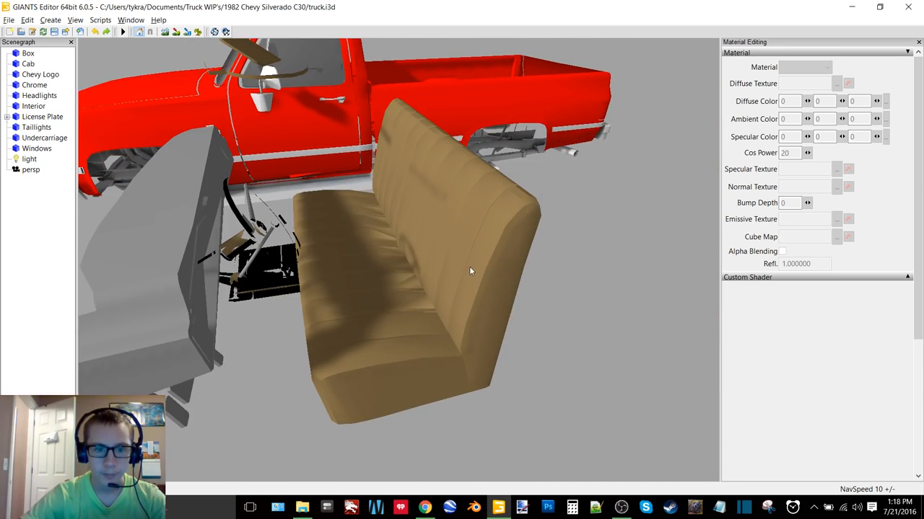
{"action": "left_click", "coordinate": [42, 116]}
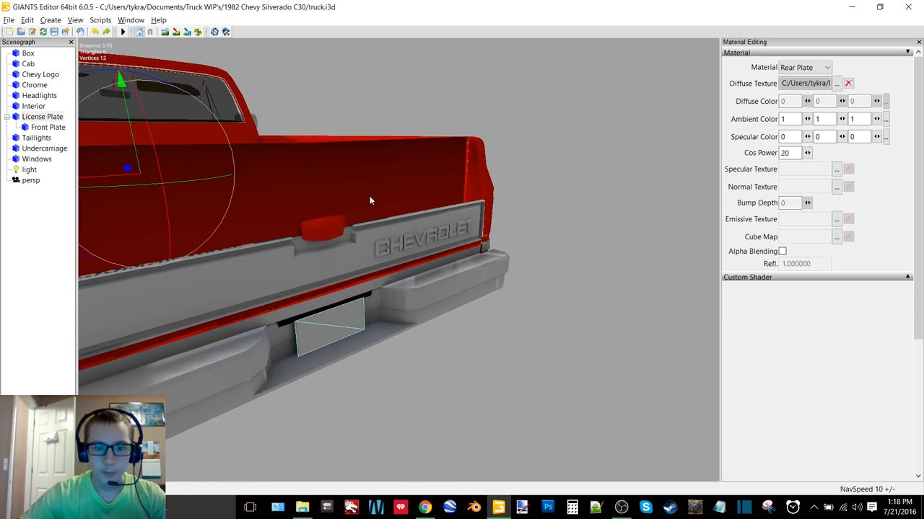
Preview the Rear Plate's blank white diffuse texture and close the Texture Viewer.
{"action": "left_click", "coordinate": [837, 83]}
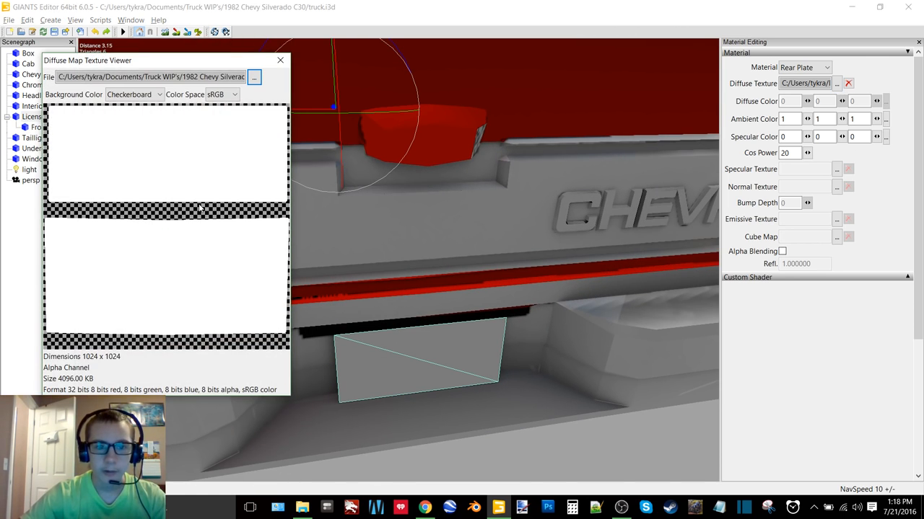
{"action": "mouse_move", "coordinate": [138, 139]}
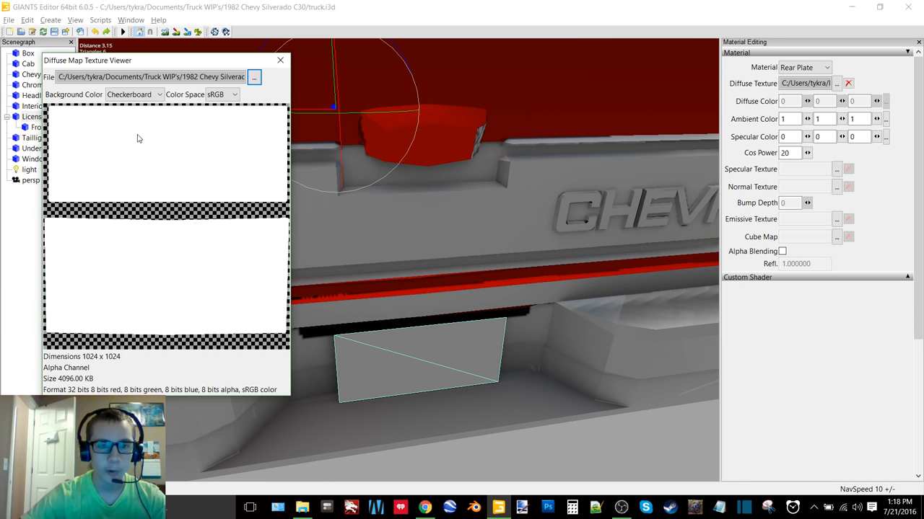
{"action": "mouse_move", "coordinate": [274, 68]}
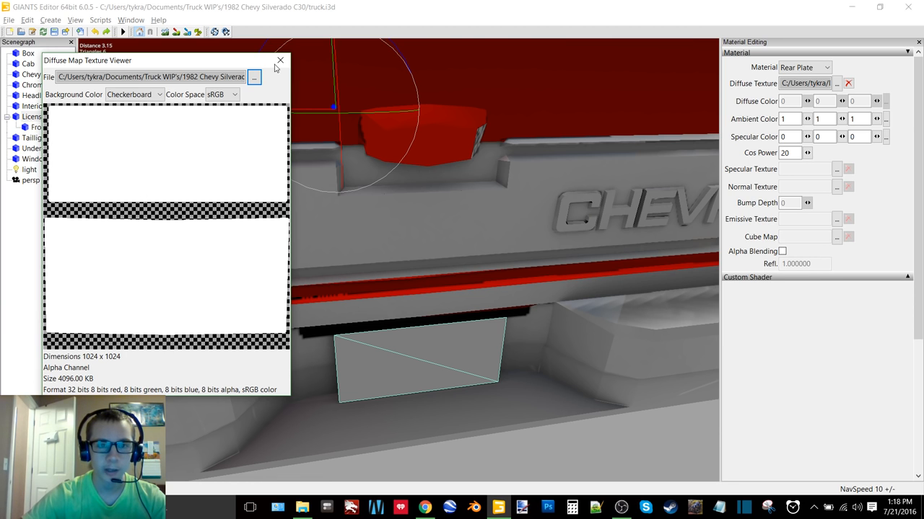
{"action": "left_click", "coordinate": [280, 61]}
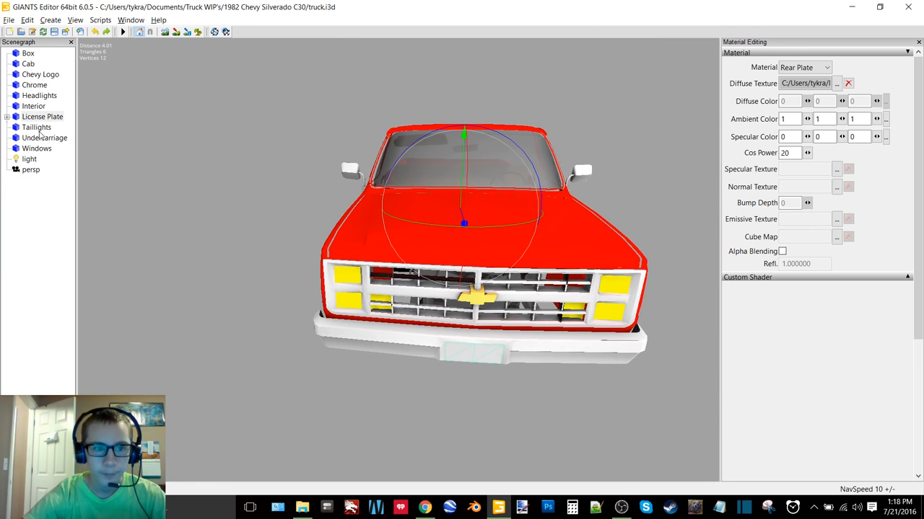
Deselect the rear plate and orbit to inspect the truck's undercarriage before closing the editor.
{"action": "left_click", "coordinate": [46, 139]}
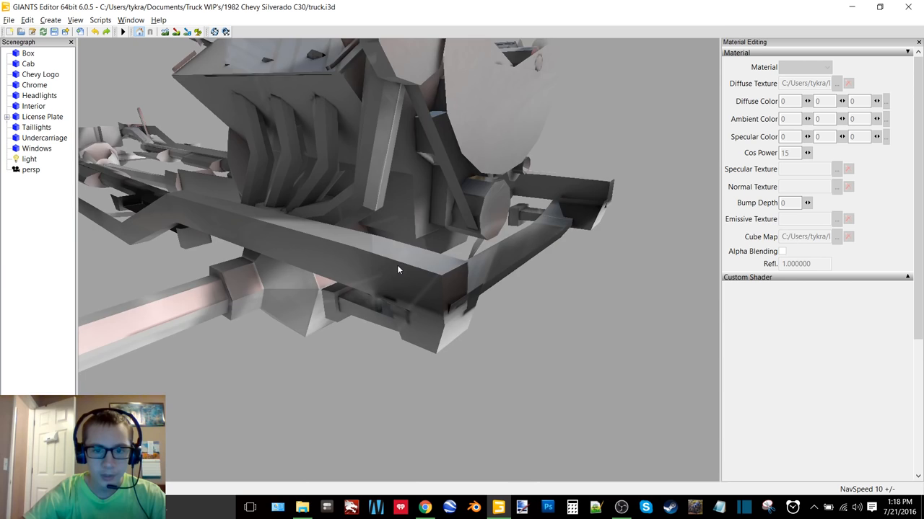
{"action": "left_click_drag", "start_coordinate": [396, 271], "coordinate": [404, 274]}
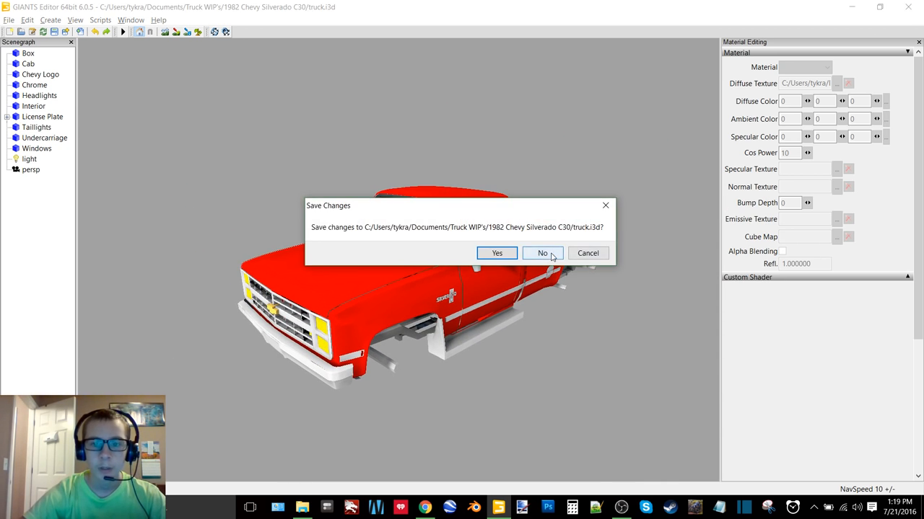
Discard truck.i3d changes, then load watertrailer.blend from Implement WIP's > Water Trailer in Blender.
{"action": "left_click", "coordinate": [543, 254]}
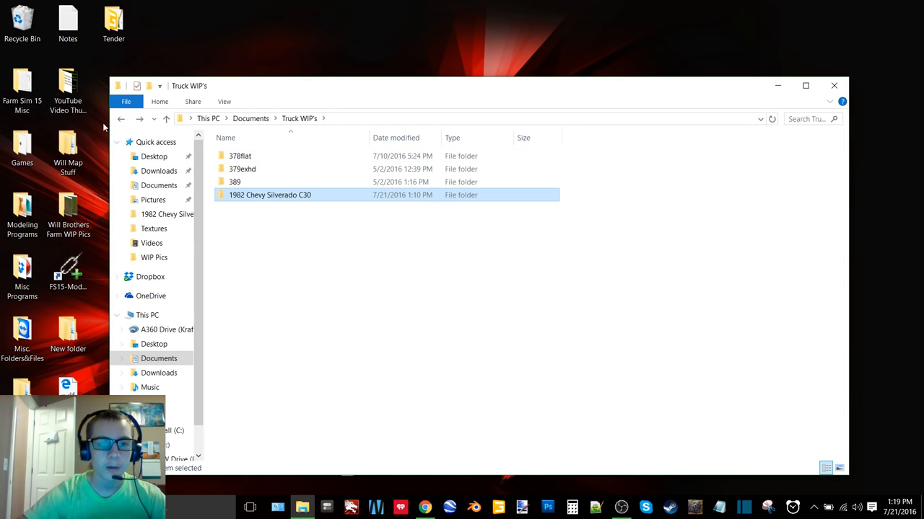
{"action": "double_click", "coordinate": [268, 194]}
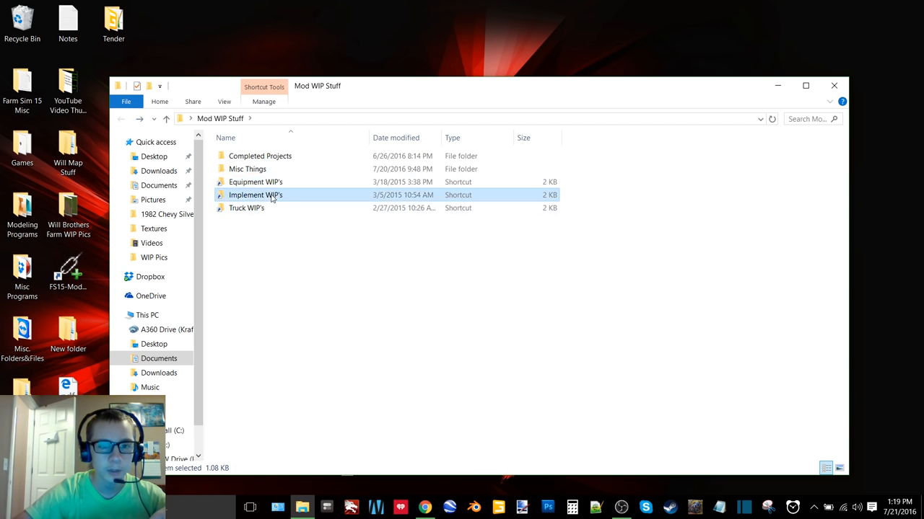
{"action": "double_click", "coordinate": [256, 195]}
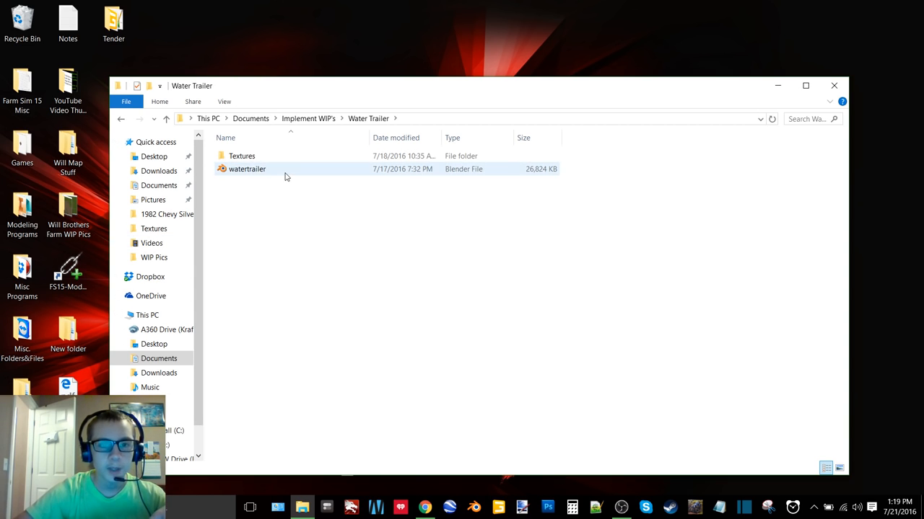
{"action": "double_click", "coordinate": [247, 168]}
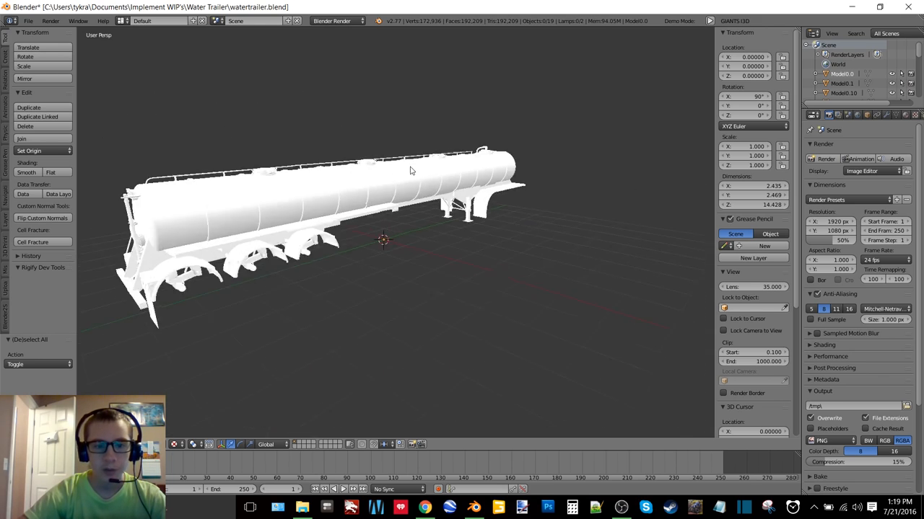
Zoom out to see the whole tanker trailer, then quit Blender without saving.
{"action": "left_click_drag", "start_coordinate": [412, 170], "coordinate": [584, 195]}
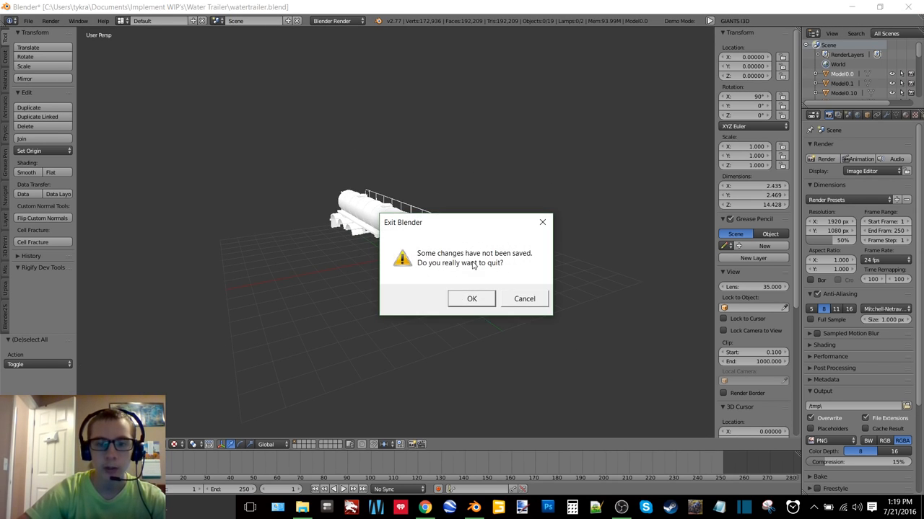
{"action": "left_click", "coordinate": [471, 299]}
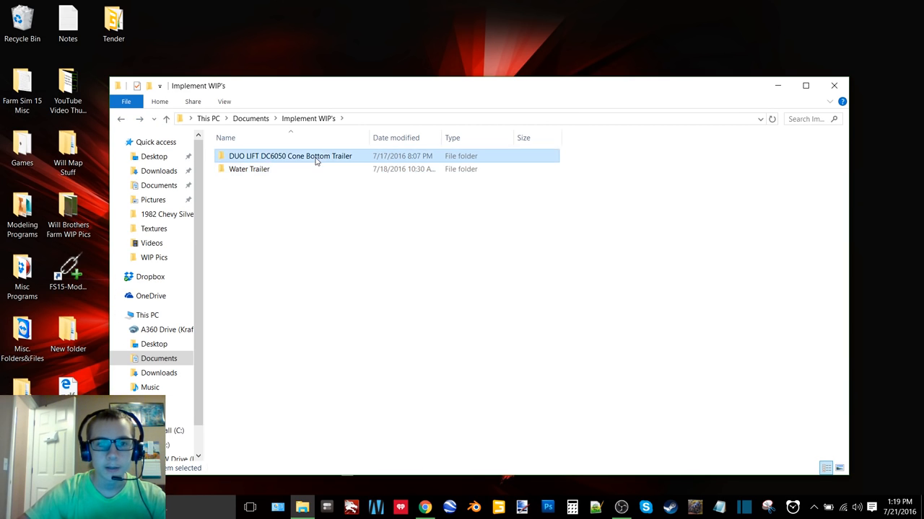
Enter the DUO LIFT DC6050 Cone Bottom Trailer folder and load duolift.blend.
{"action": "double_click", "coordinate": [290, 156]}
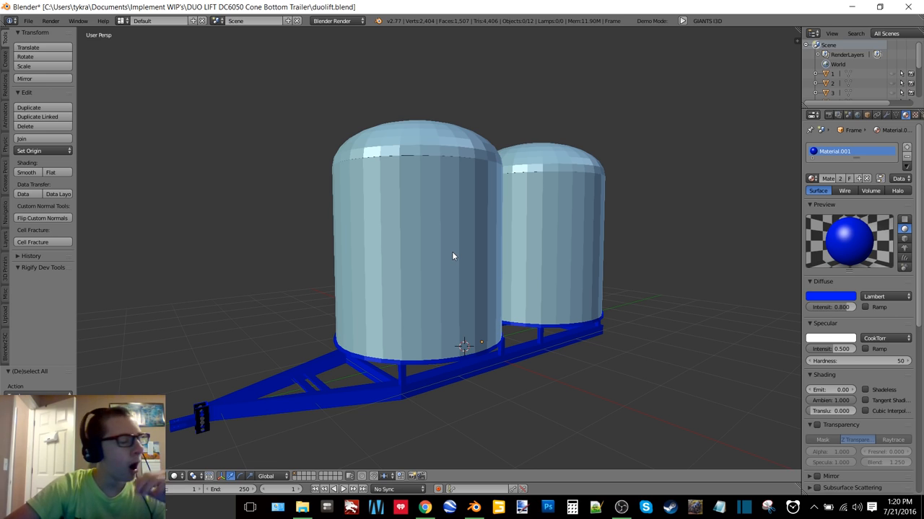
{"action": "mouse_move", "coordinate": [449, 255]}
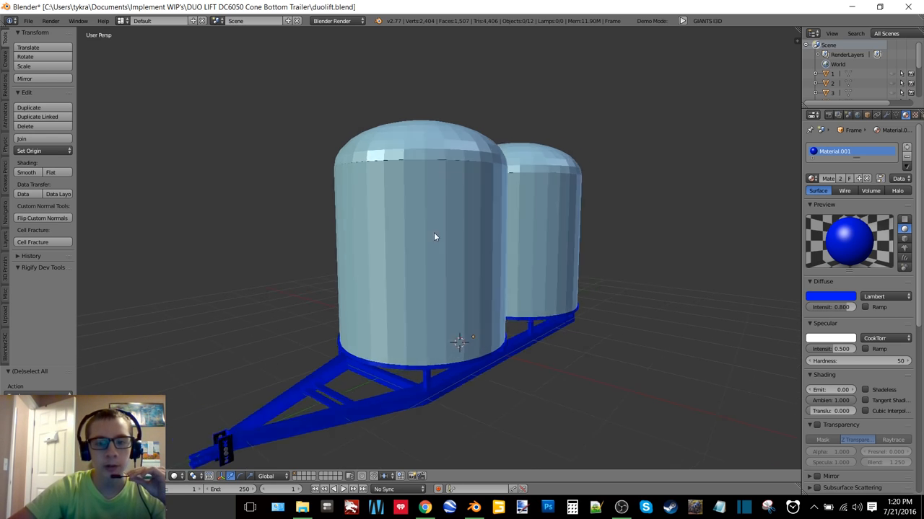
Orbit around the twin-tank trailer, then quit Blender without saving and close Explorer.
{"action": "left_click_drag", "start_coordinate": [436, 237], "coordinate": [407, 251]}
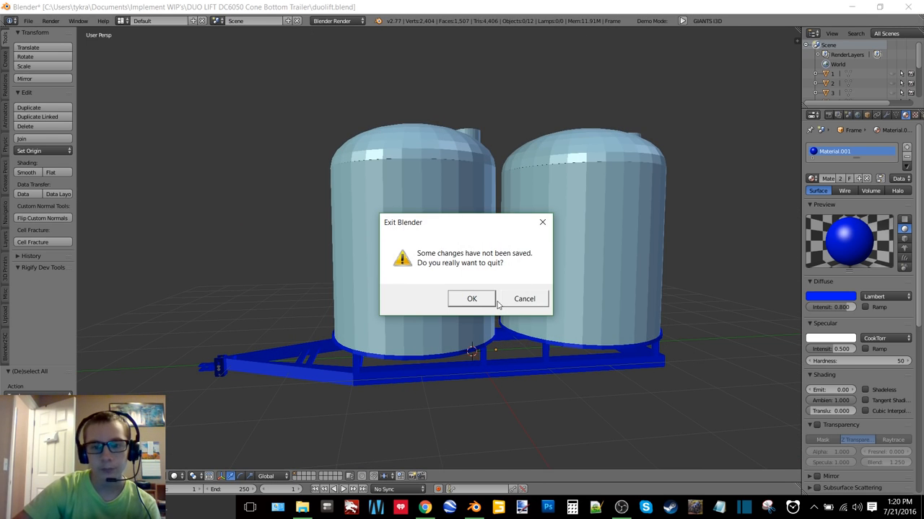
{"action": "left_click", "coordinate": [470, 299]}
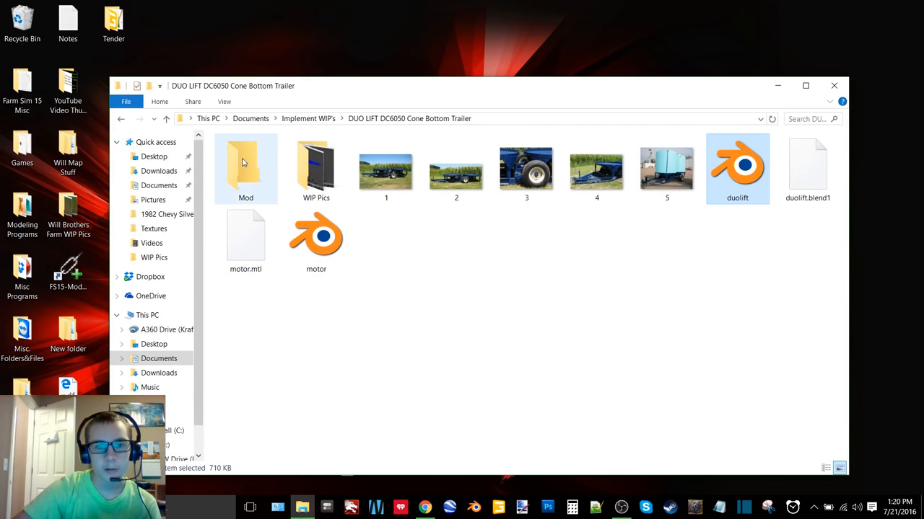
{"action": "double_click", "coordinate": [246, 170]}
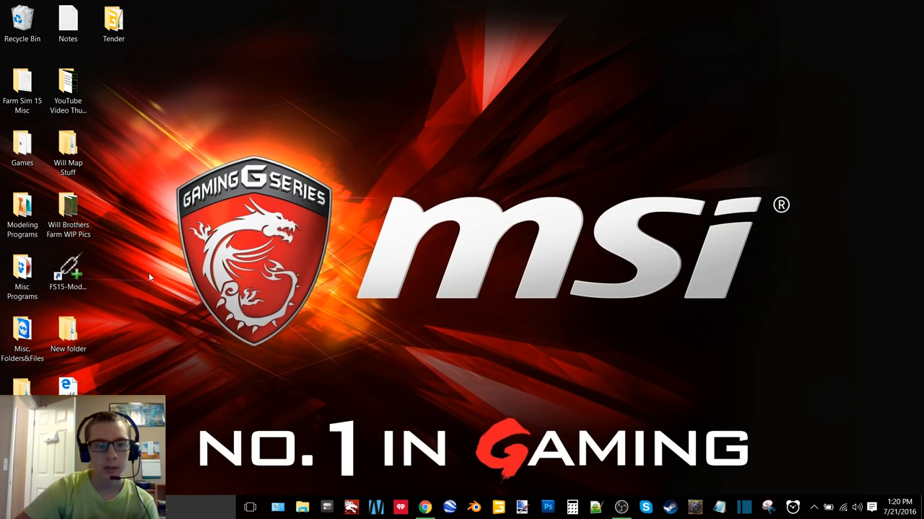
Go into the desktop's New folder of truck mods.
{"action": "left_click", "coordinate": [68, 332]}
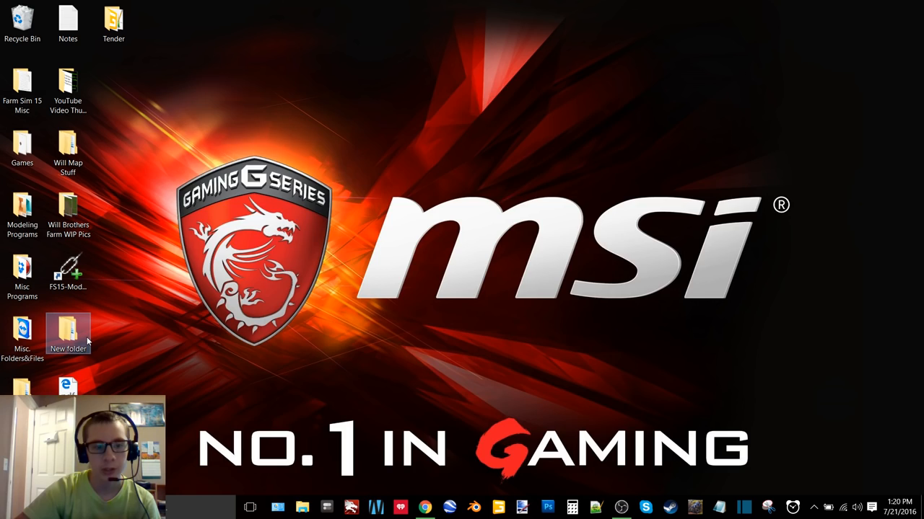
{"action": "double_click", "coordinate": [68, 334]}
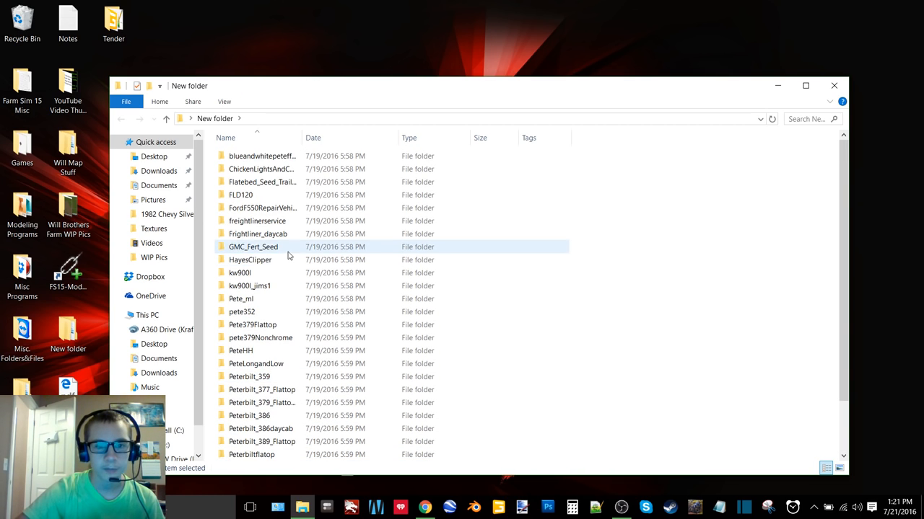
Point out the Ford F550 and freightlinerservice mods, then enter the T600_DC folder.
{"action": "left_click", "coordinate": [262, 208]}
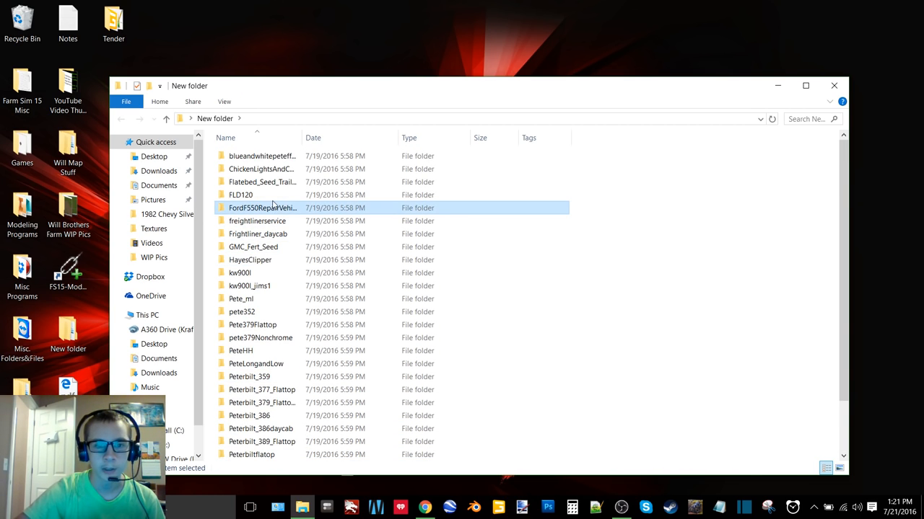
{"action": "left_click", "coordinate": [257, 221]}
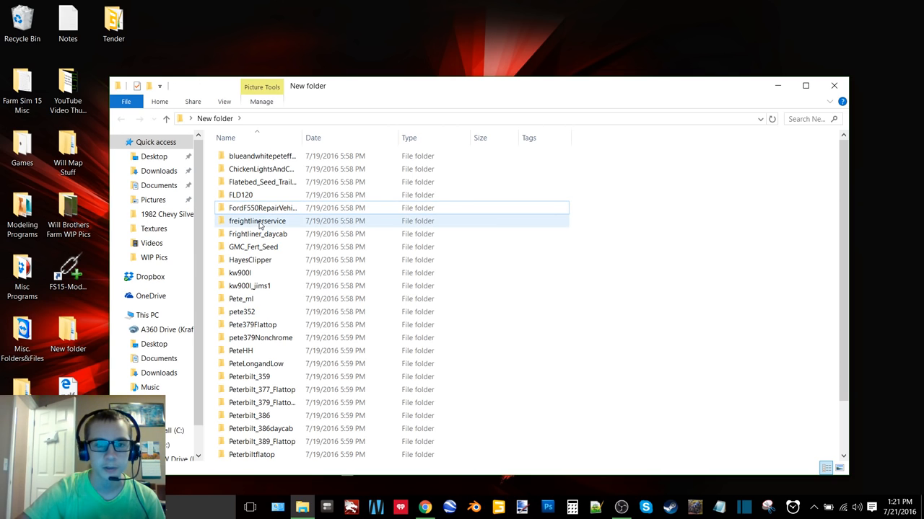
{"action": "left_click", "coordinate": [262, 181]}
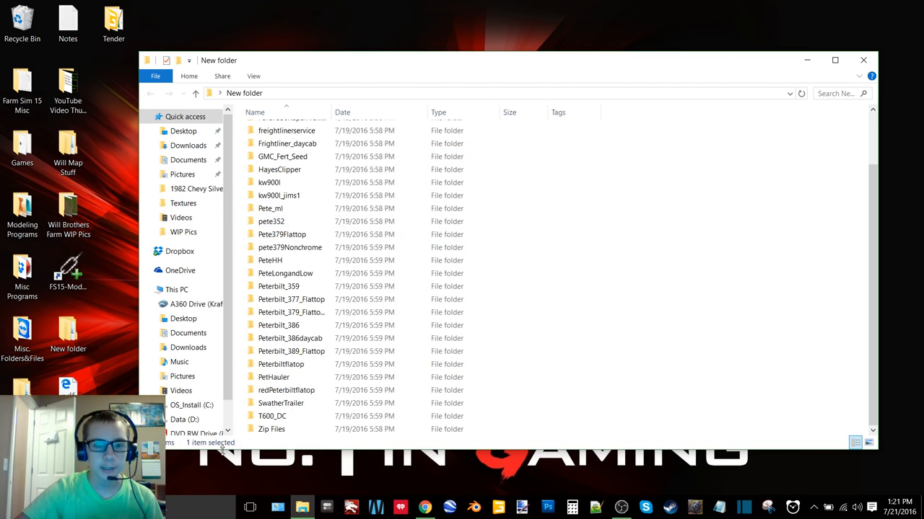
{"action": "left_click", "coordinate": [288, 338]}
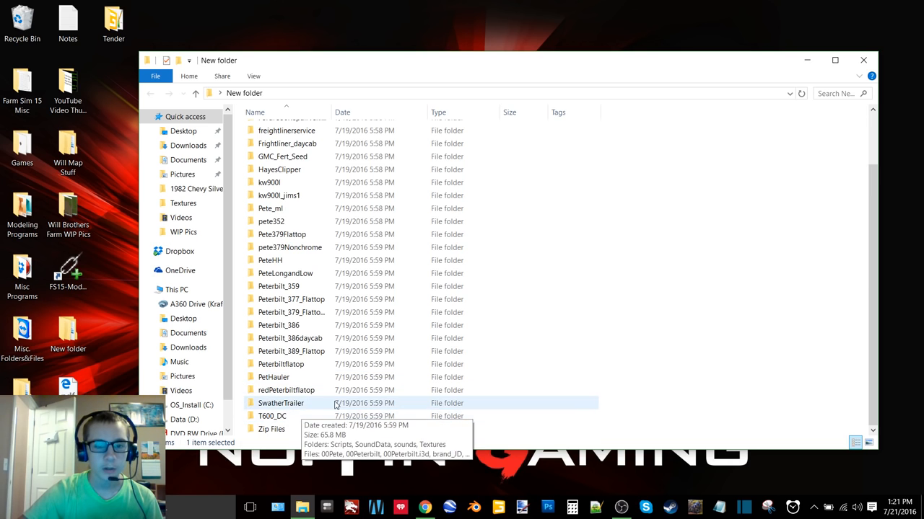
{"action": "double_click", "coordinate": [271, 416]}
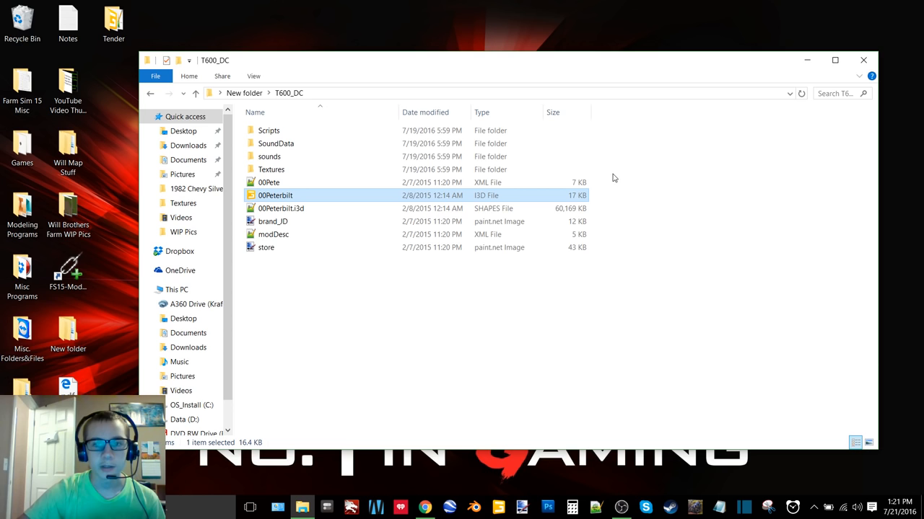
Load 00Peterbilt.i3d into GIANTS Editor and dismiss the Welcome window.
{"action": "double_click", "coordinate": [274, 195]}
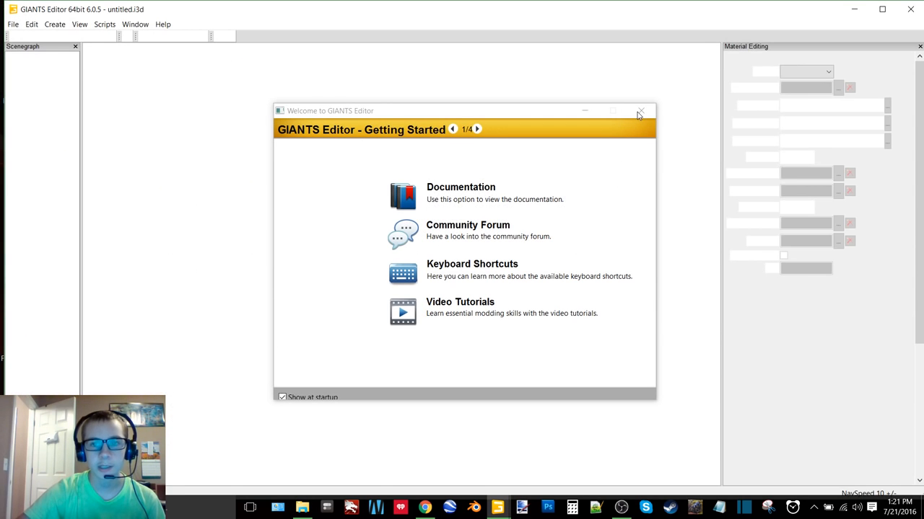
{"action": "left_click", "coordinate": [640, 113]}
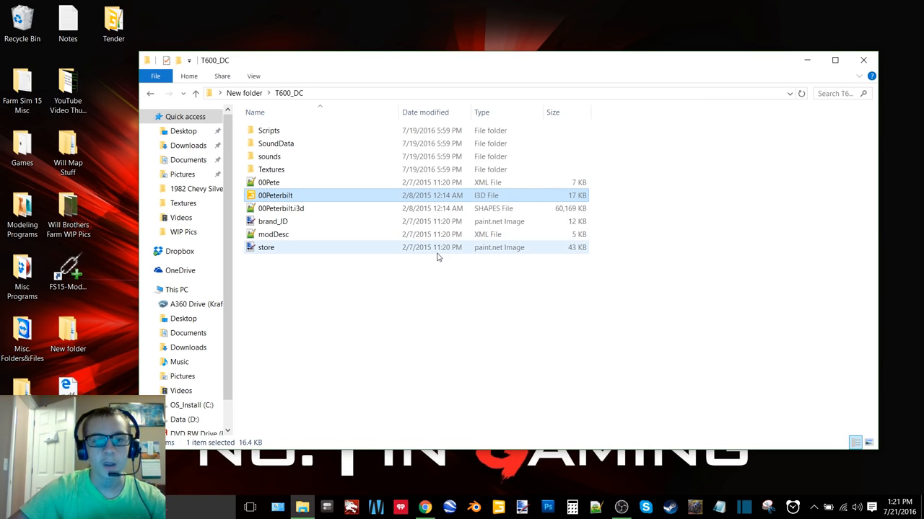
{"action": "double_click", "coordinate": [282, 208]}
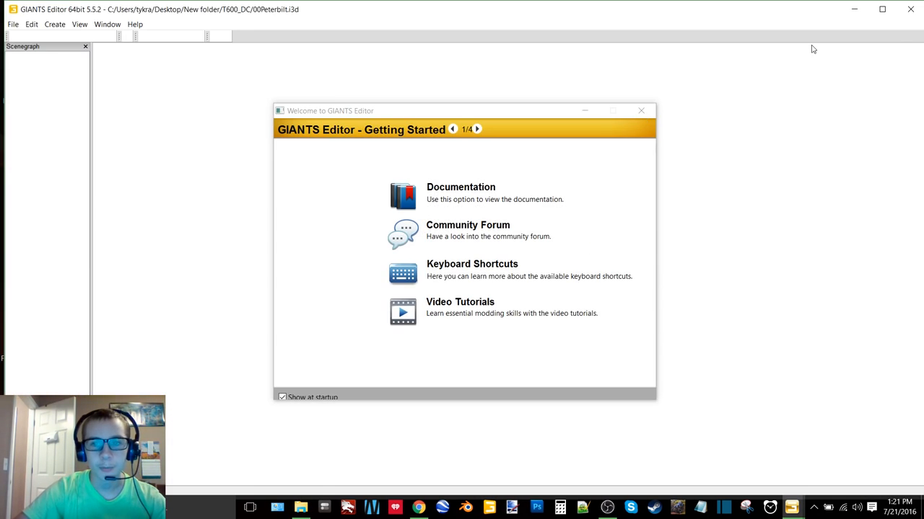
{"action": "left_click", "coordinate": [640, 110]}
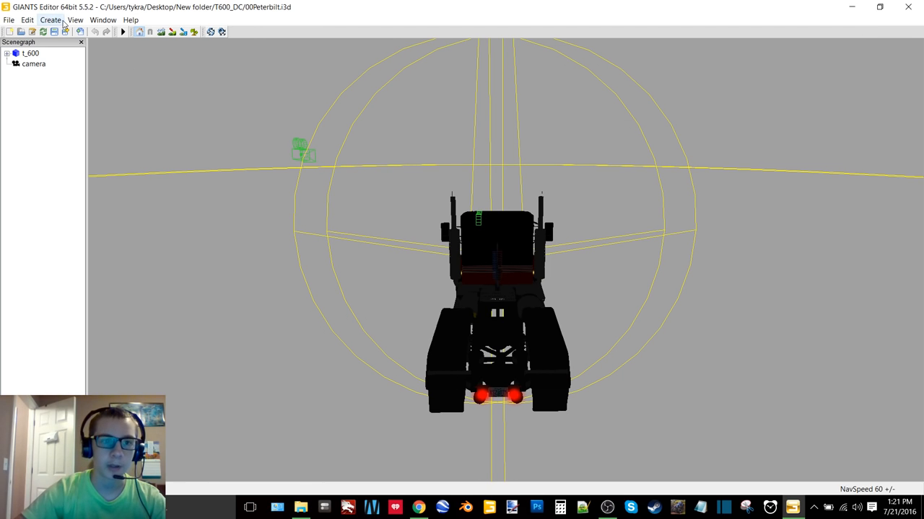
View the Peterbilt through View > Camera > camera, then close the editor answering the save prompt.
{"action": "left_click", "coordinate": [75, 20]}
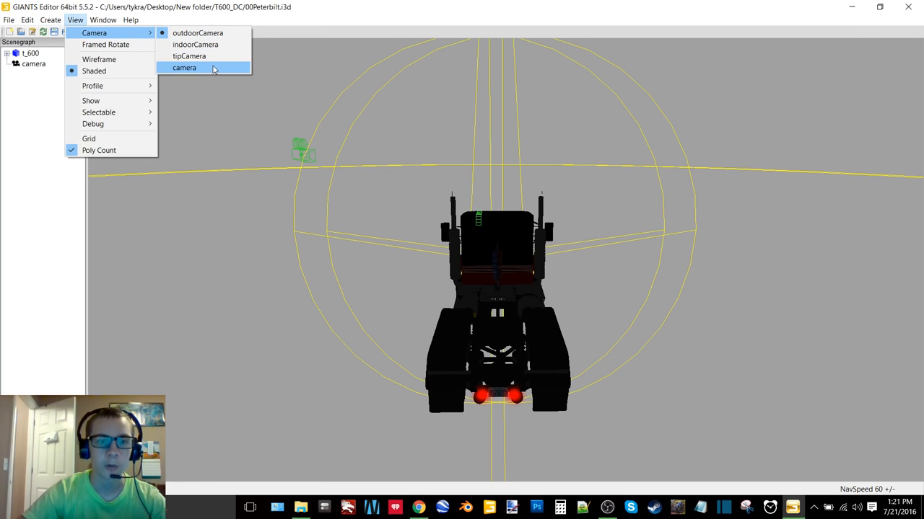
{"action": "left_click", "coordinate": [185, 68]}
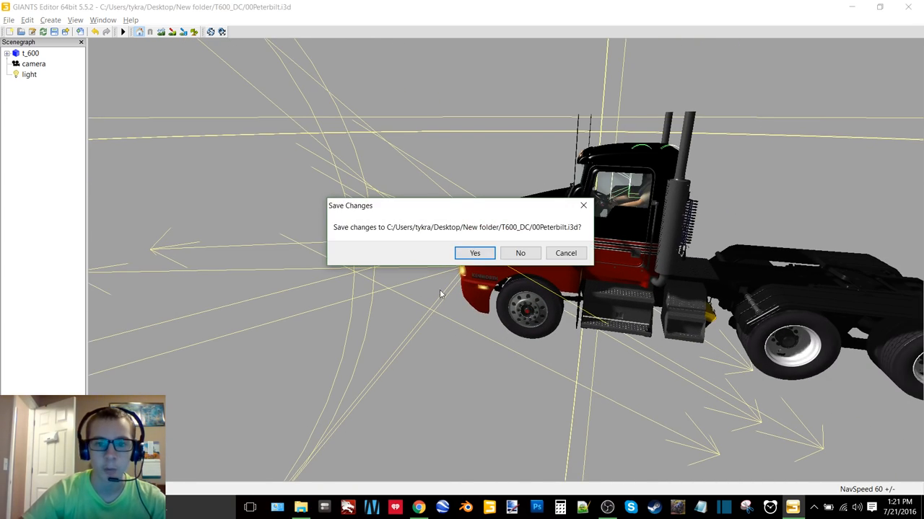
{"action": "left_click", "coordinate": [473, 254]}
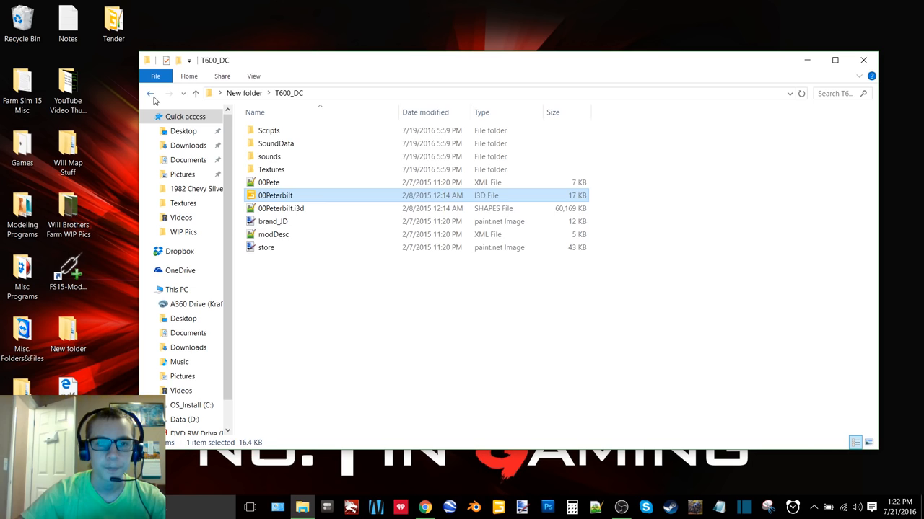
Switch from the T600_DC folder to the Chrome window showing TractorHouse.com.
{"action": "left_click", "coordinate": [150, 92]}
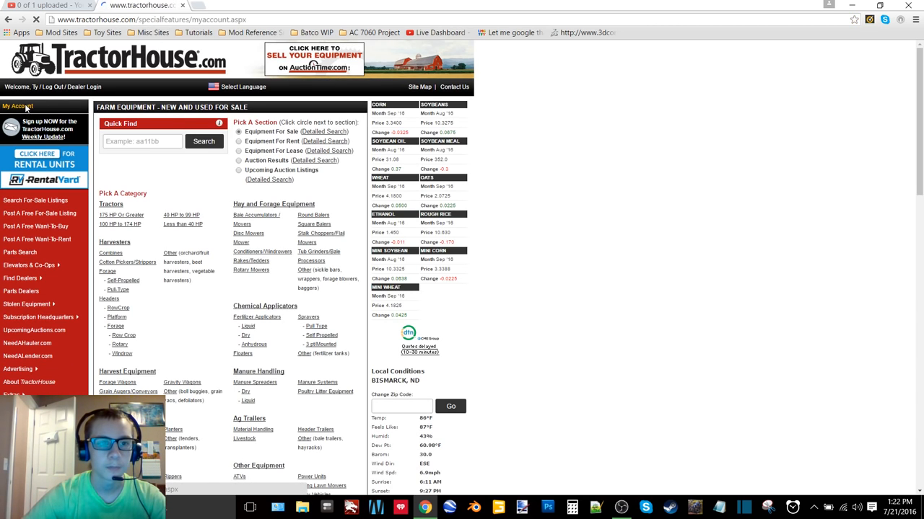
Browse page 1 of the My Account watch list to its bottom, then move to page 2.
{"action": "left_click", "coordinate": [18, 107]}
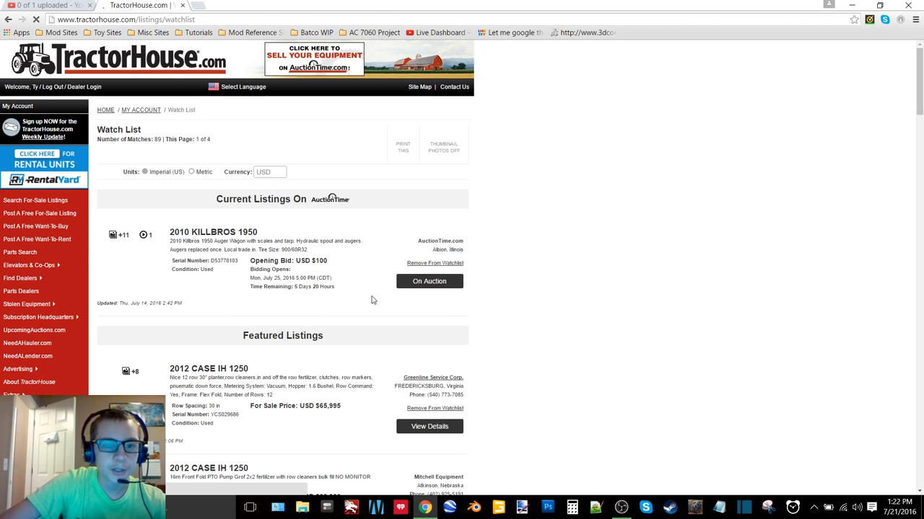
{"action": "scroll", "scroll_direction": "down", "scroll_amount": 3}
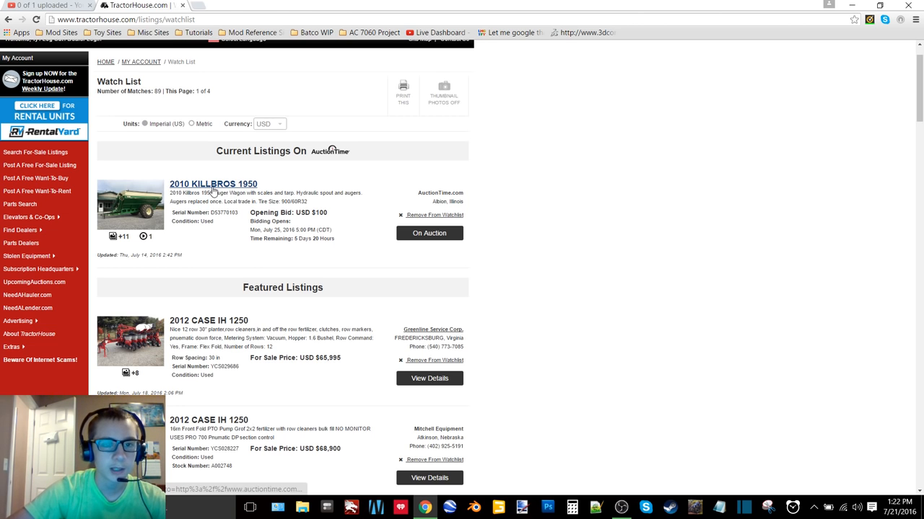
{"action": "scroll", "scroll_direction": "down", "scroll_amount": 3}
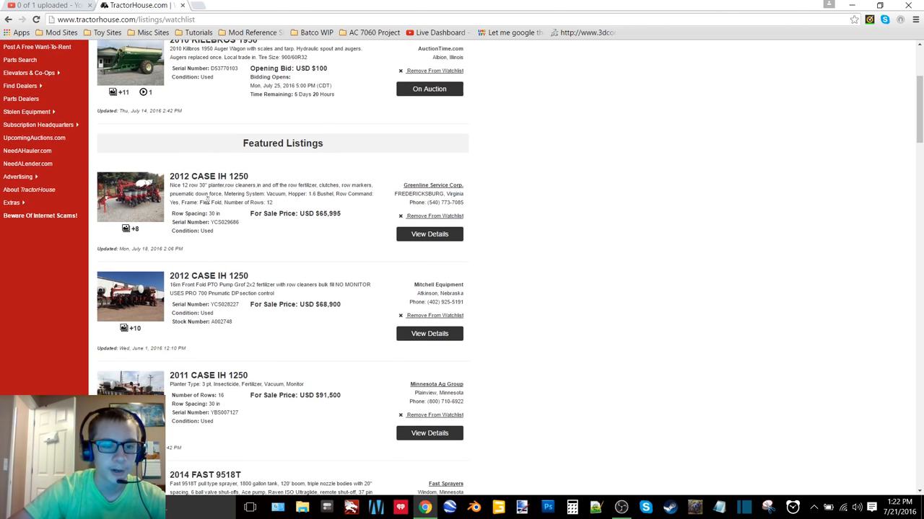
{"action": "scroll", "scroll_direction": "down", "scroll_amount": 3}
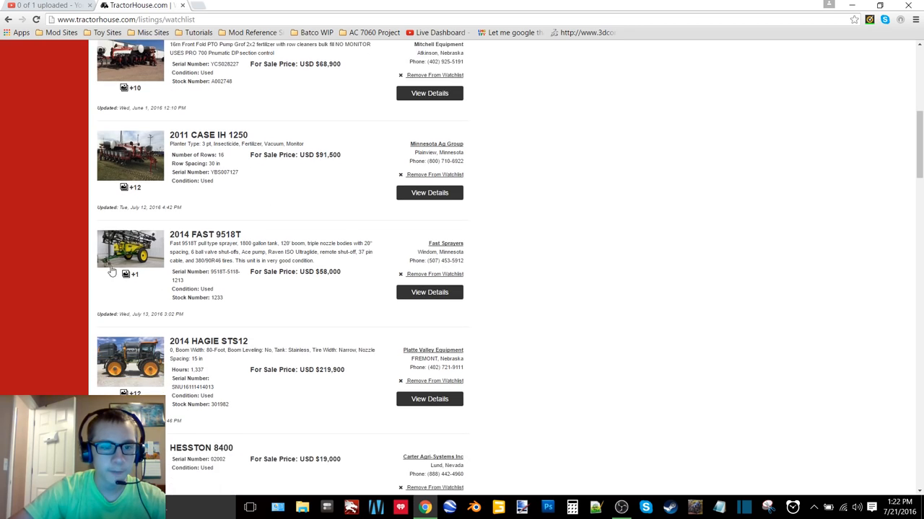
{"action": "scroll", "scroll_direction": "down", "scroll_amount": 3}
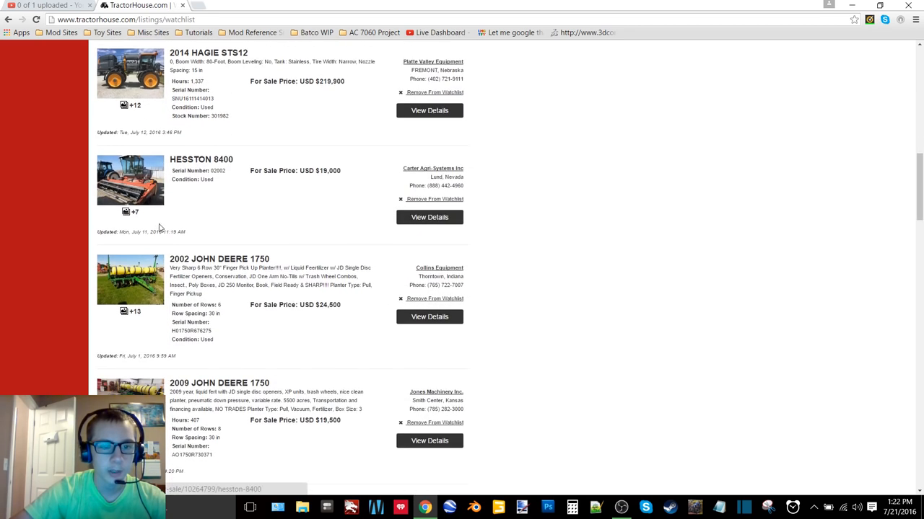
{"action": "scroll", "scroll_direction": "down", "scroll_amount": 3}
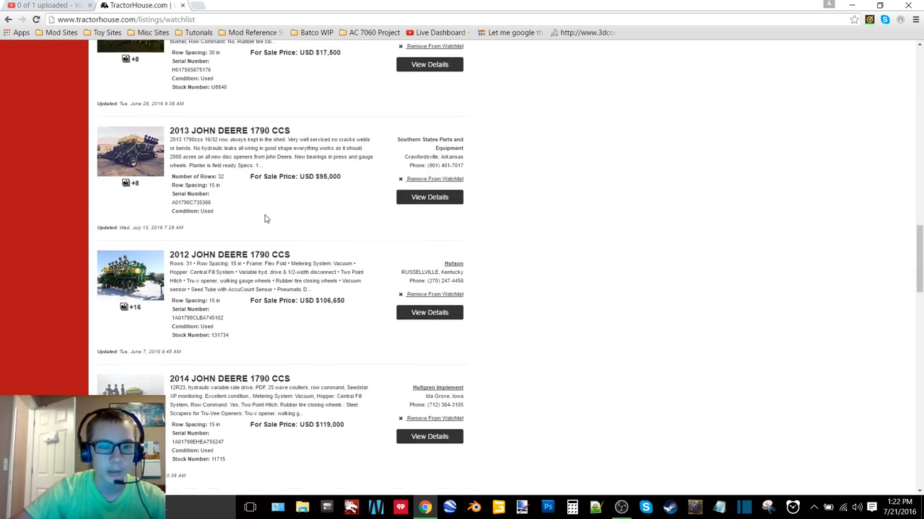
{"action": "scroll", "scroll_direction": "down", "scroll_amount": 3}
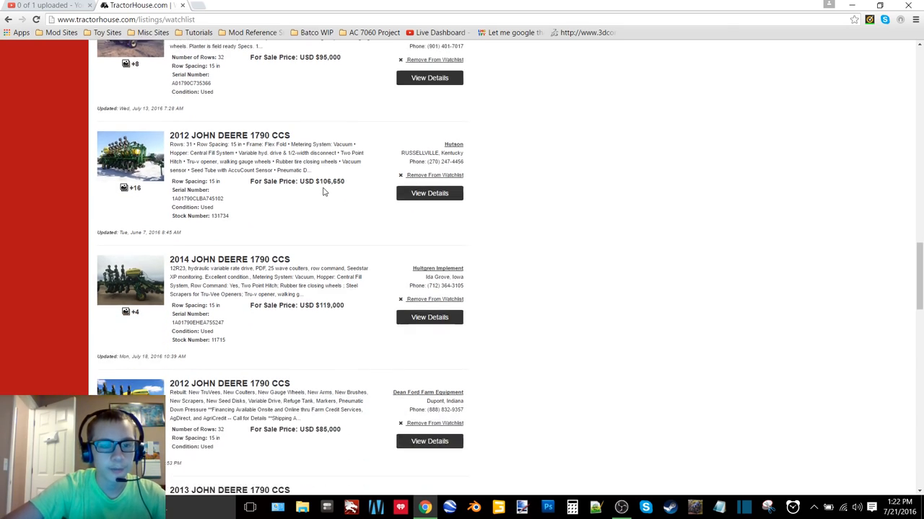
{"action": "scroll", "scroll_direction": "down", "scroll_amount": 3}
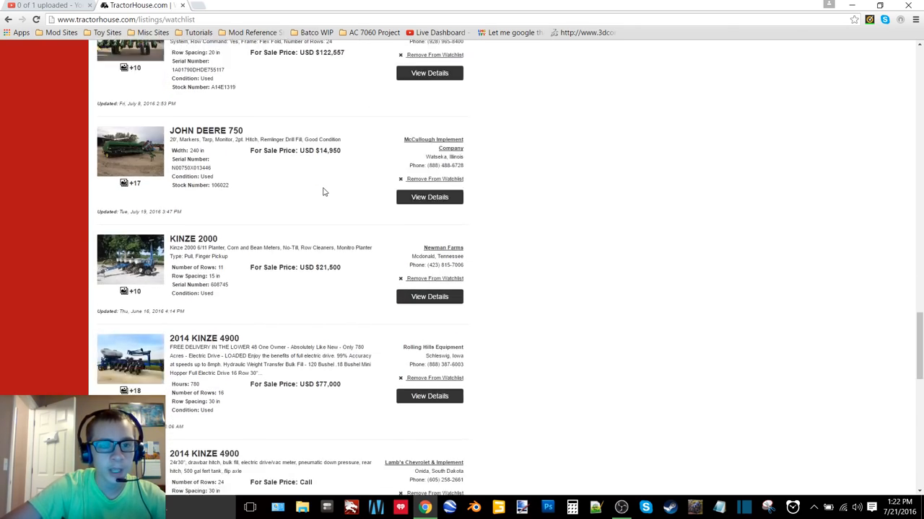
{"action": "scroll", "scroll_direction": "down", "scroll_amount": 3}
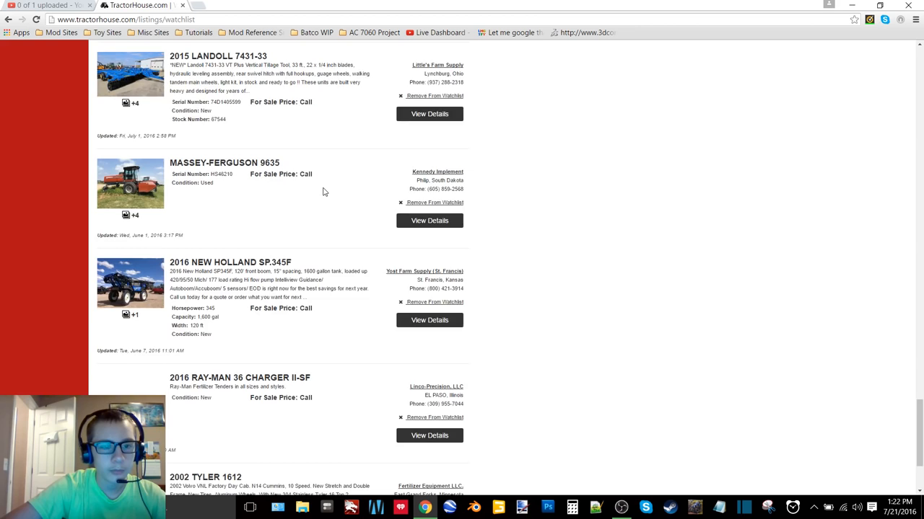
{"action": "scroll", "scroll_direction": "down", "scroll_amount": 3}
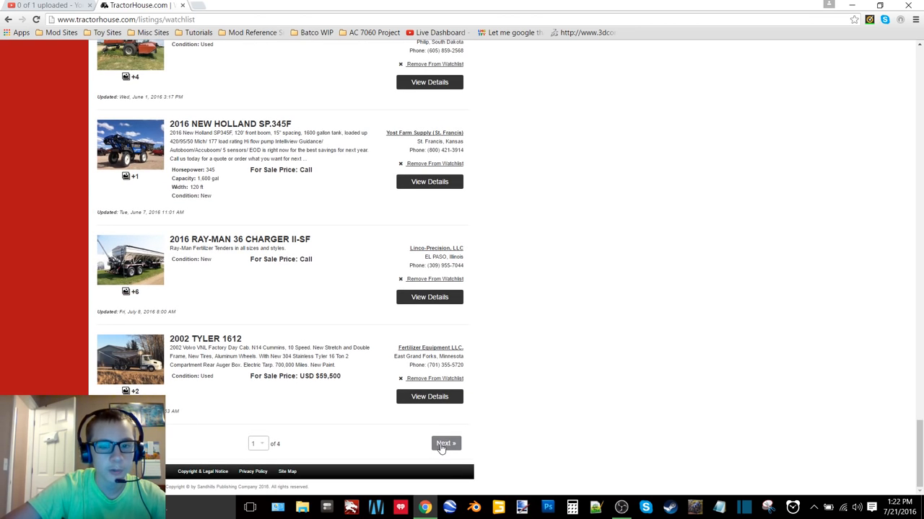
{"action": "left_click", "coordinate": [444, 443]}
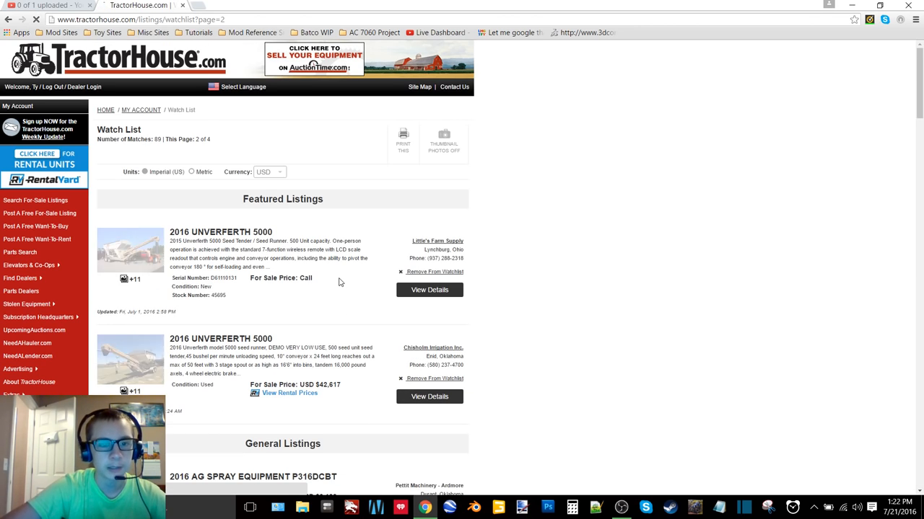
Scroll through page 2 down to its last listing, the 2015 J&M 500ST, and the page selector.
{"action": "scroll", "scroll_direction": "down", "scroll_amount": 3}
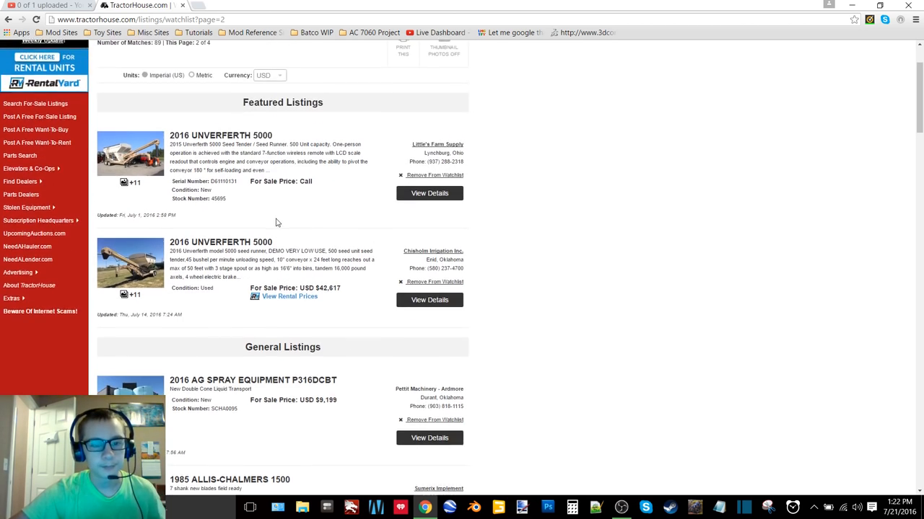
{"action": "scroll", "scroll_direction": "down", "scroll_amount": 3}
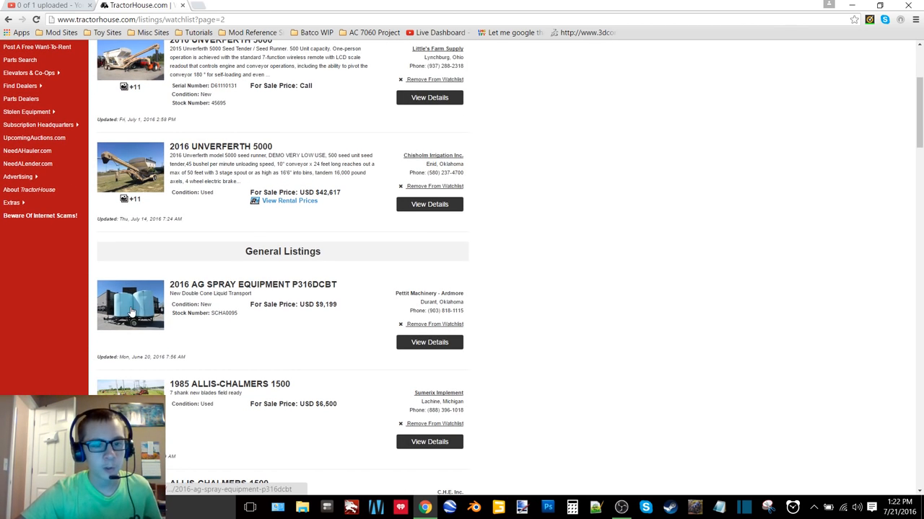
{"action": "scroll", "scroll_direction": "down", "scroll_amount": 3}
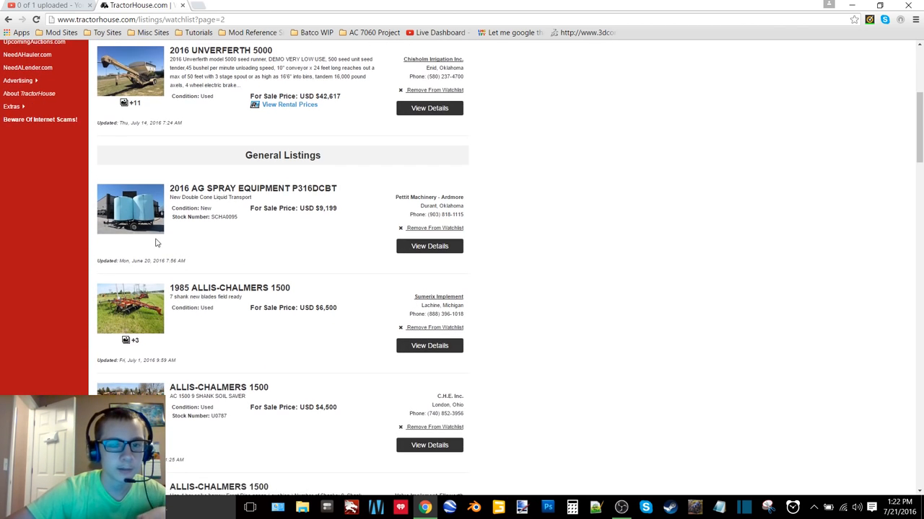
{"action": "scroll", "scroll_direction": "down", "scroll_amount": 3}
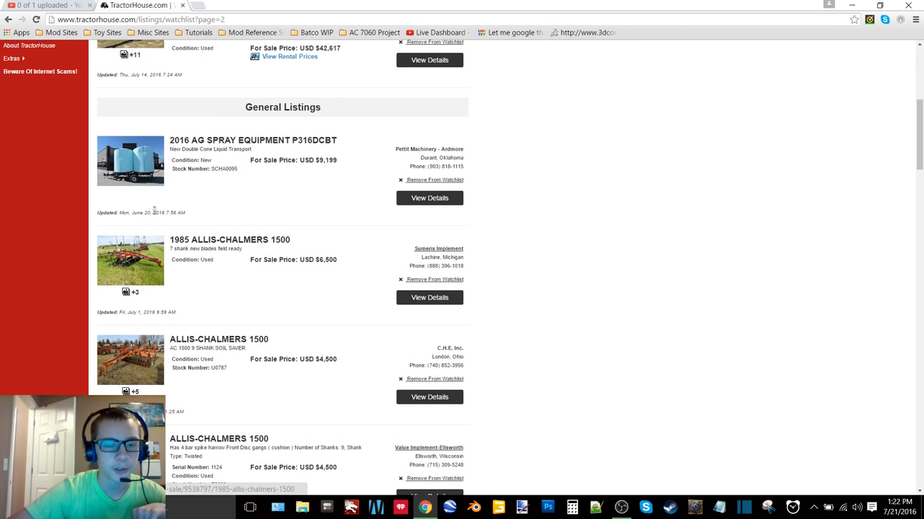
{"action": "scroll", "scroll_direction": "down", "scroll_amount": 3}
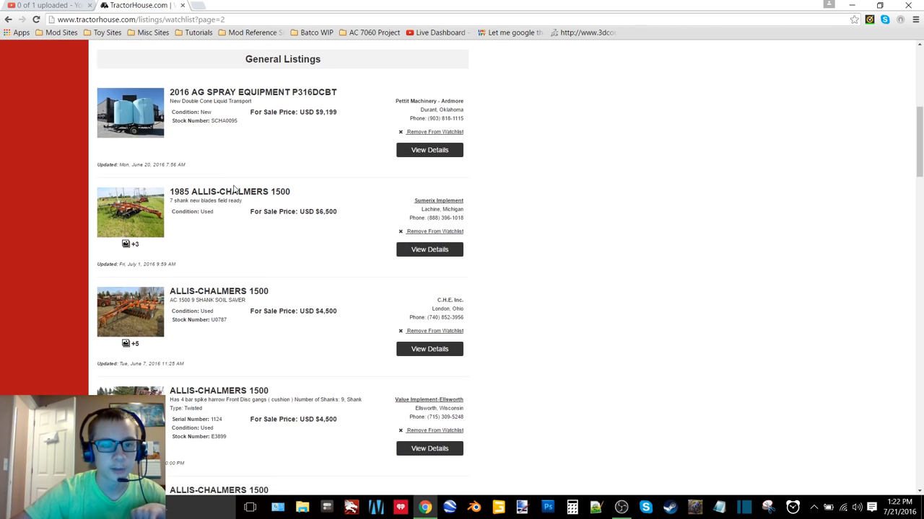
{"action": "scroll", "scroll_direction": "down", "scroll_amount": 3}
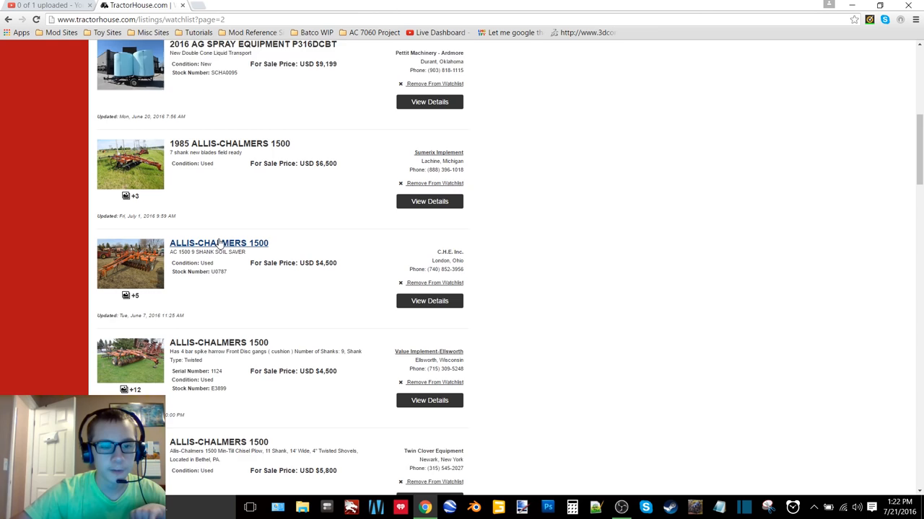
{"action": "scroll", "scroll_direction": "down", "scroll_amount": 3}
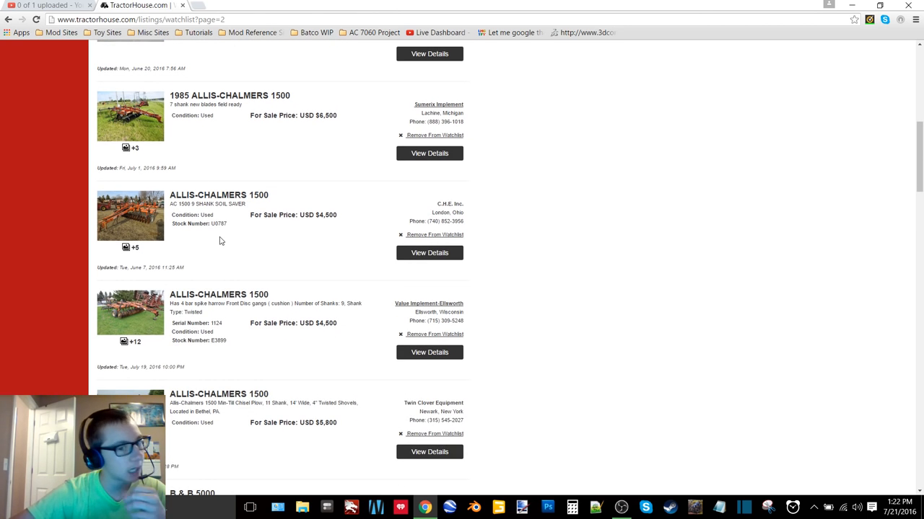
{"action": "scroll", "scroll_direction": "down", "scroll_amount": 3}
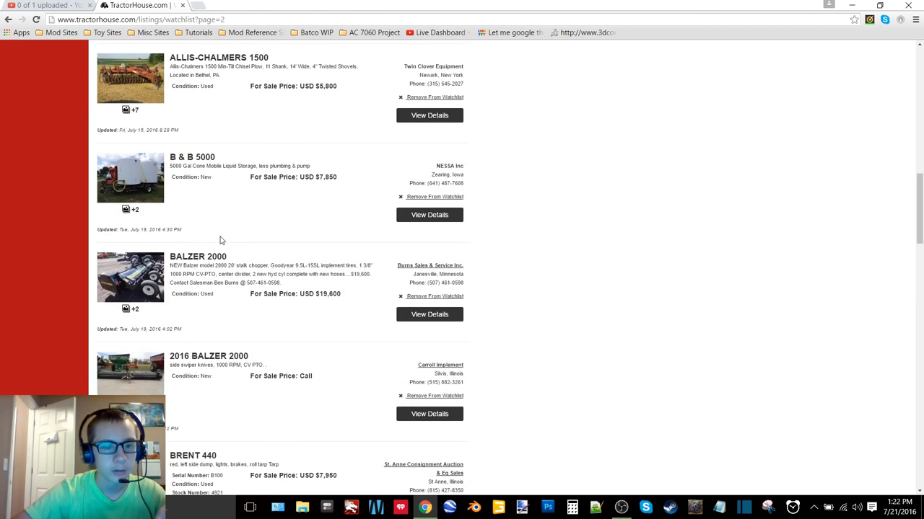
{"action": "scroll", "scroll_direction": "down", "scroll_amount": 3}
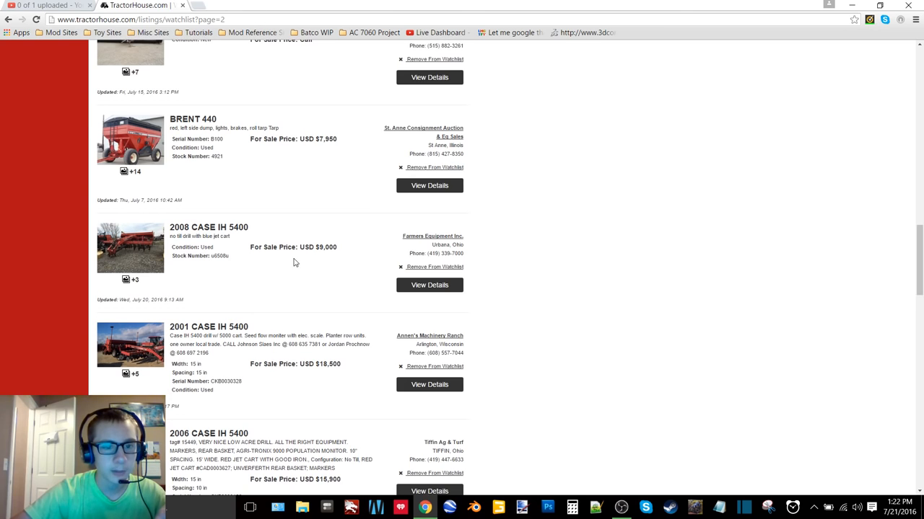
{"action": "scroll", "scroll_direction": "down", "scroll_amount": 3}
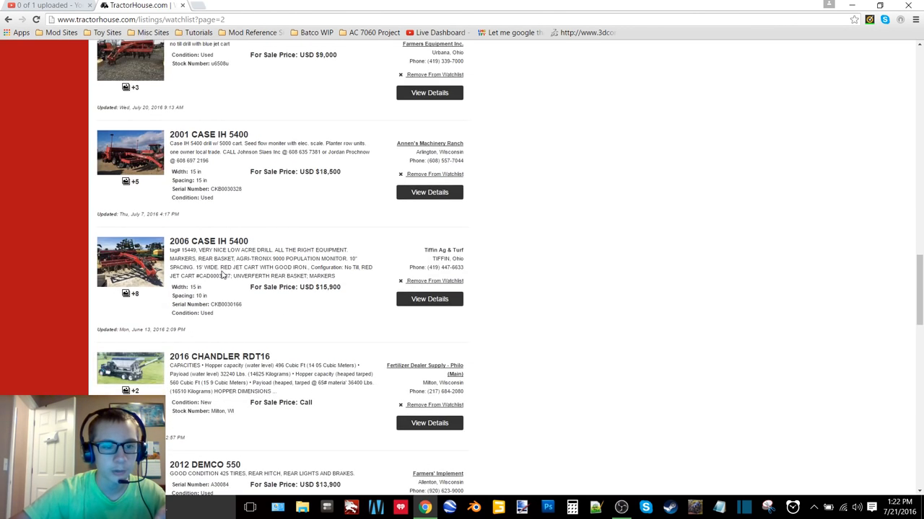
{"action": "scroll", "scroll_direction": "down", "scroll_amount": 3}
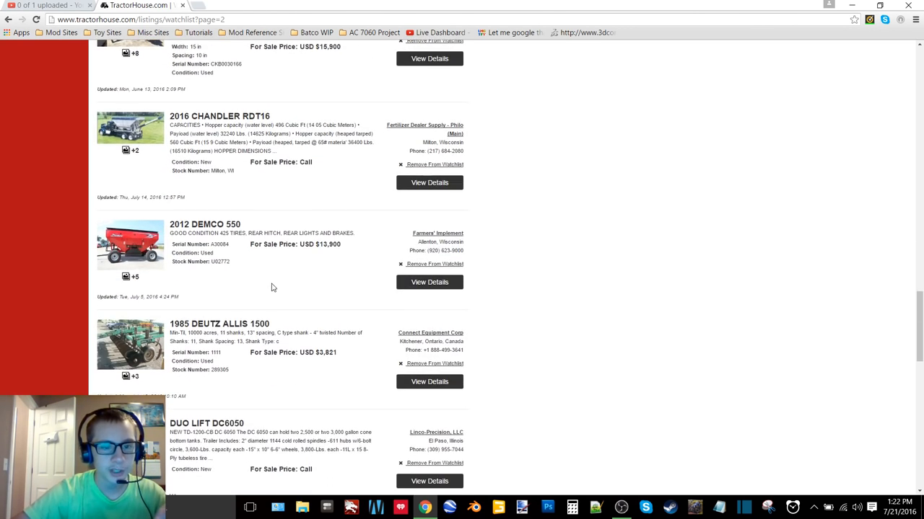
{"action": "scroll", "scroll_direction": "down", "scroll_amount": 3}
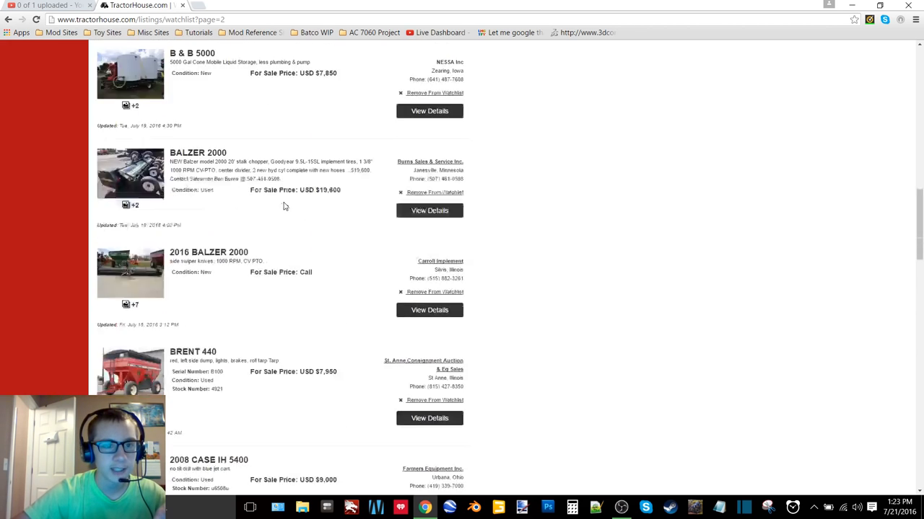
{"action": "scroll", "scroll_direction": "down", "scroll_amount": 3}
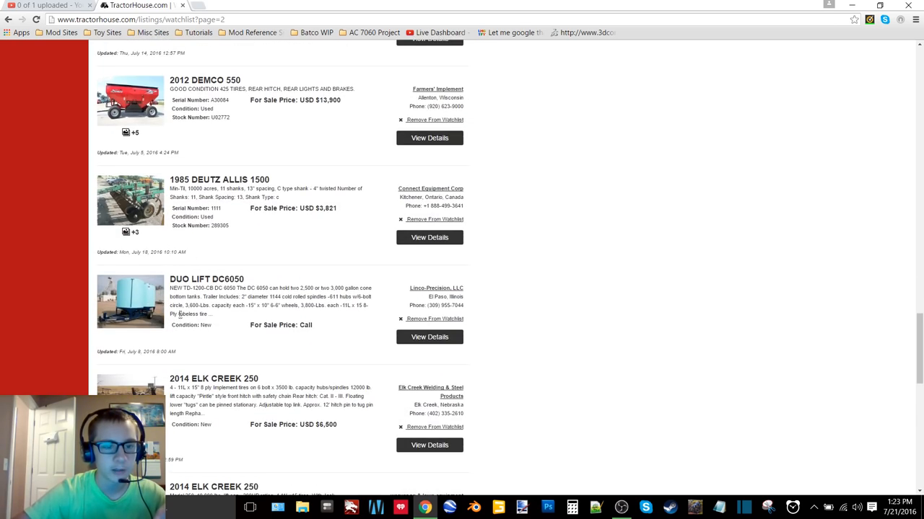
{"action": "scroll", "scroll_direction": "down", "scroll_amount": 3}
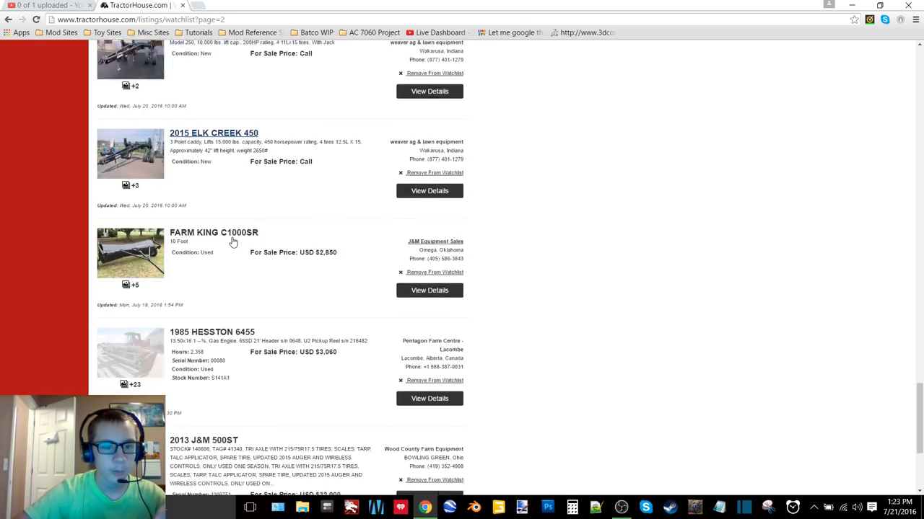
{"action": "scroll", "scroll_direction": "down", "scroll_amount": 3}
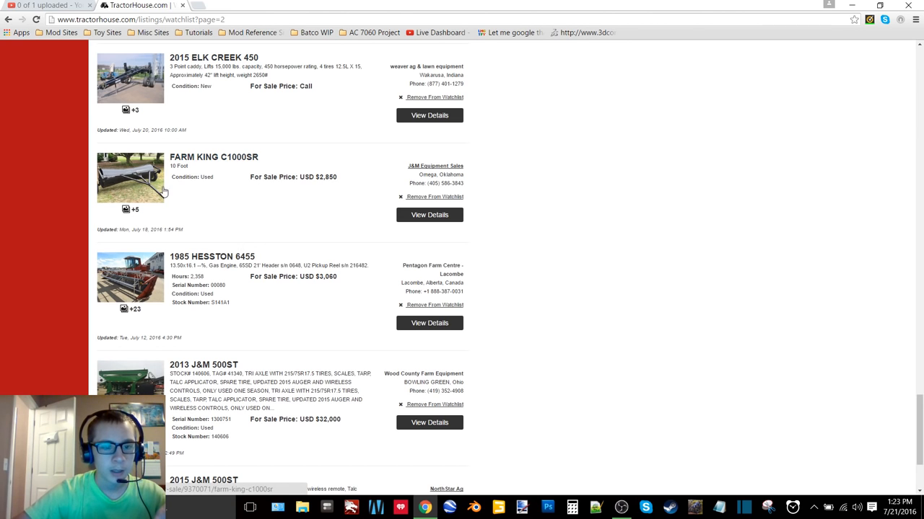
{"action": "mouse_move", "coordinate": [157, 196]}
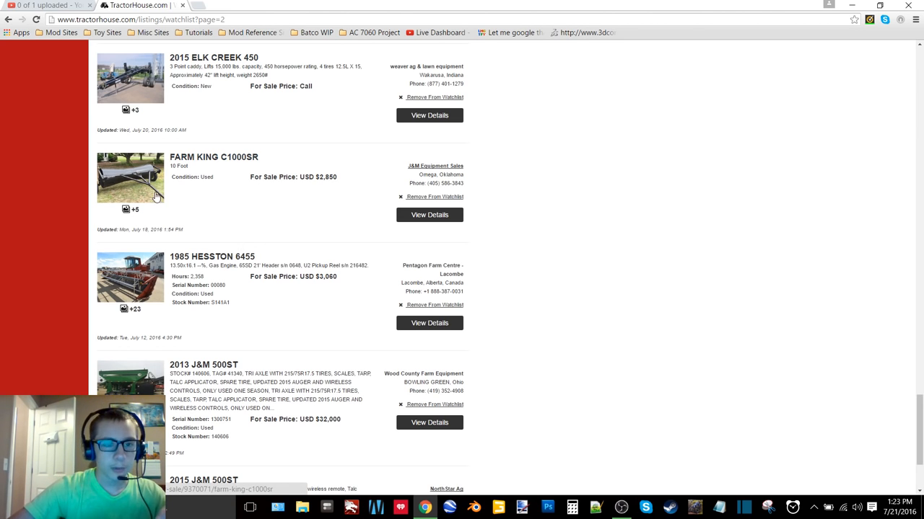
{"action": "scroll", "scroll_direction": "down", "scroll_amount": 3}
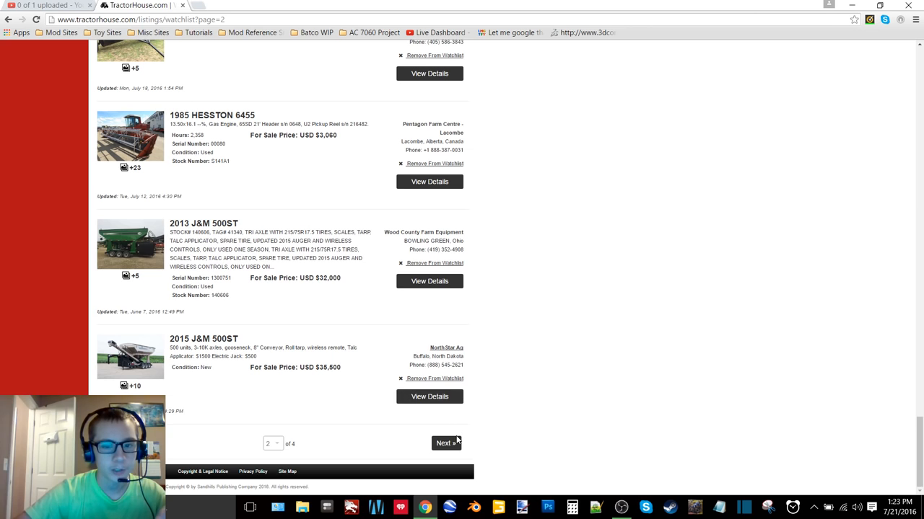
Load page 3 and scroll to its last listing, the 2014 SUNFLOWER 6631-27.
{"action": "left_click", "coordinate": [445, 443]}
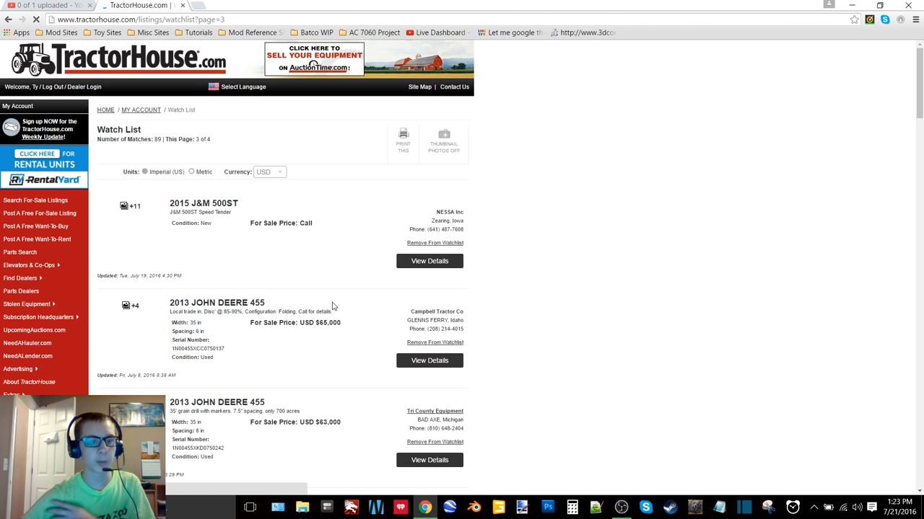
{"action": "scroll", "scroll_direction": "down", "scroll_amount": 3}
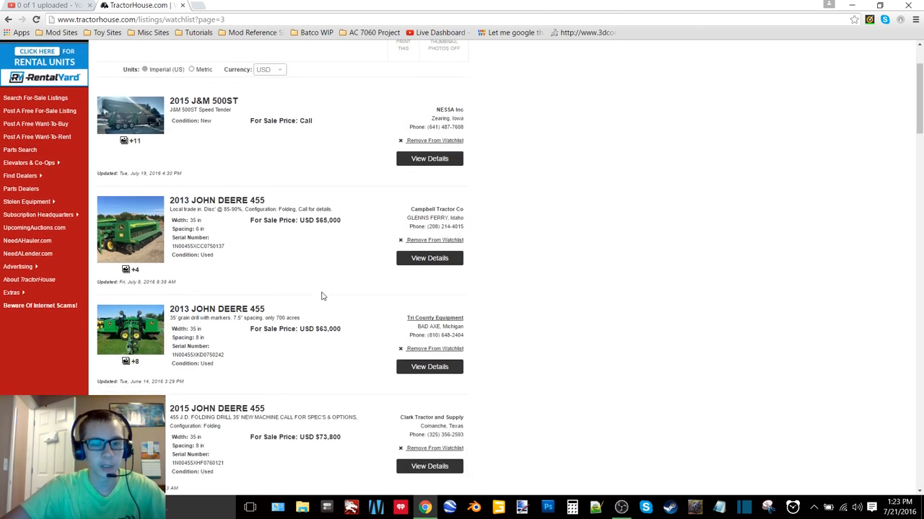
{"action": "scroll", "scroll_direction": "down", "scroll_amount": 3}
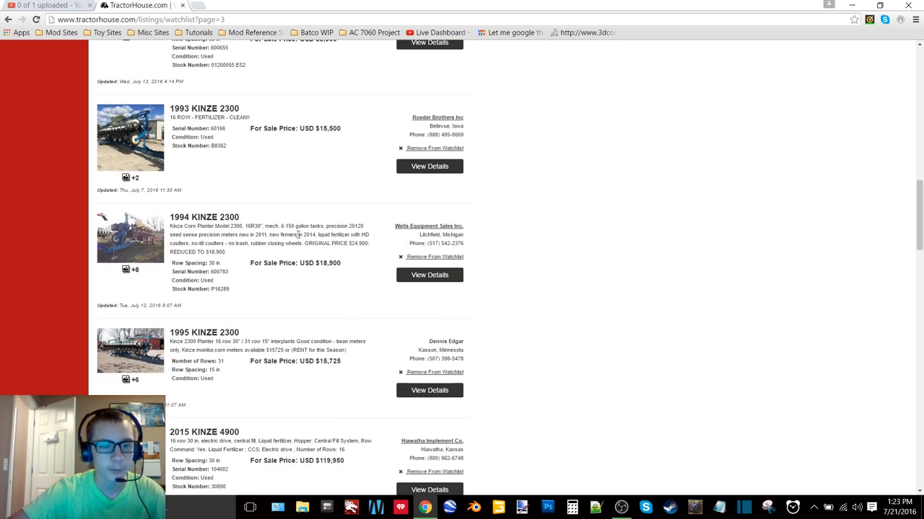
{"action": "scroll", "scroll_direction": "down", "scroll_amount": 3}
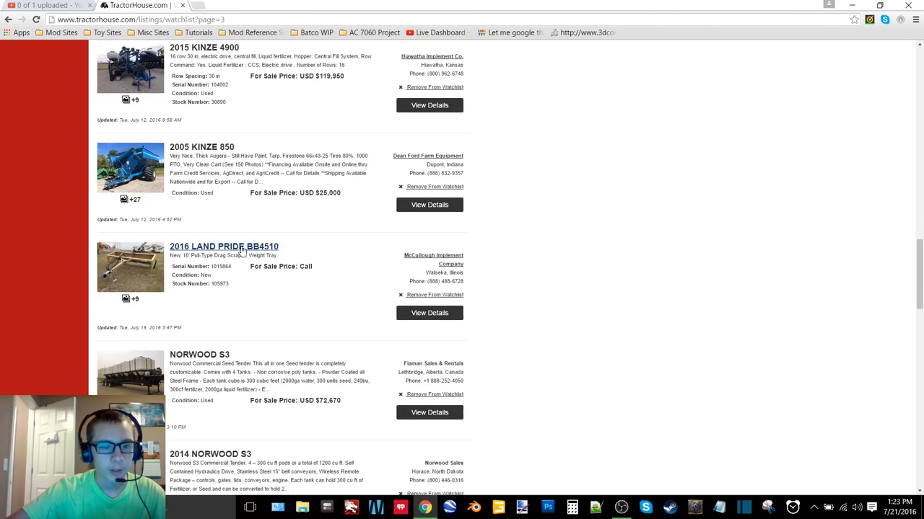
{"action": "scroll", "scroll_direction": "down", "scroll_amount": 3}
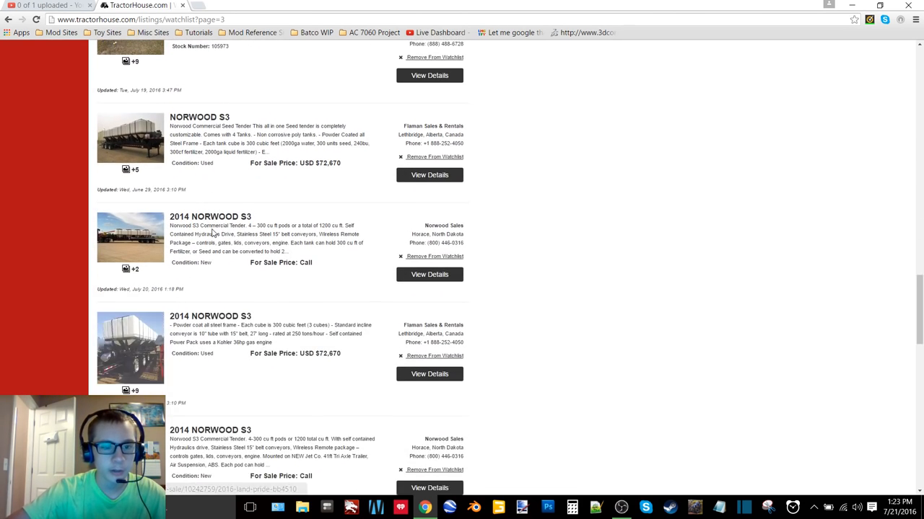
{"action": "scroll", "scroll_direction": "down", "scroll_amount": 3}
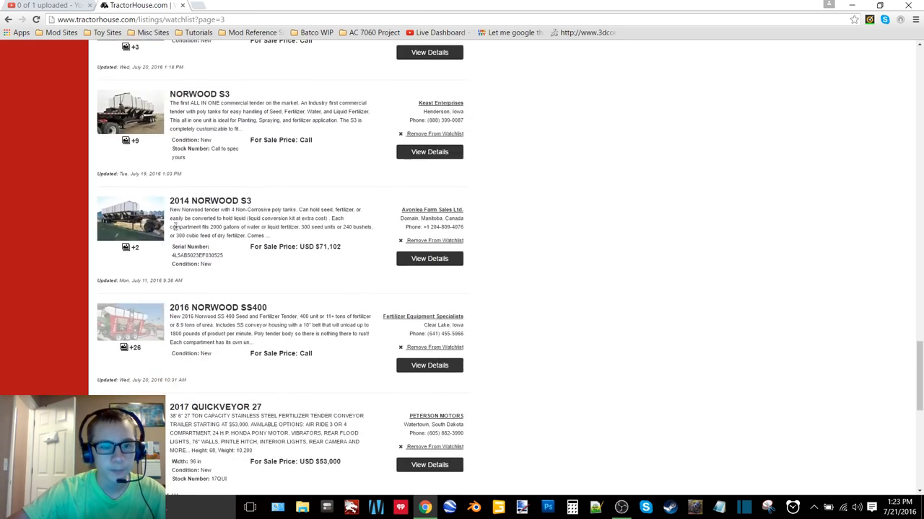
{"action": "scroll", "scroll_direction": "down", "scroll_amount": 3}
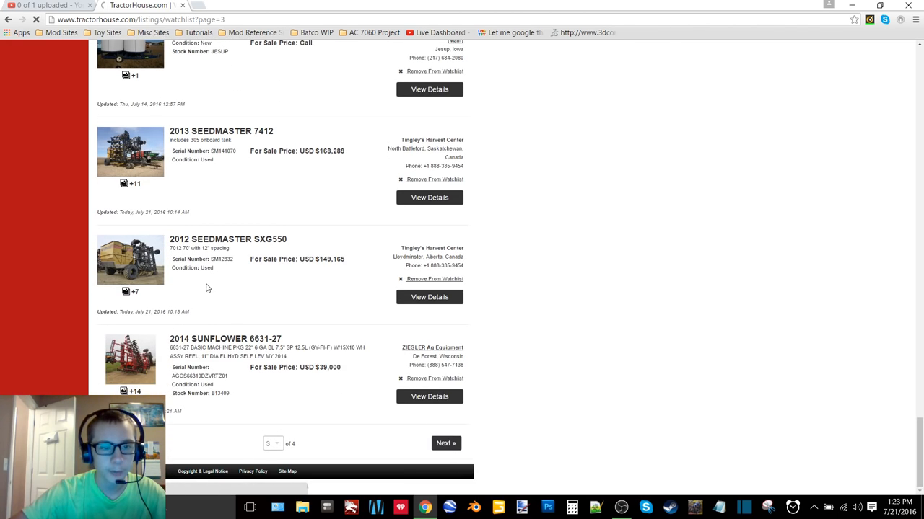
View page 4, check the YouTube upload tab, then minimize the browser to show the desktop.
{"action": "left_click", "coordinate": [444, 443]}
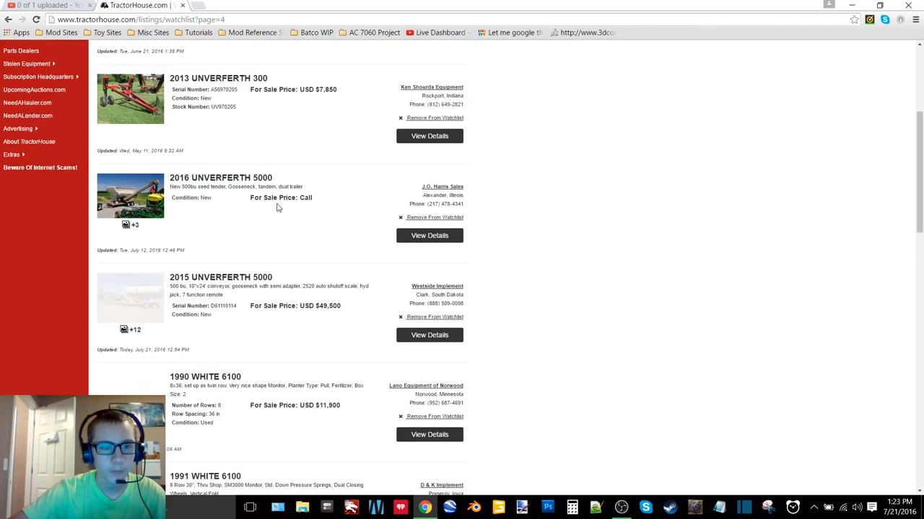
{"action": "scroll", "scroll_direction": "down", "scroll_amount": 3}
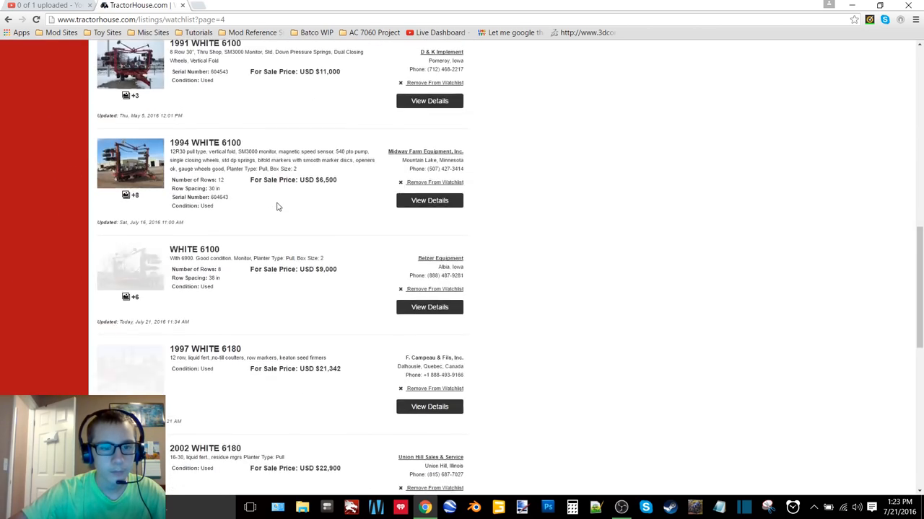
{"action": "left_click", "coordinate": [43, 6]}
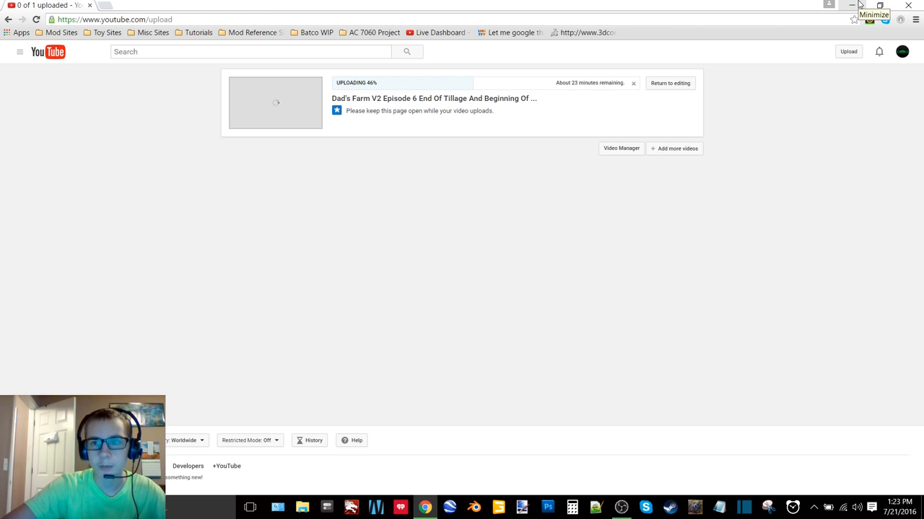
{"action": "left_click", "coordinate": [854, 6]}
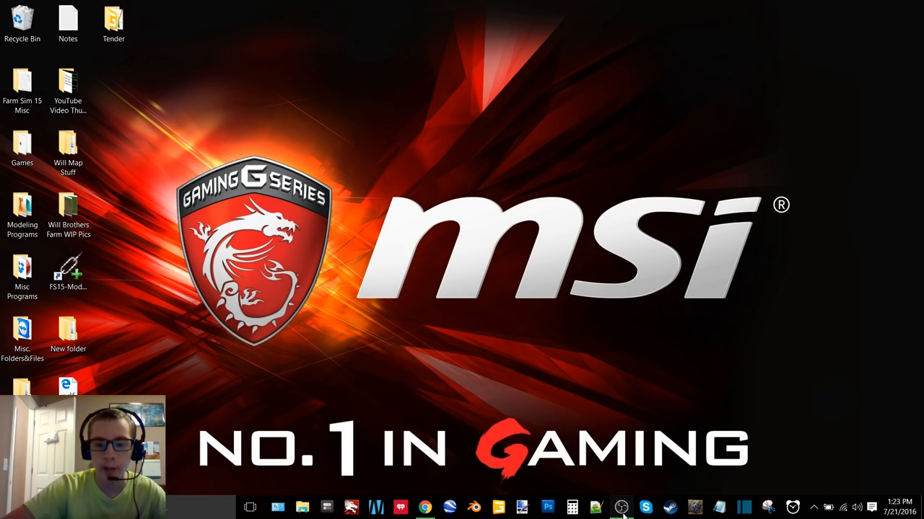
{"action": "left_click", "coordinate": [620, 508]}
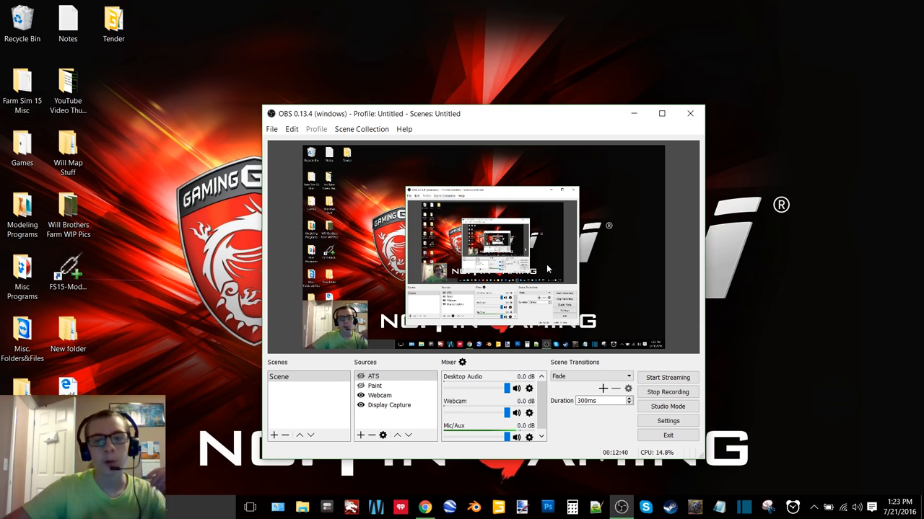
{"action": "mouse_move", "coordinate": [638, 311]}
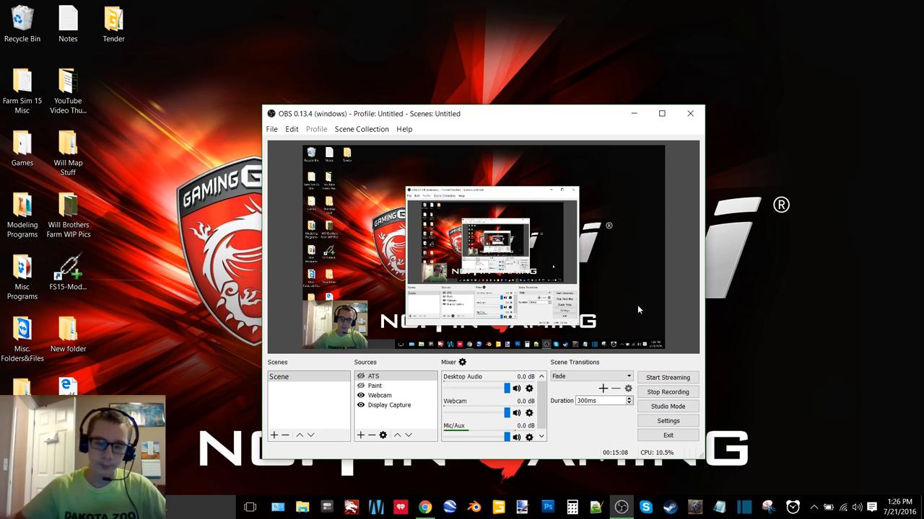
{"action": "mouse_move", "coordinate": [618, 303]}
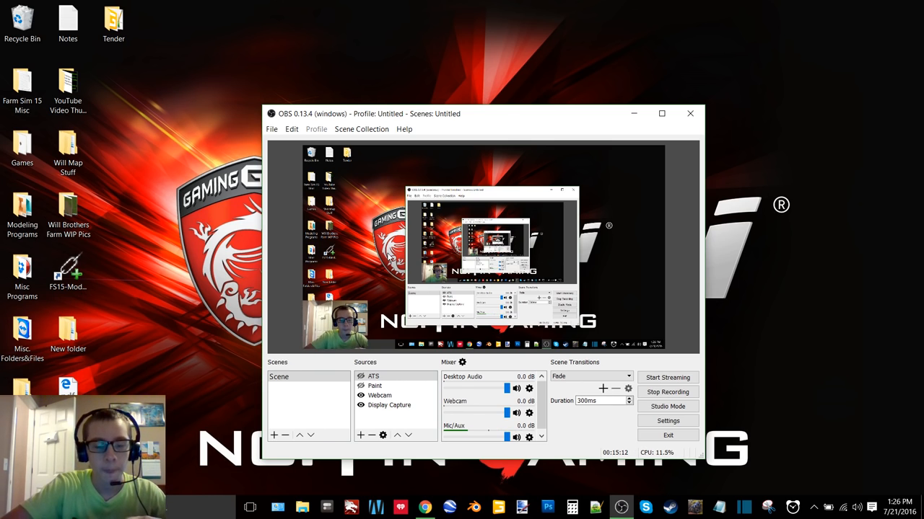
{"action": "mouse_move", "coordinate": [417, 243]}
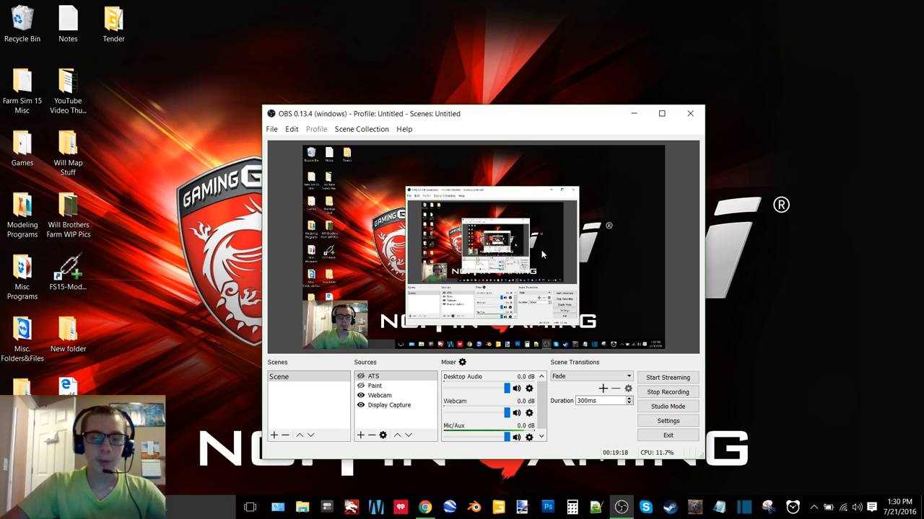
{"action": "mouse_move", "coordinate": [522, 247]}
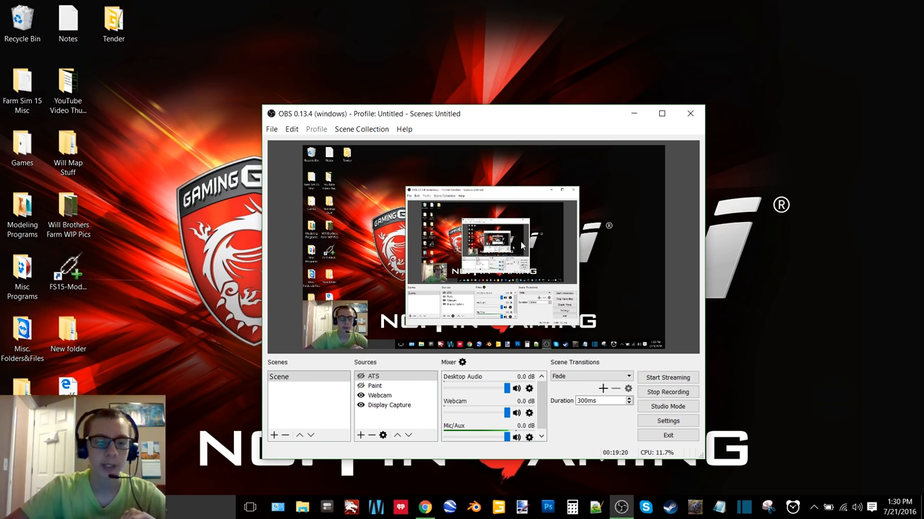